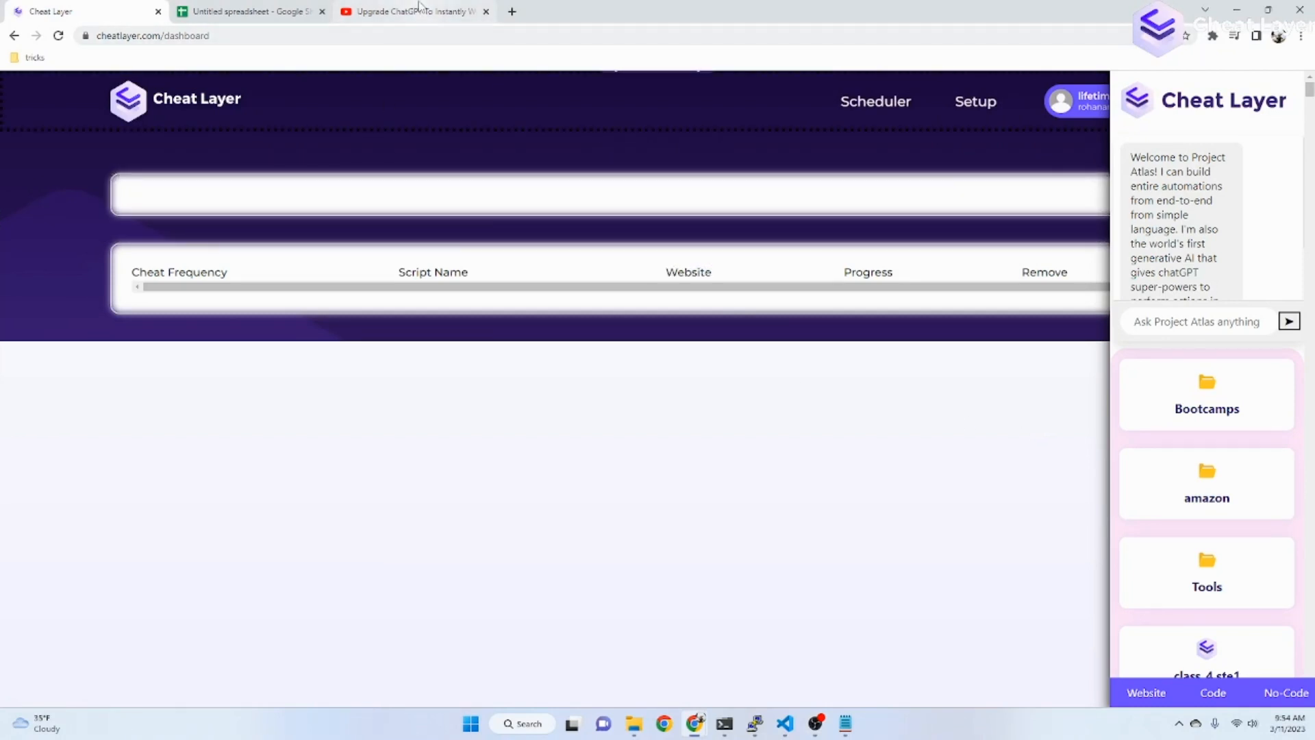
# Play the Cheat Layer tutorial video on YouTube briefly, then return to the dashboard.
pyautogui.click(411, 11)
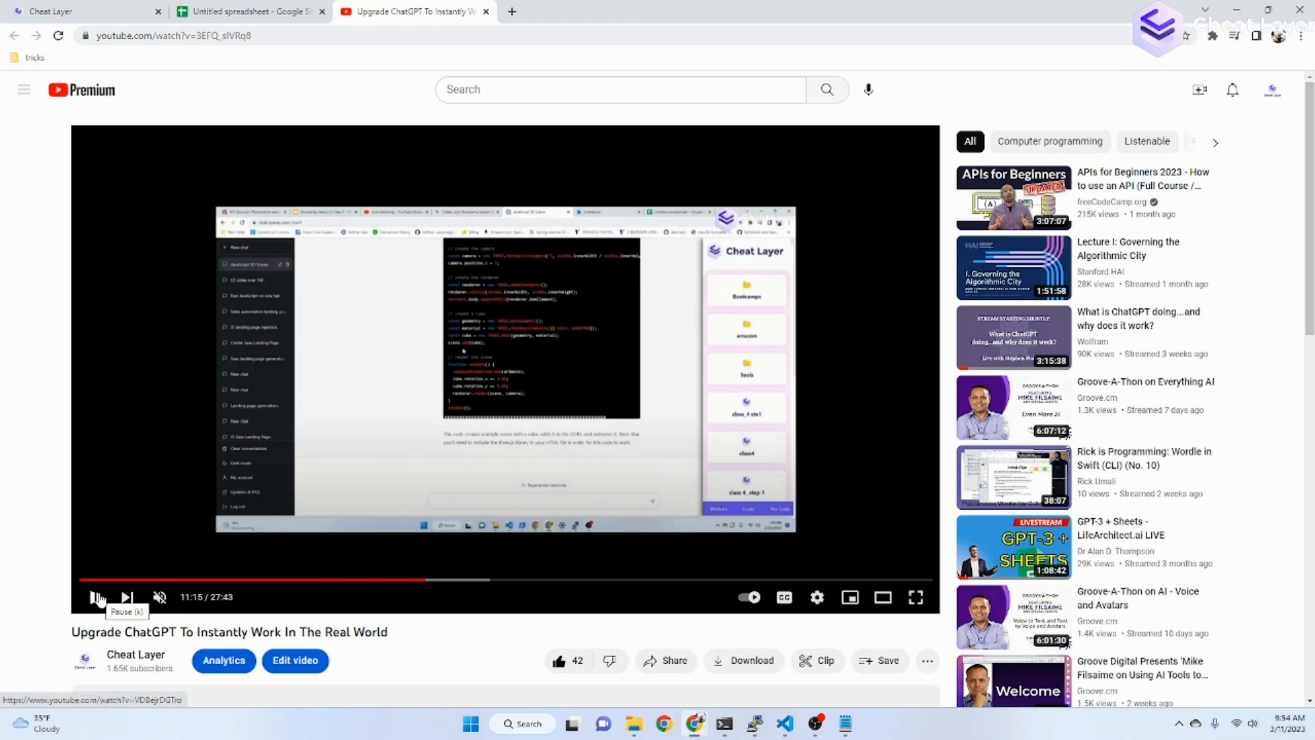
pyautogui.click(96, 597)
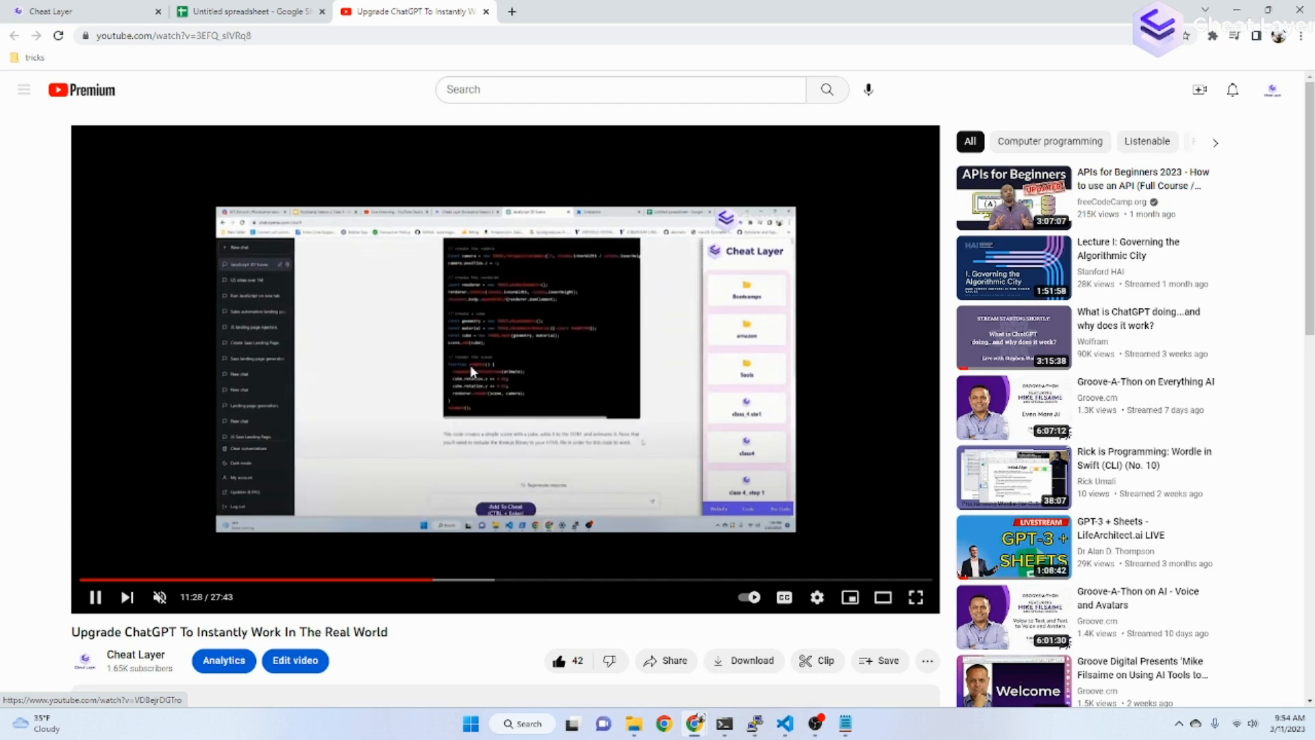
pyautogui.click(84, 11)
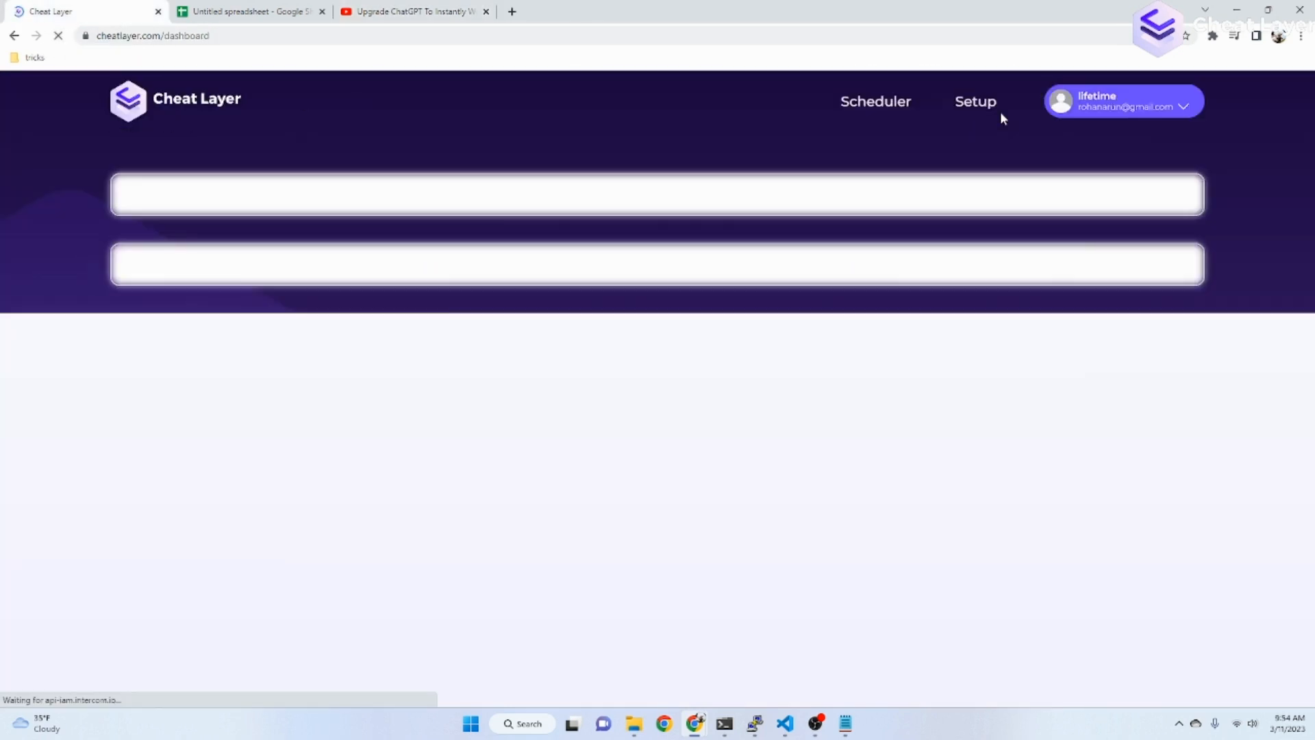
# Launch the Cheat Layer extension from Chrome's extensions menu and skim its welcome message.
pyautogui.click(1212, 36)
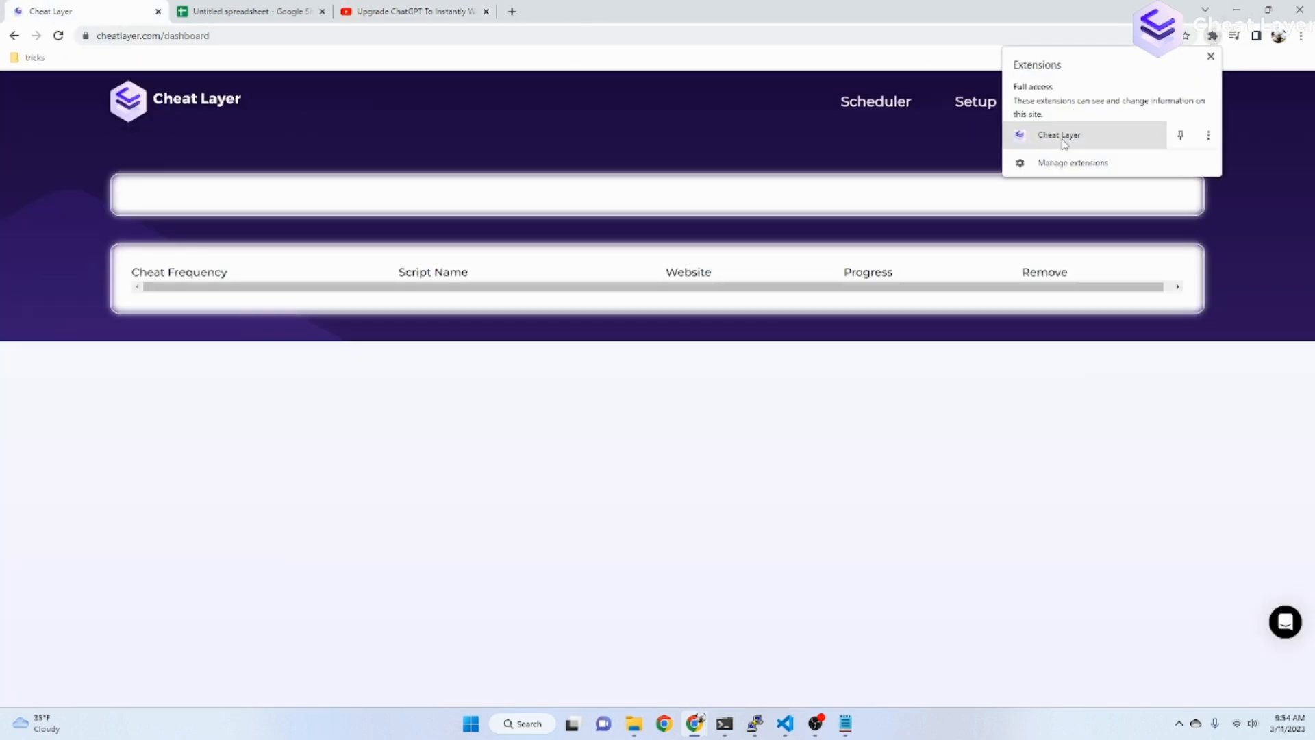
pyautogui.click(1059, 136)
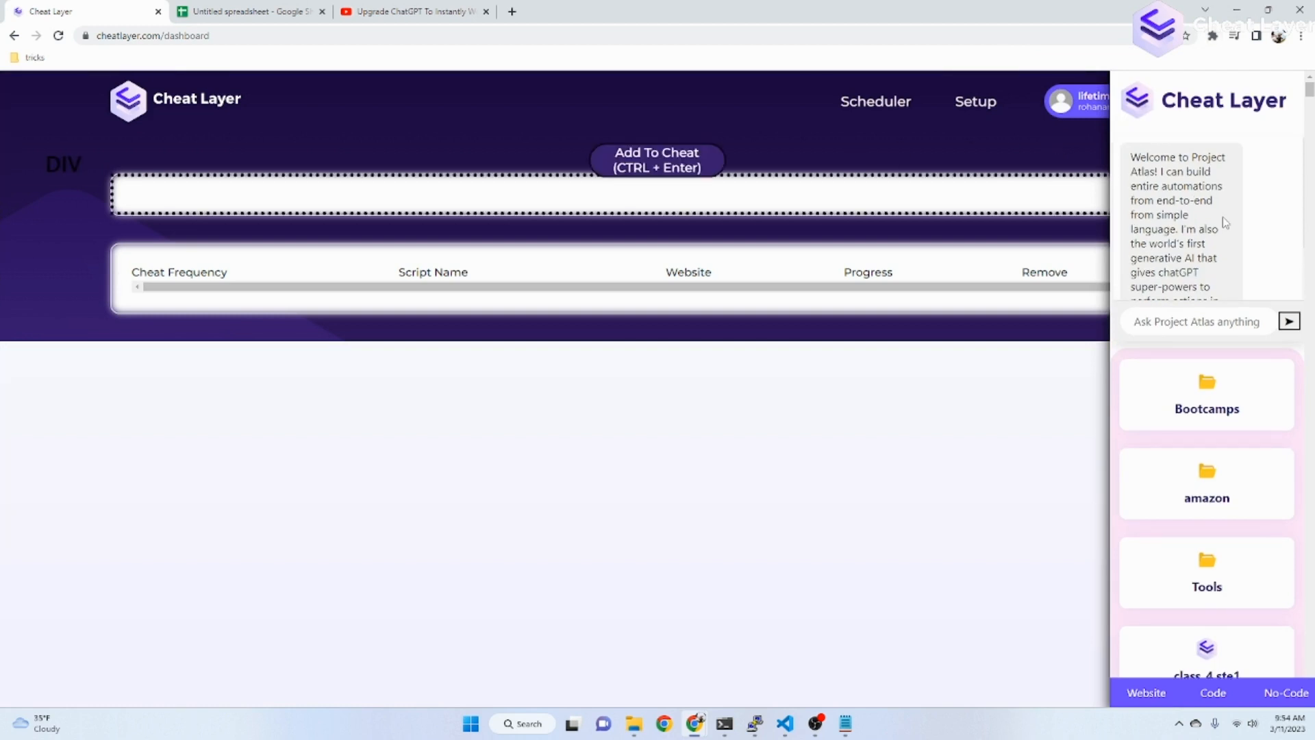
pyautogui.scroll(-3)
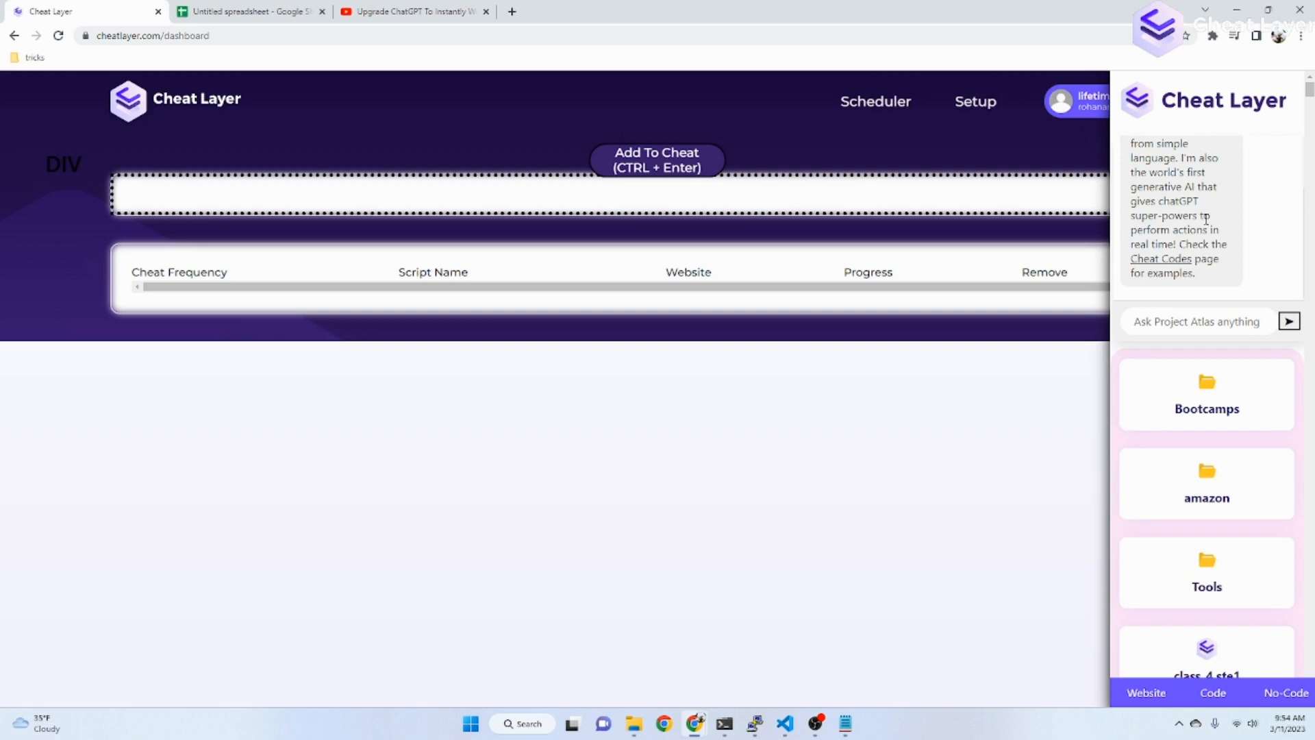
pyautogui.scroll(3)
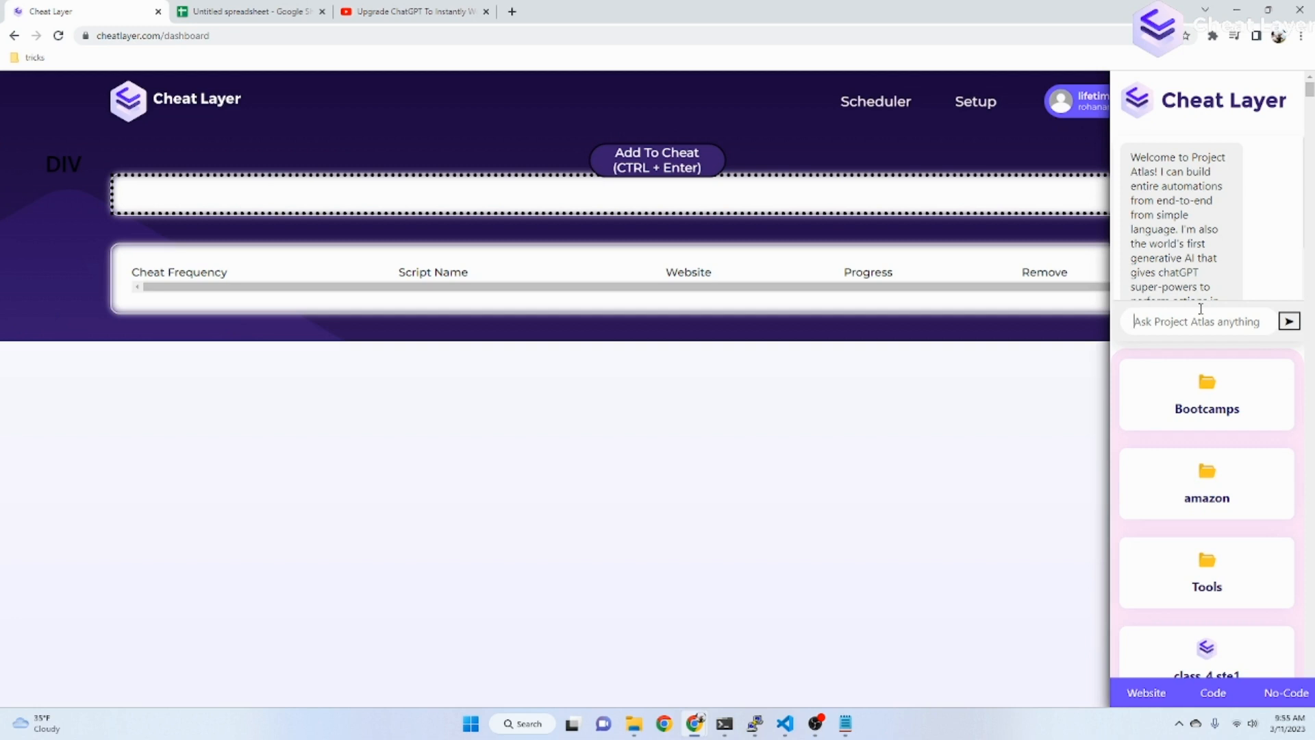
# Send Project Atlas the prompt 'search google maps for plumbers in new jersey'.
pyautogui.write('search goog')
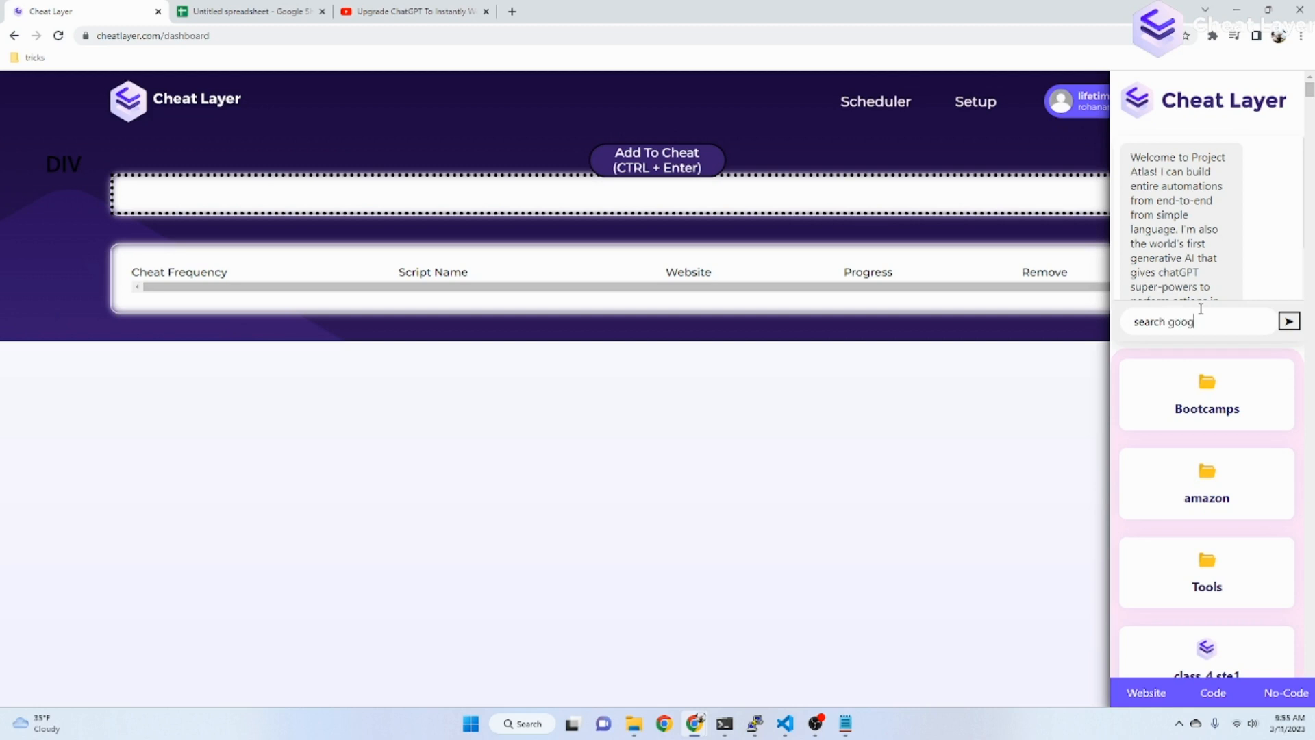
pyautogui.write('le maps for plum')
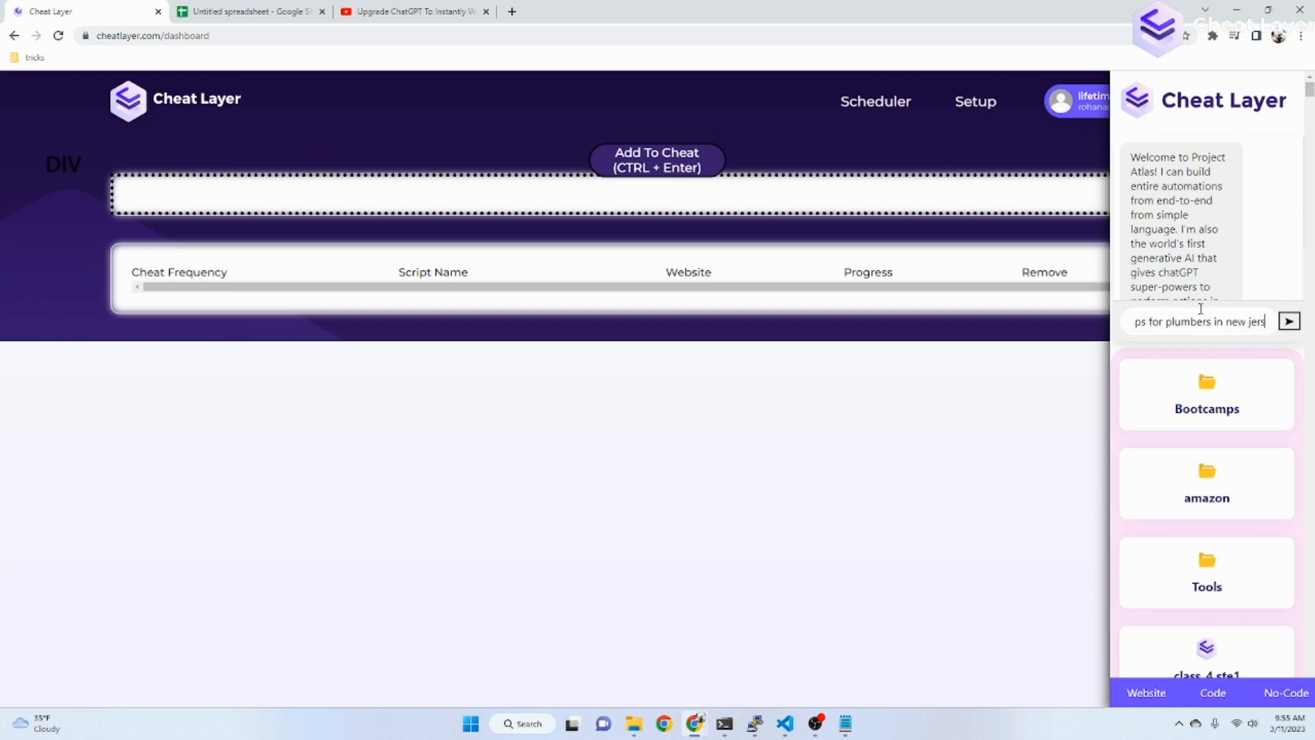
pyautogui.click(1289, 320)
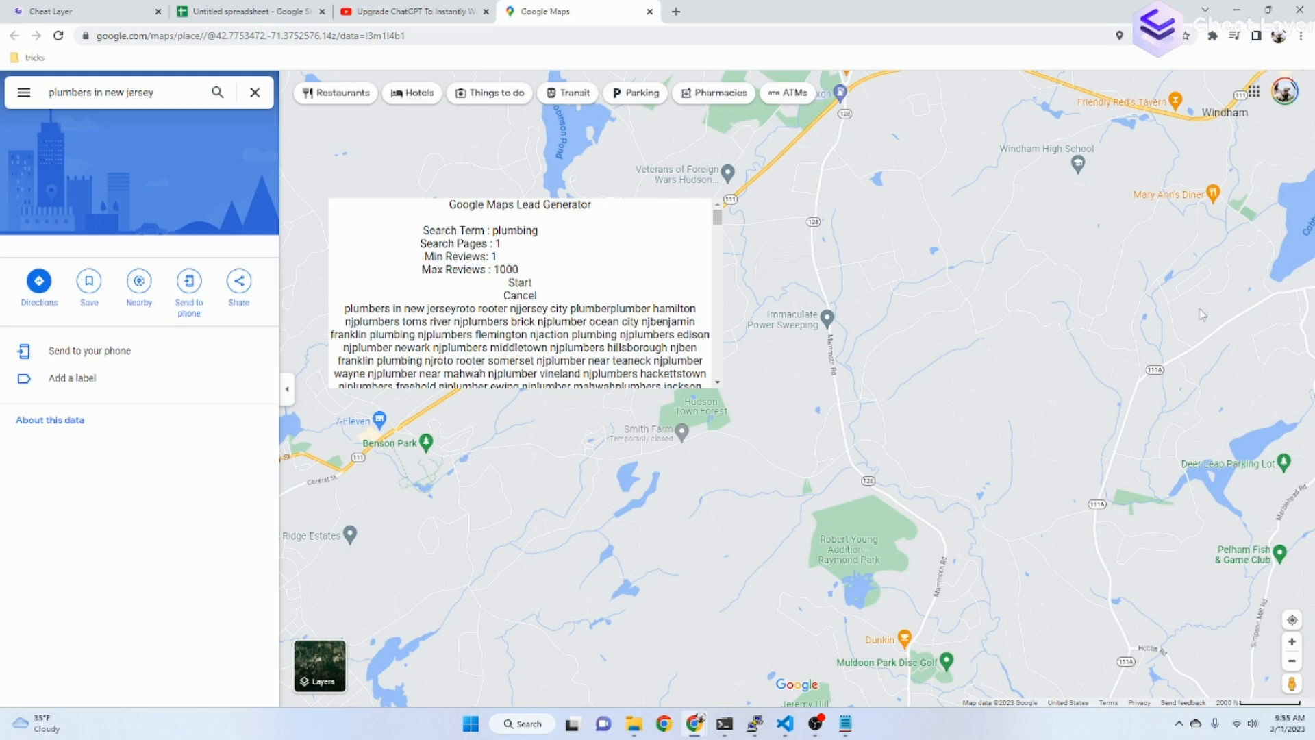
pyautogui.moveTo(1230, 324)
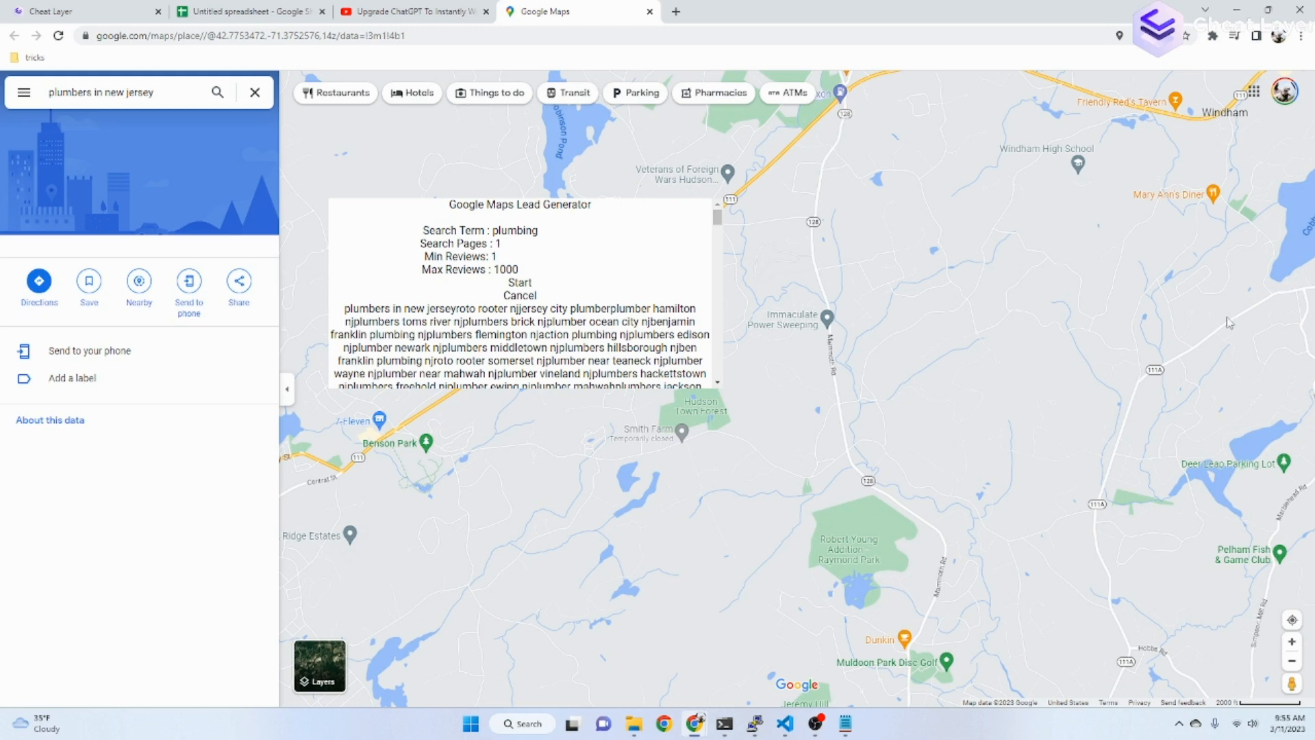
# Review the lead generator's plumbing search terms and close the popped-up plumbing company website.
pyautogui.scroll(-3)
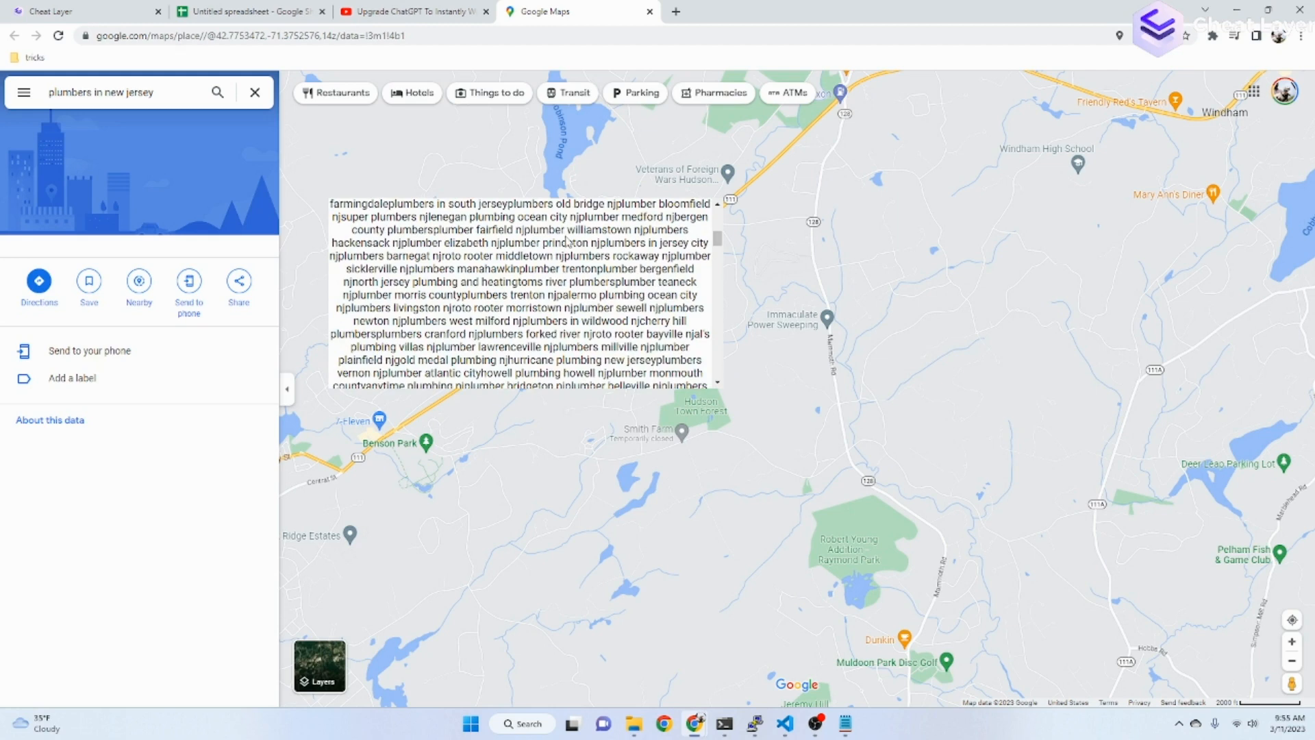
pyautogui.scroll(-3)
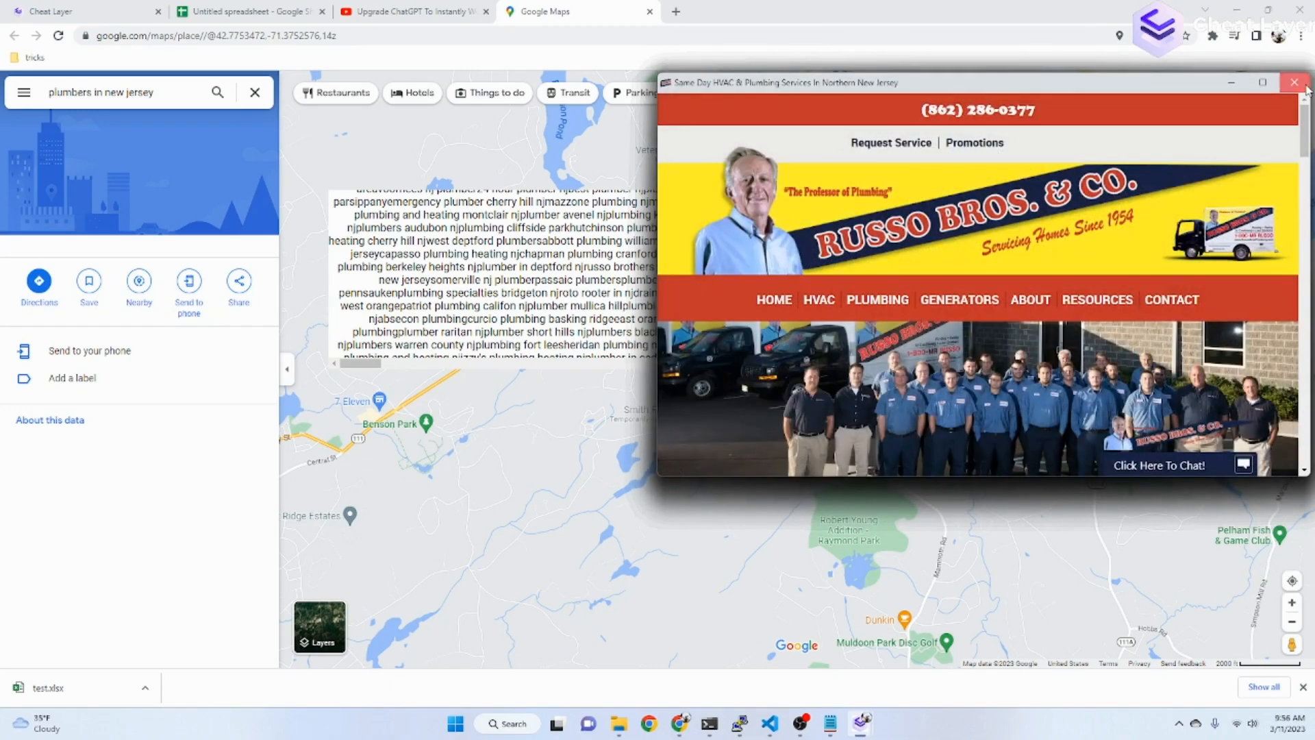
pyautogui.click(1295, 82)
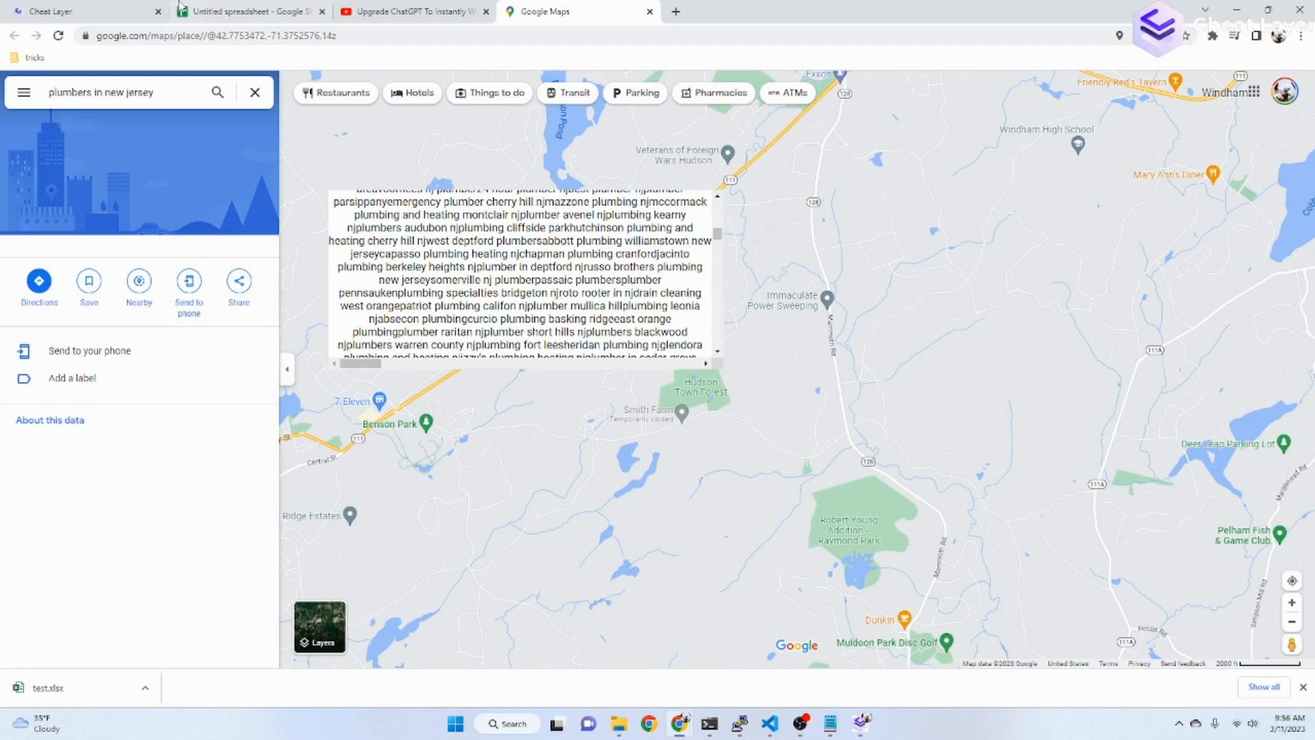
# Send Project Atlas the prompt 'scrape amazon for tent prices and reviews for 3 pages'.
pyautogui.click(80, 11)
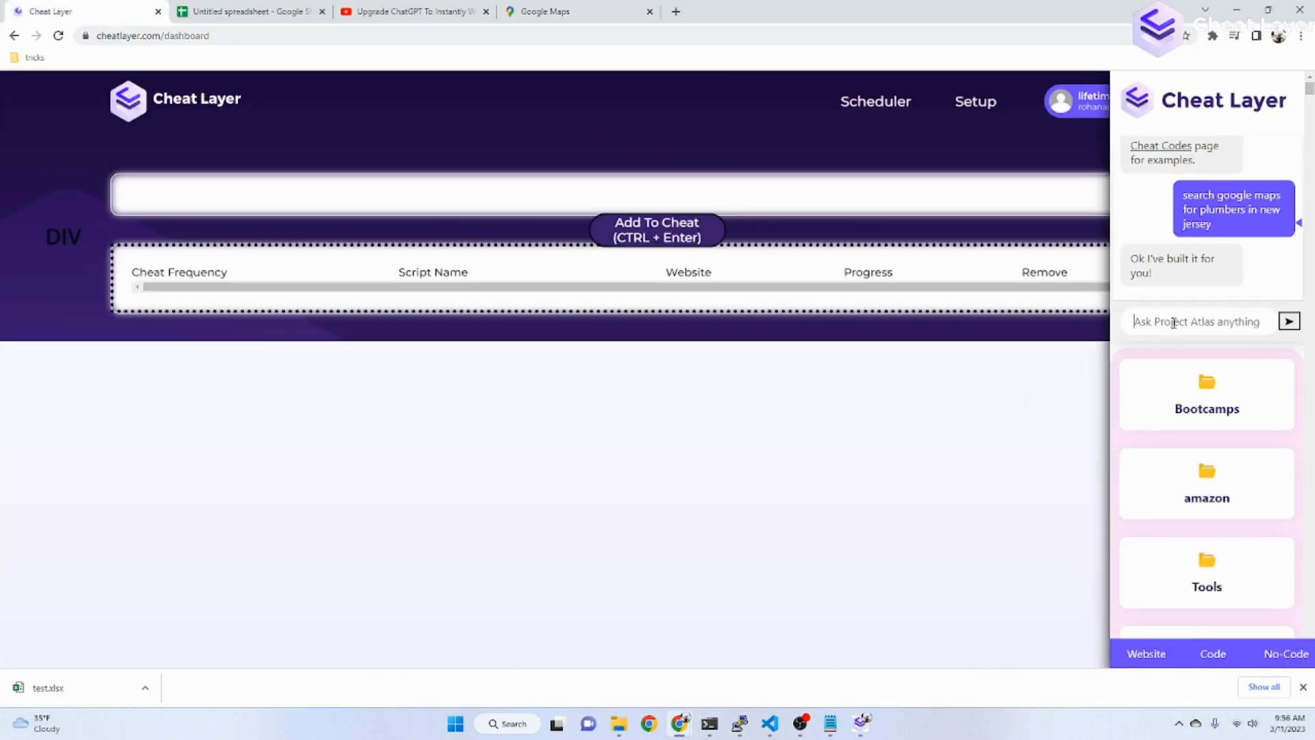
pyautogui.write('scrape amazon for tes')
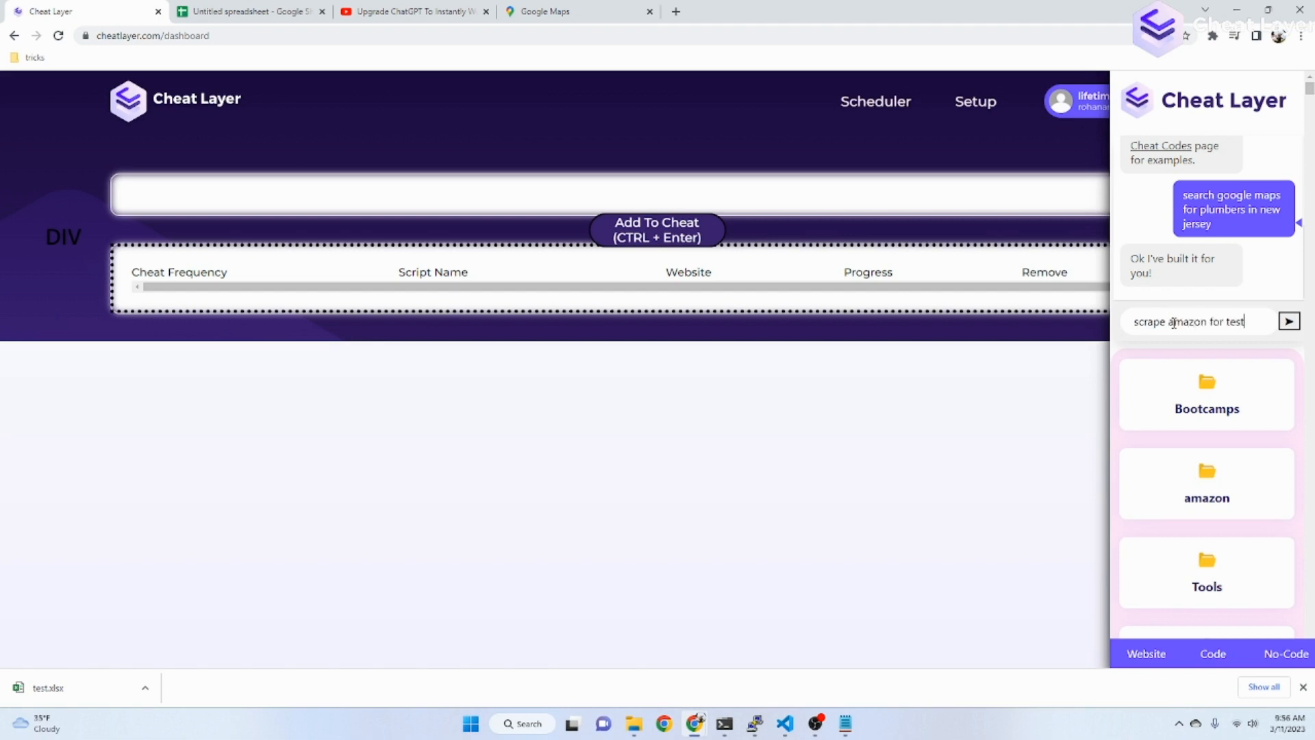
pyautogui.write('tent prices a')
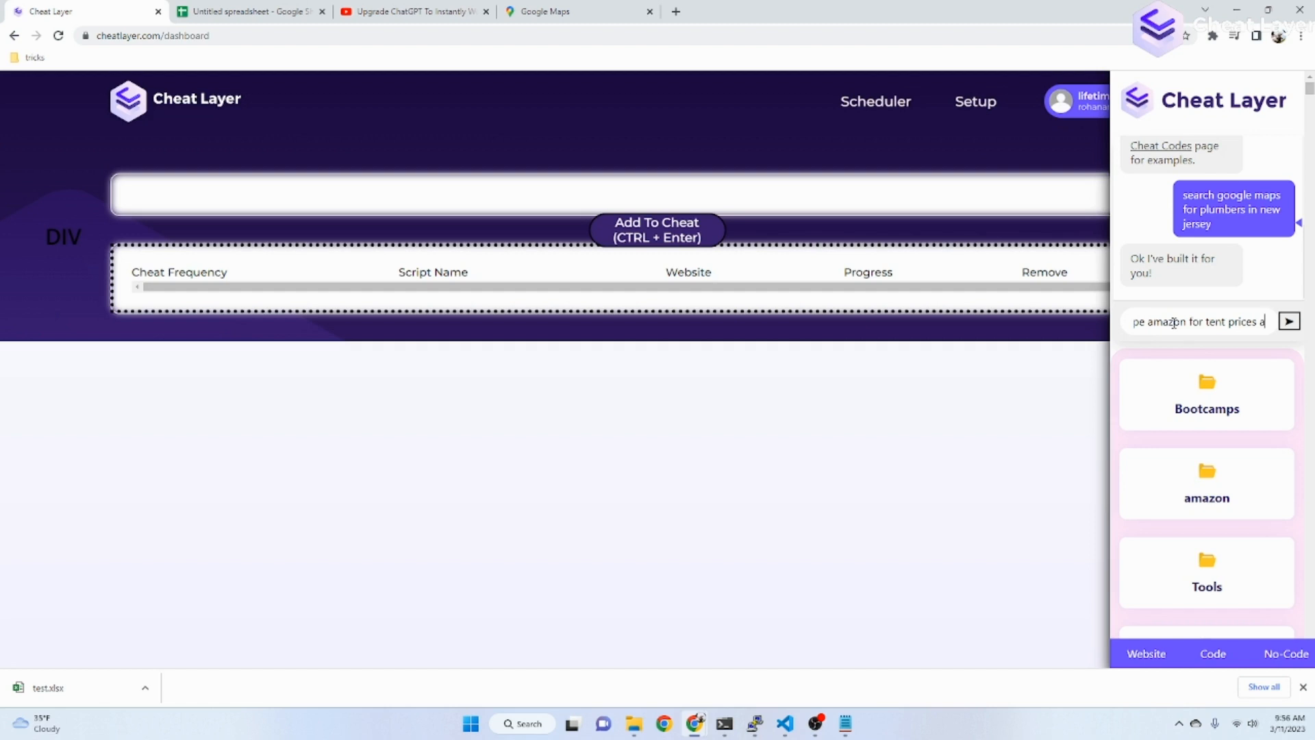
pyautogui.write('nd')
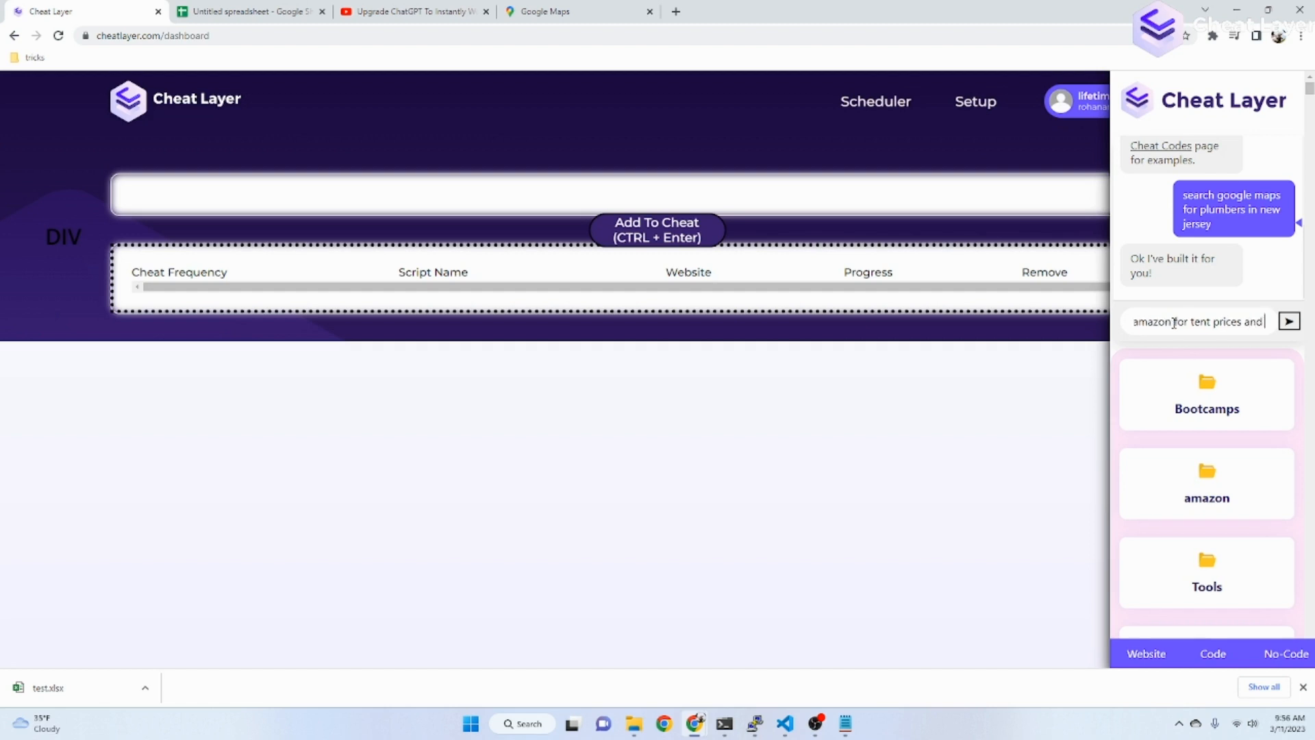
pyautogui.write('reviews for 3')
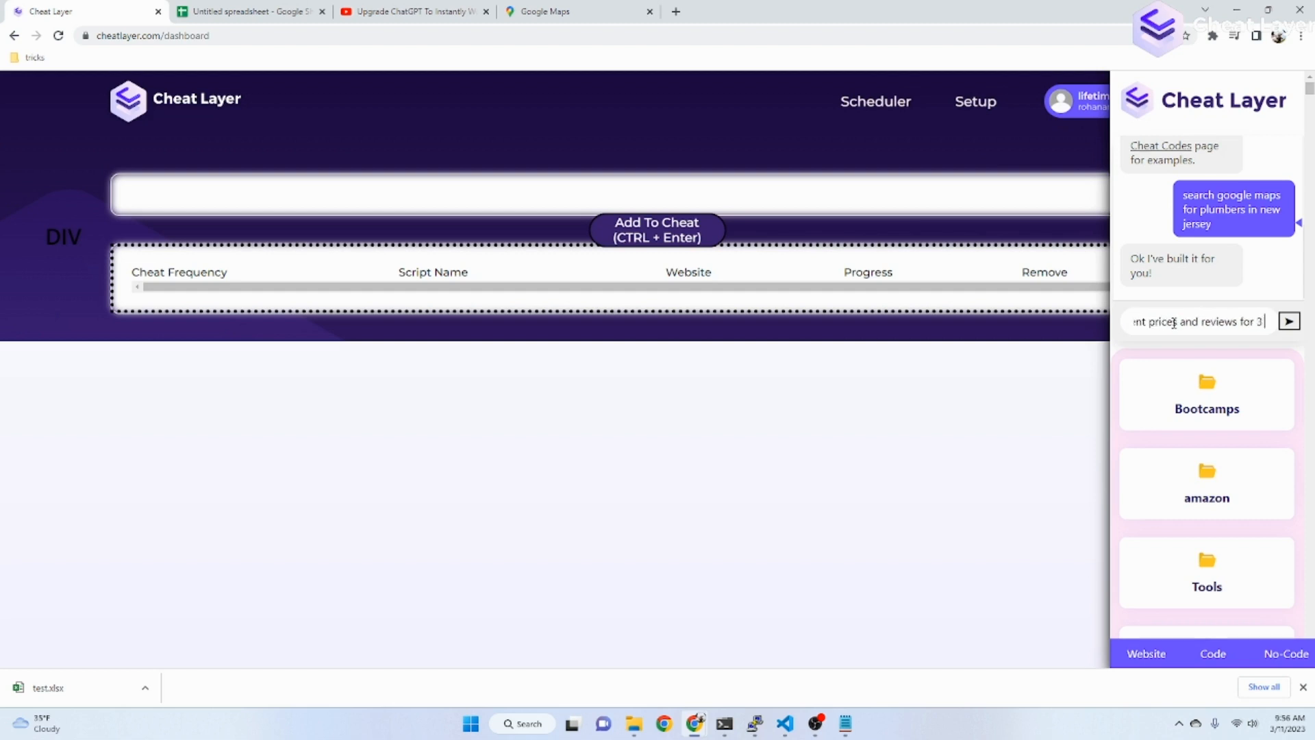
pyautogui.write('pages')
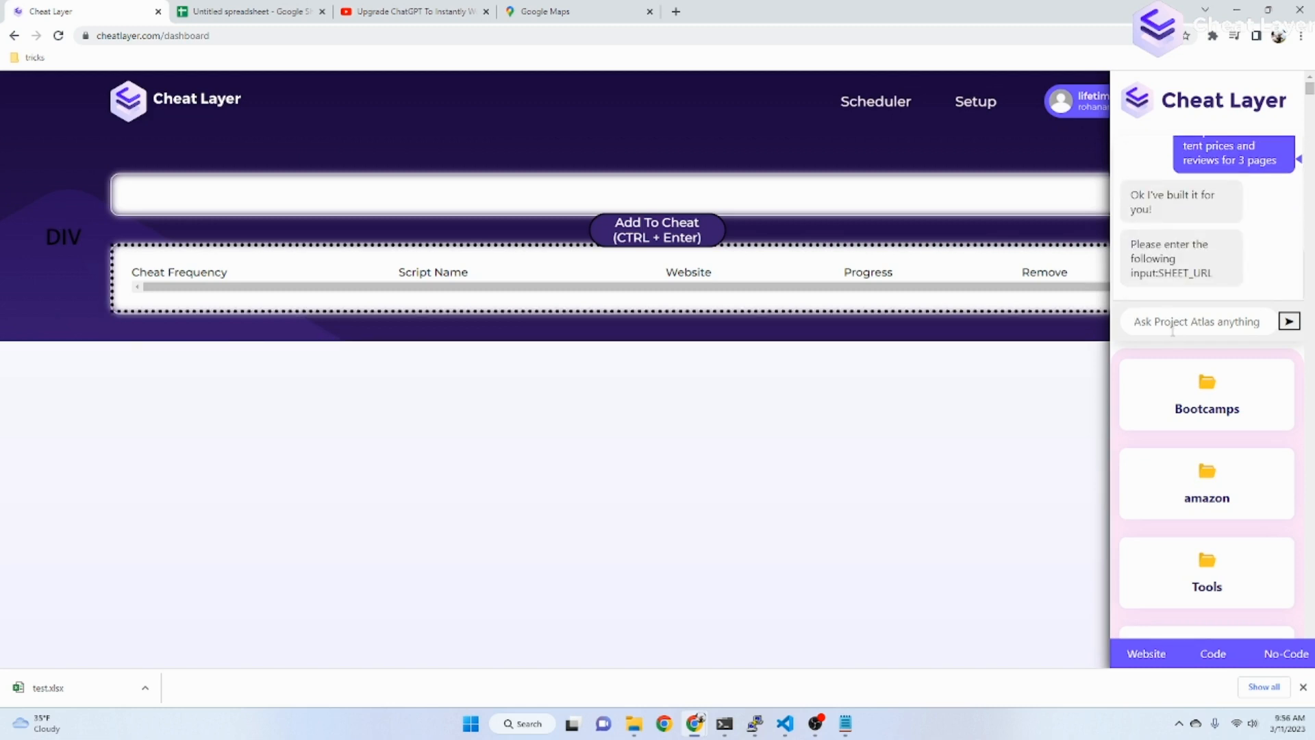
# Grab the Untitled spreadsheet's address and return to the Cheat Layer chat.
pyautogui.click(248, 11)
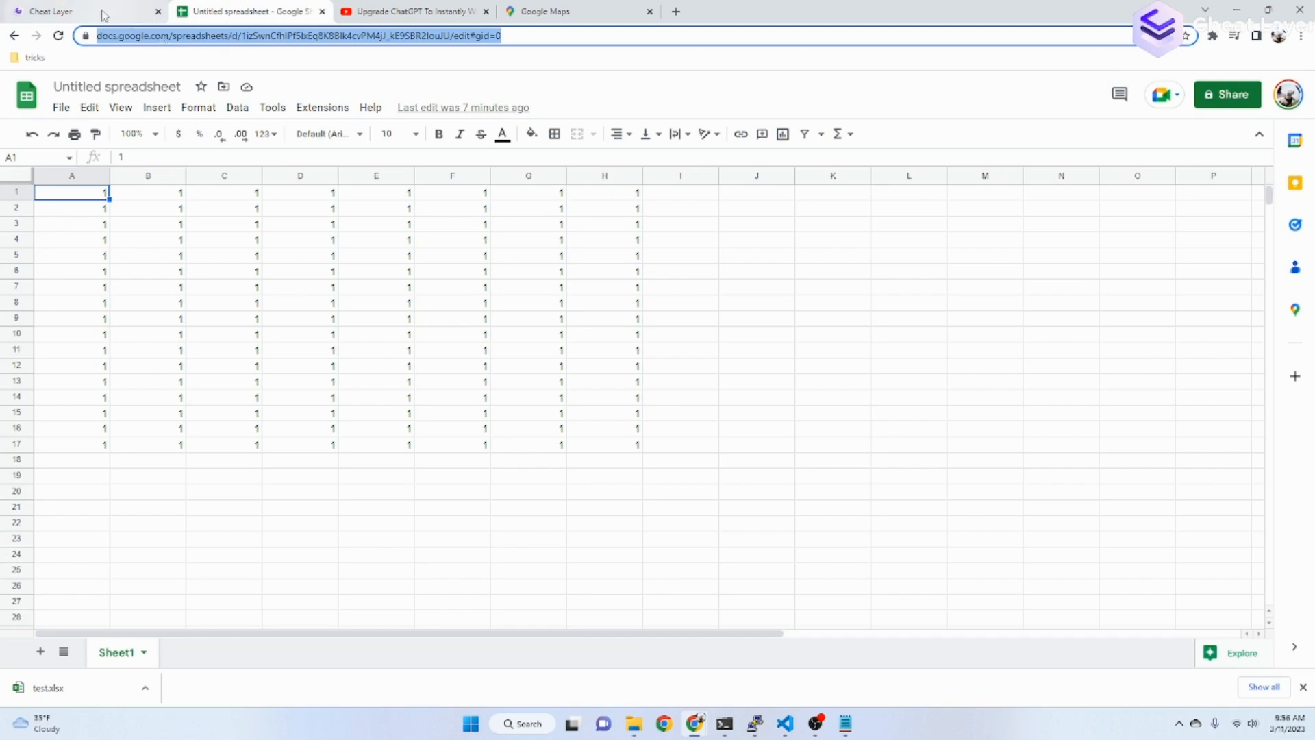
pyautogui.click(51, 11)
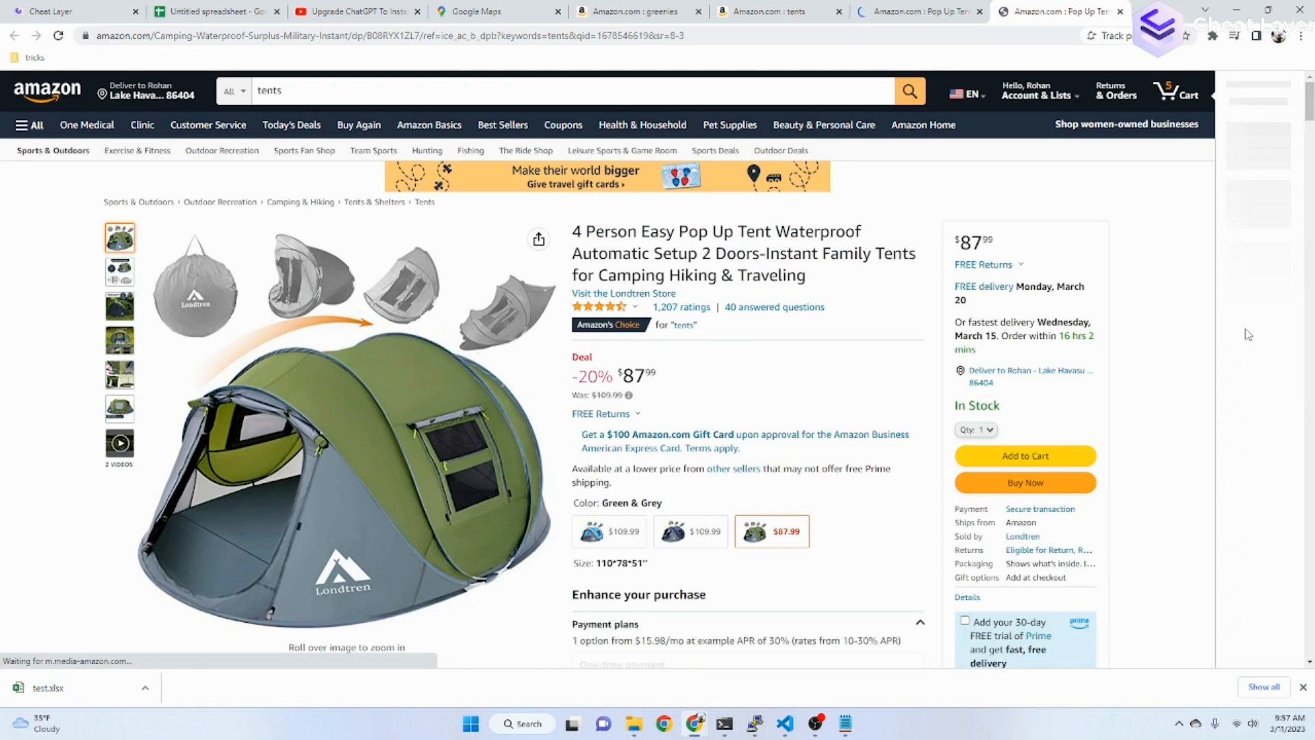
# Browse the scraped Amazon tent pages and return to the Google Maps plumber results.
pyautogui.scroll(-3)
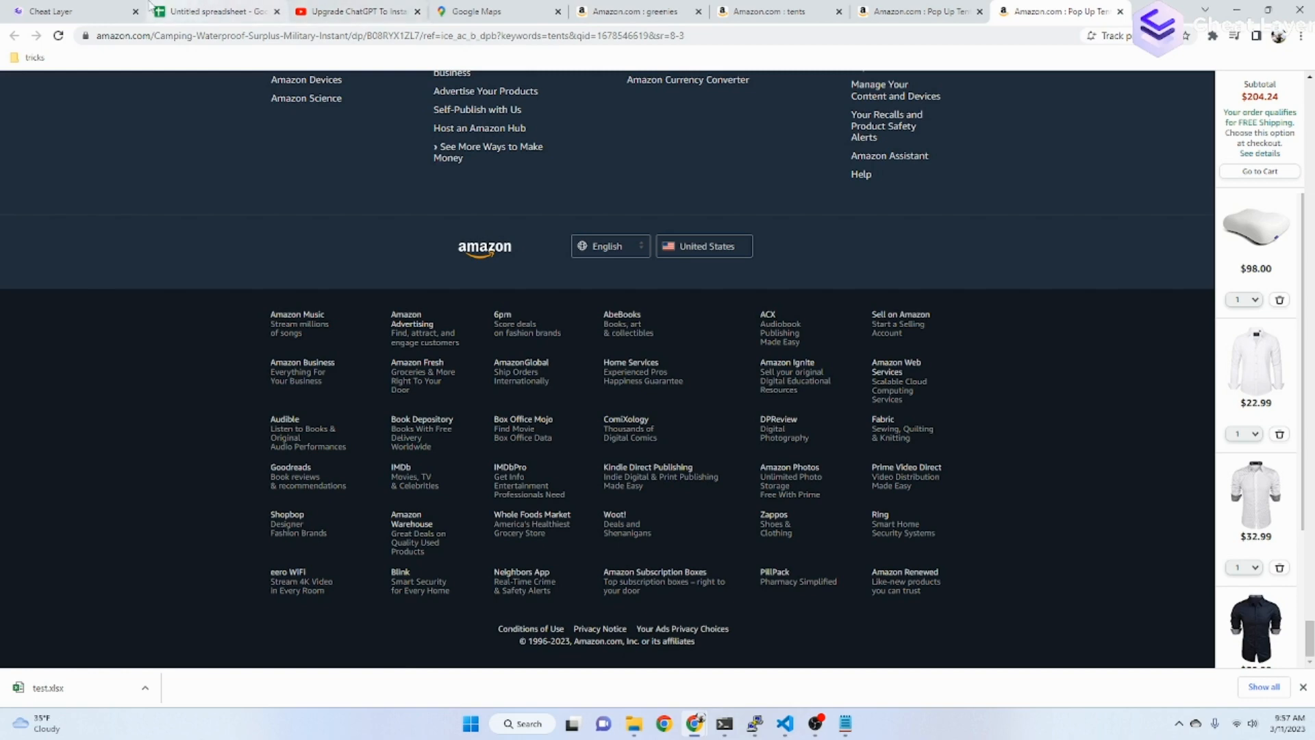
pyautogui.click(71, 11)
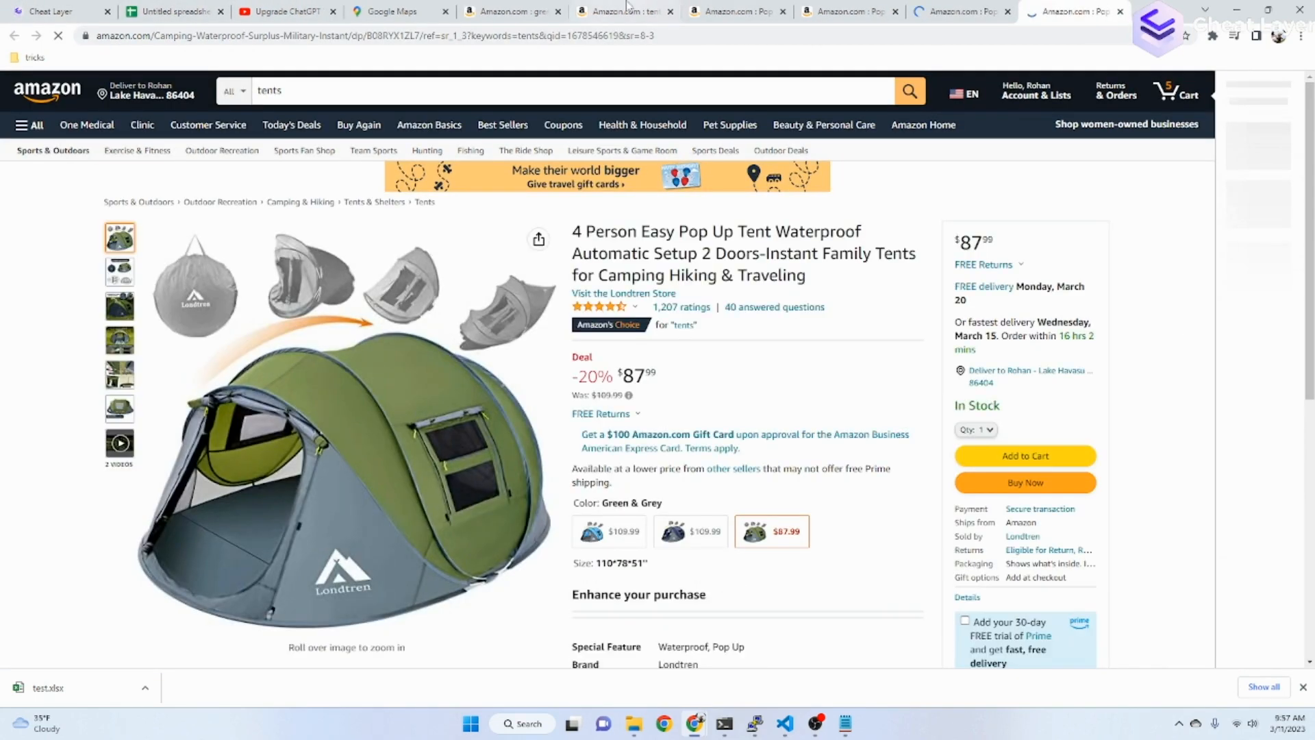
pyautogui.moveTo(173, 11)
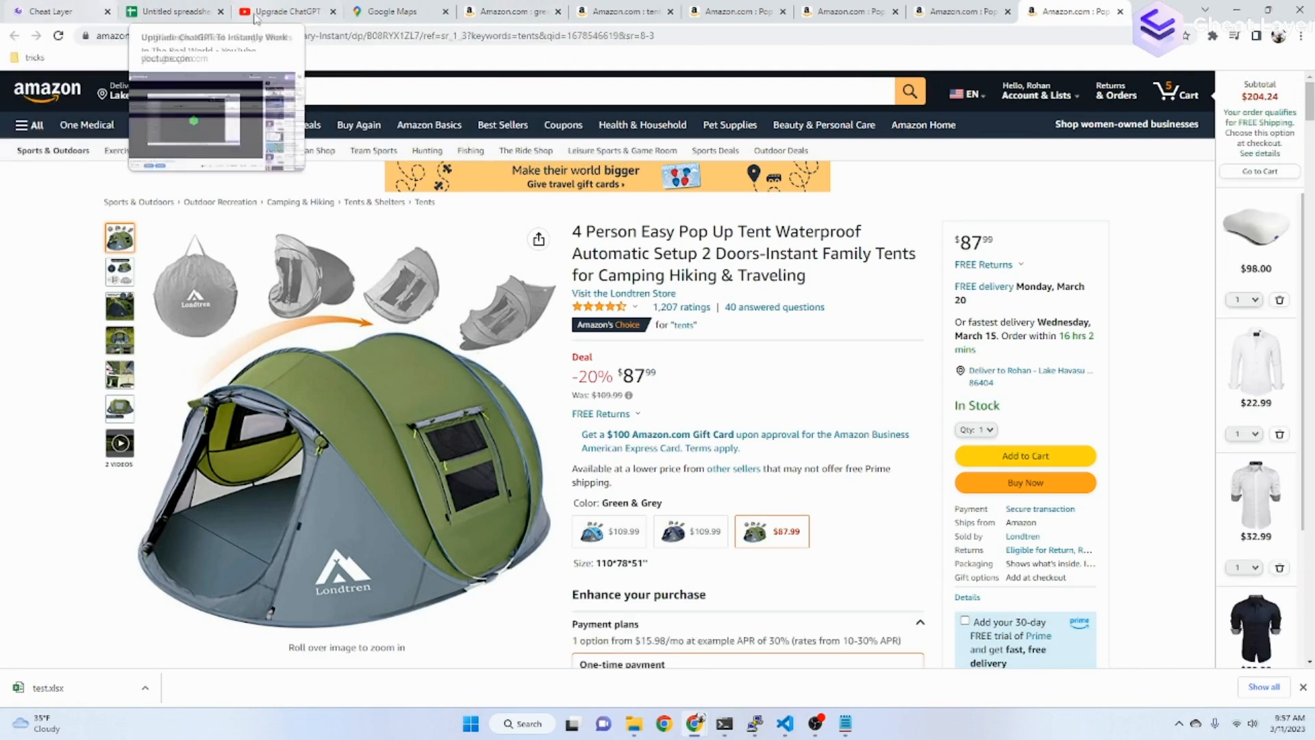
pyautogui.click(172, 11)
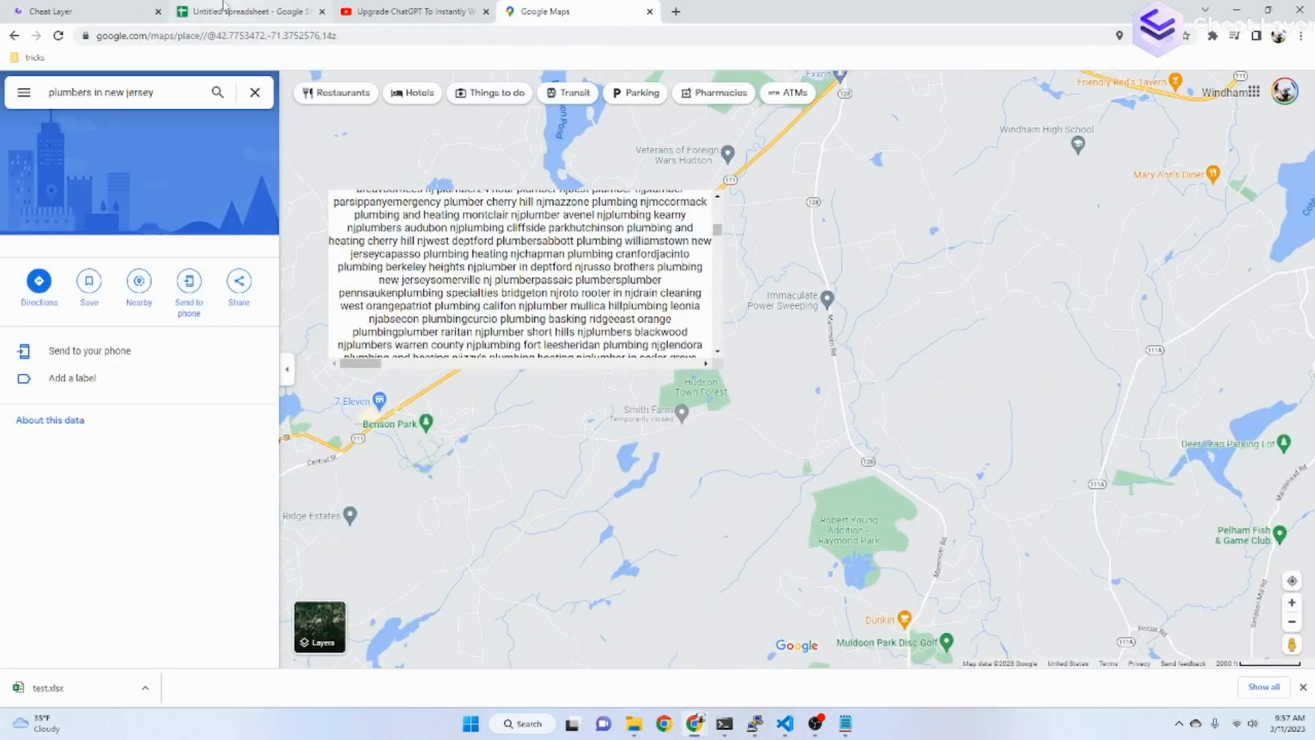
# Send Project Atlas the prompt 'search google maps for plumbers every minute'.
pyautogui.click(84, 11)
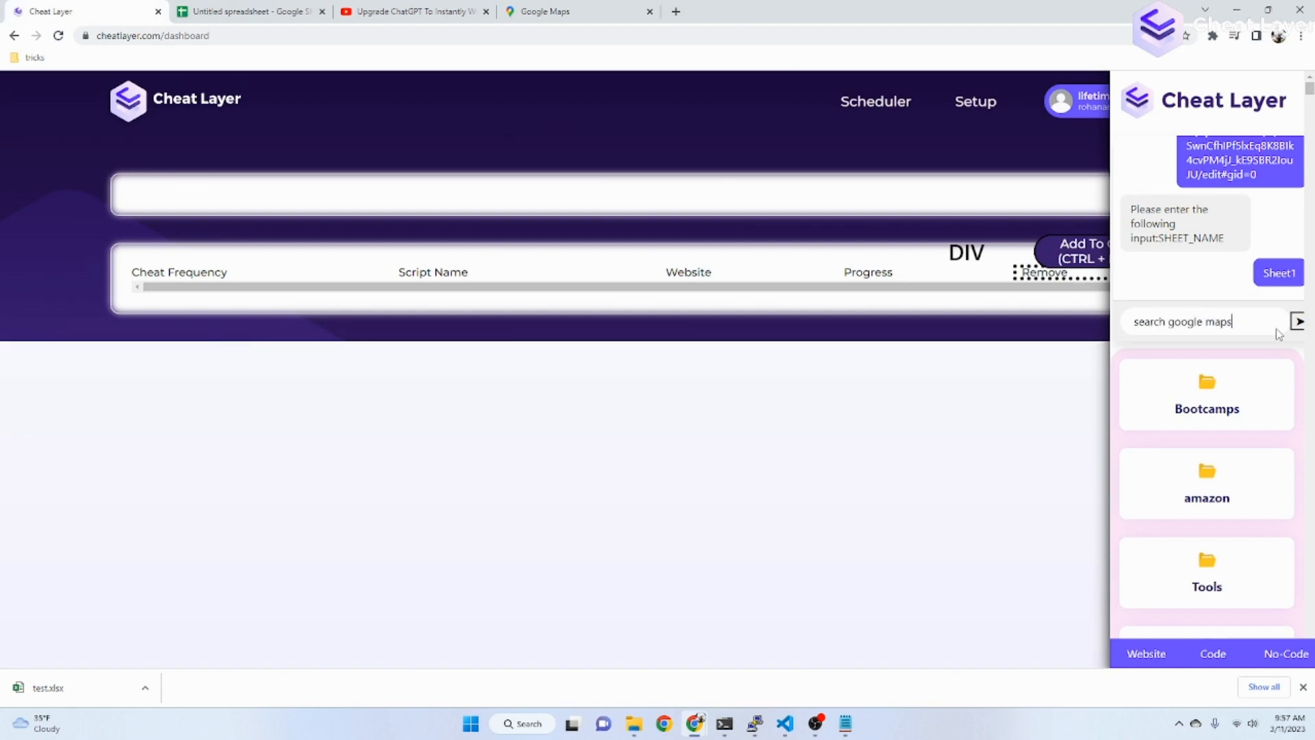
pyautogui.write('for plumbers')
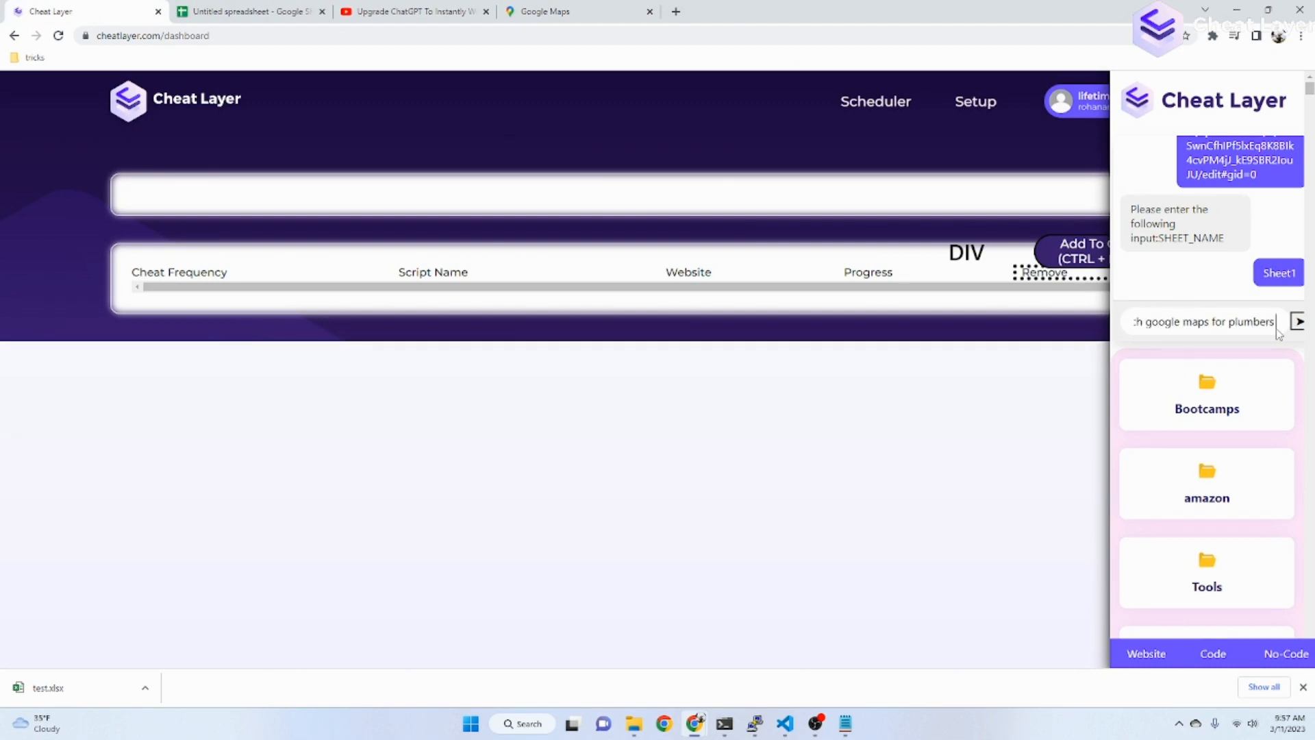
pyautogui.write('every minut')
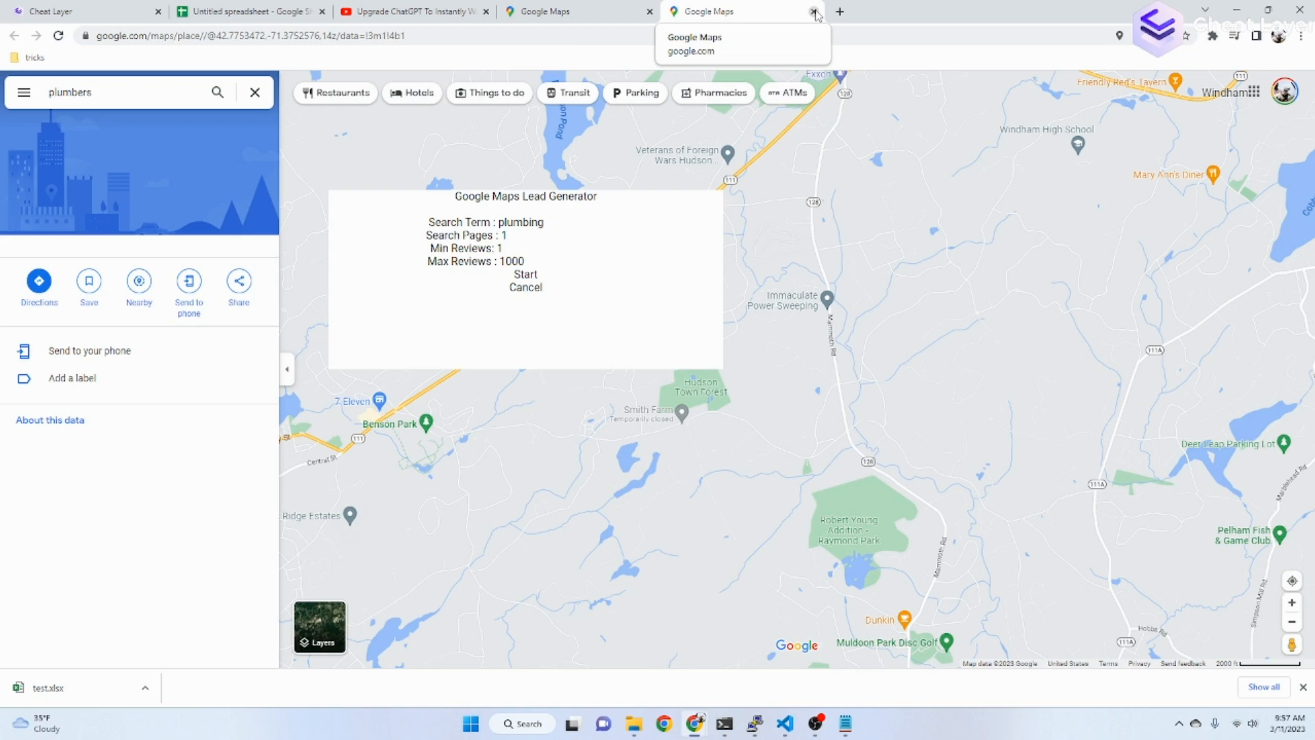
# Close the Google Maps plumber tabs so the YouTube video shows again.
pyautogui.click(525, 274)
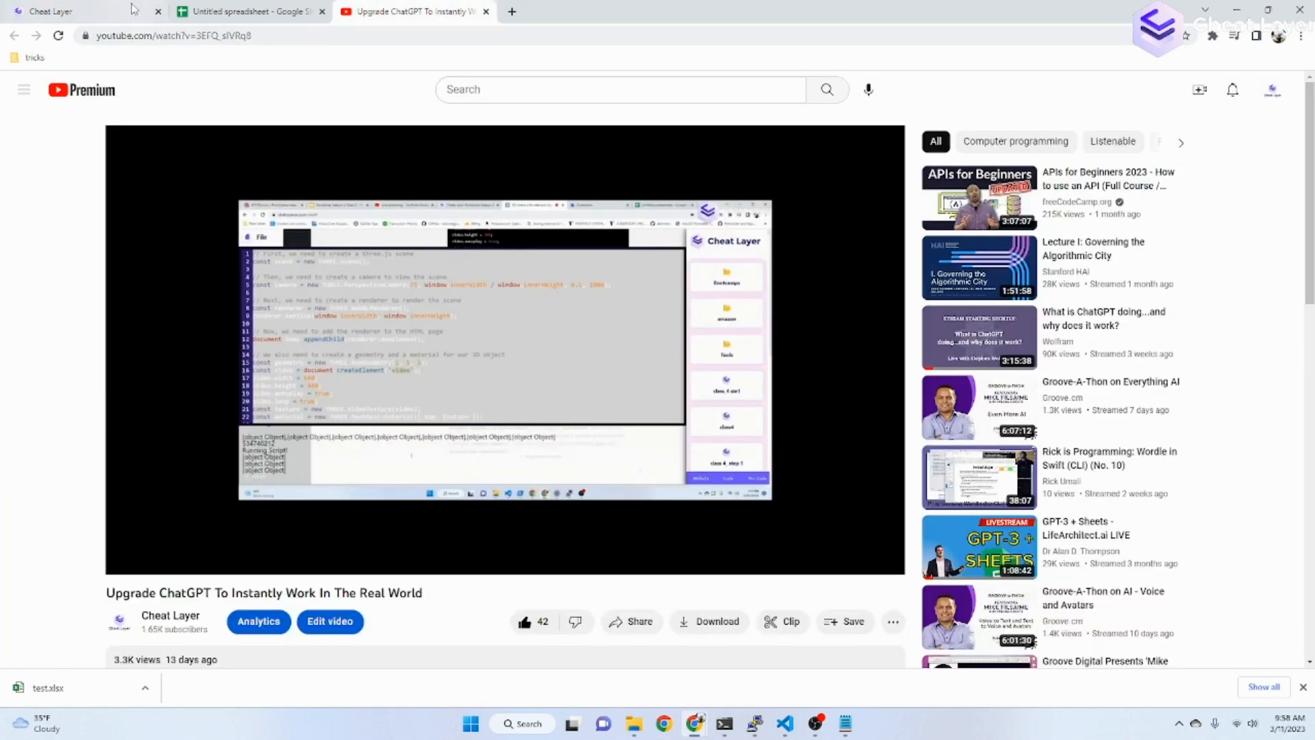
# Remove the every-minute job, reopen the assistant sidebar and switch to the Untitled spreadsheet.
pyautogui.click(50, 11)
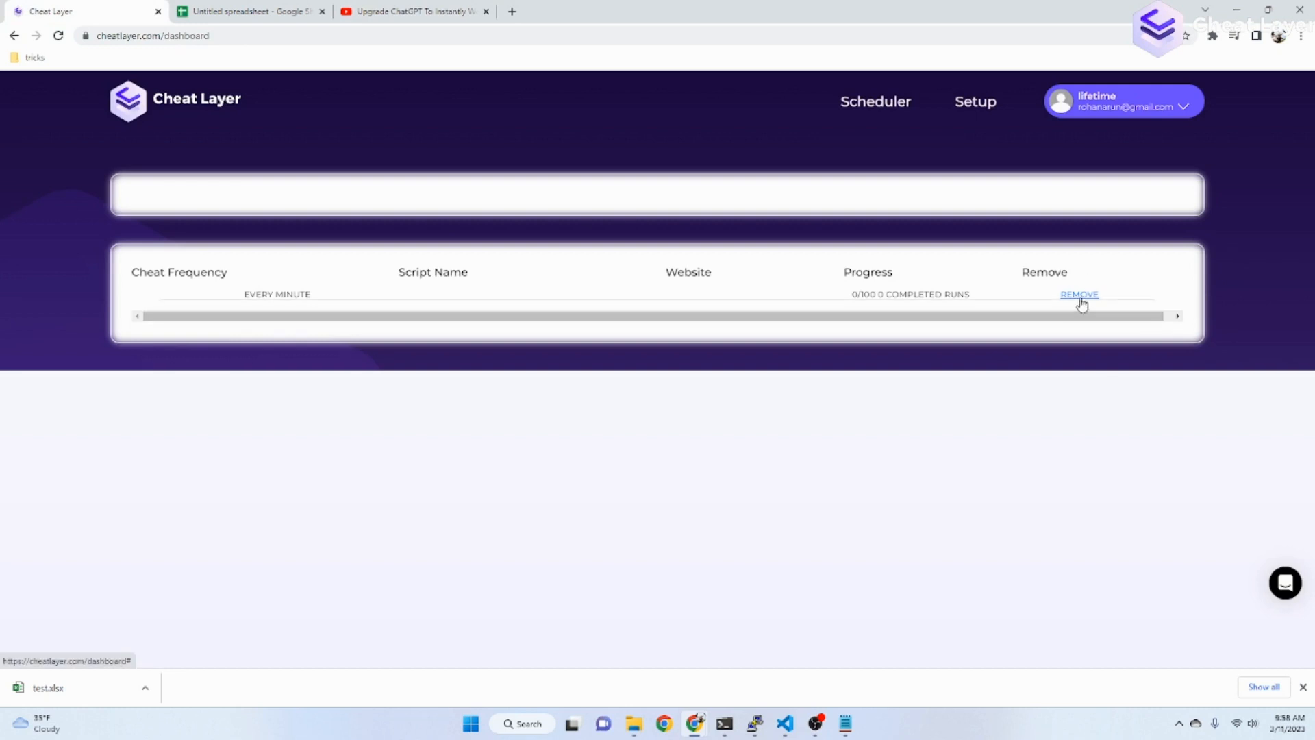
pyautogui.click(1212, 35)
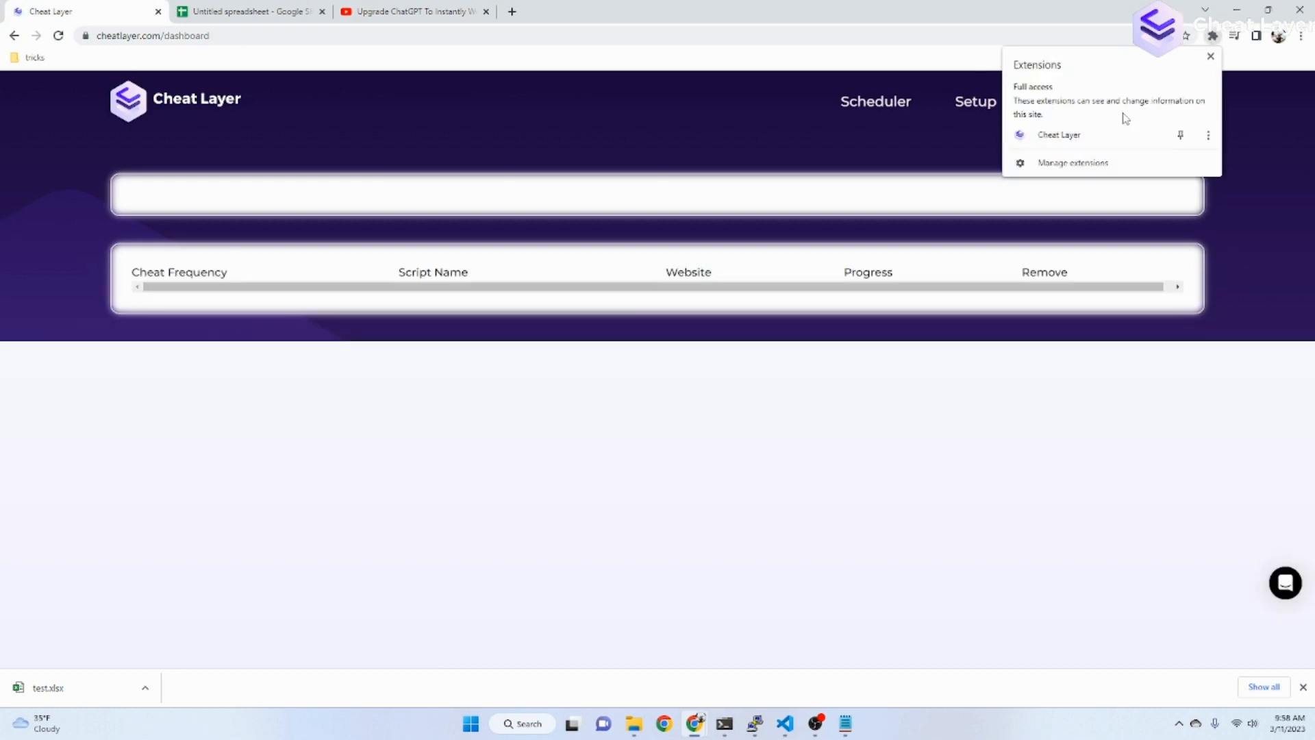
pyautogui.click(1059, 136)
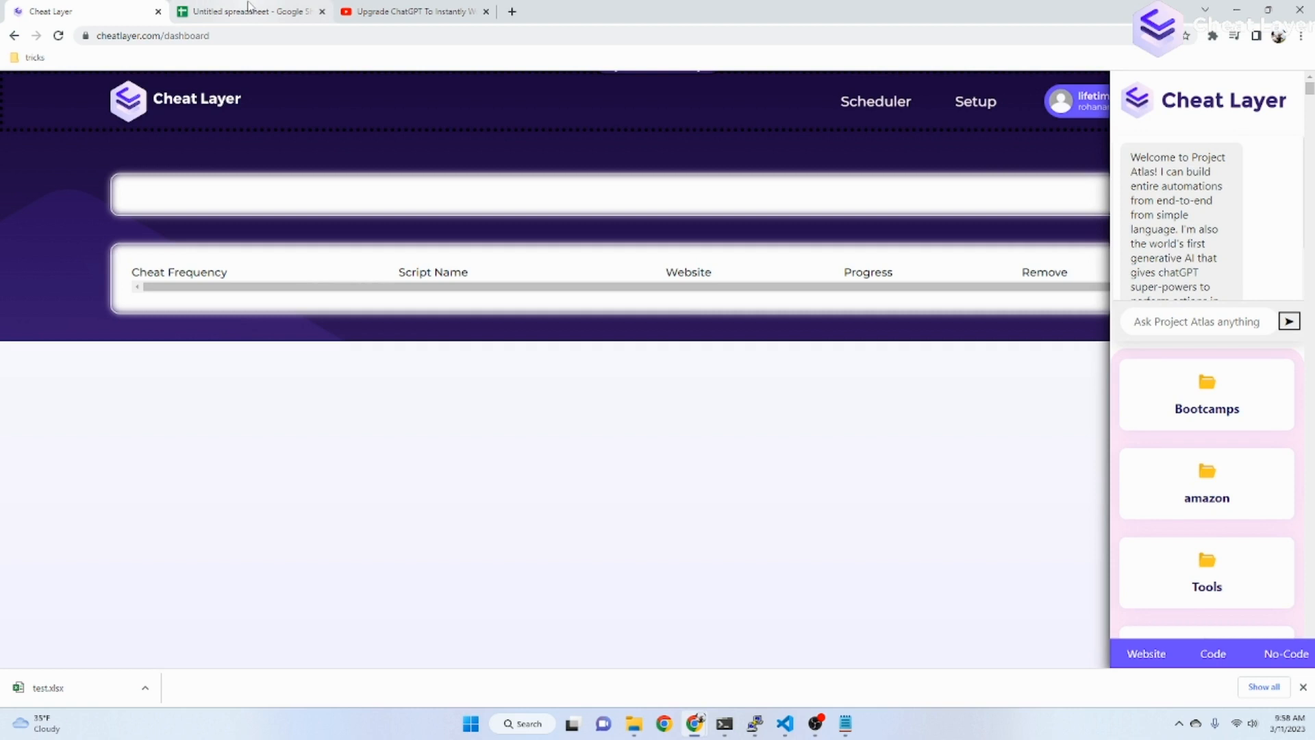
pyautogui.click(248, 11)
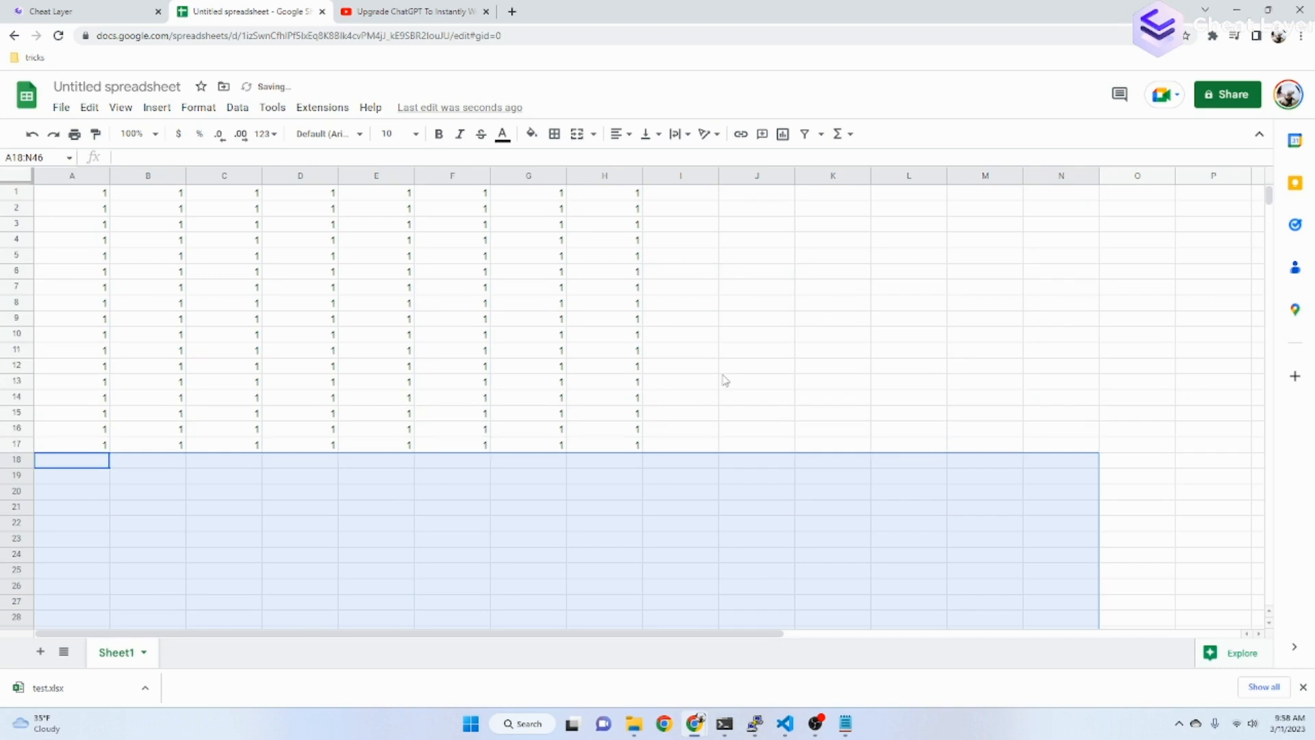
pyautogui.moveTo(715, 417)
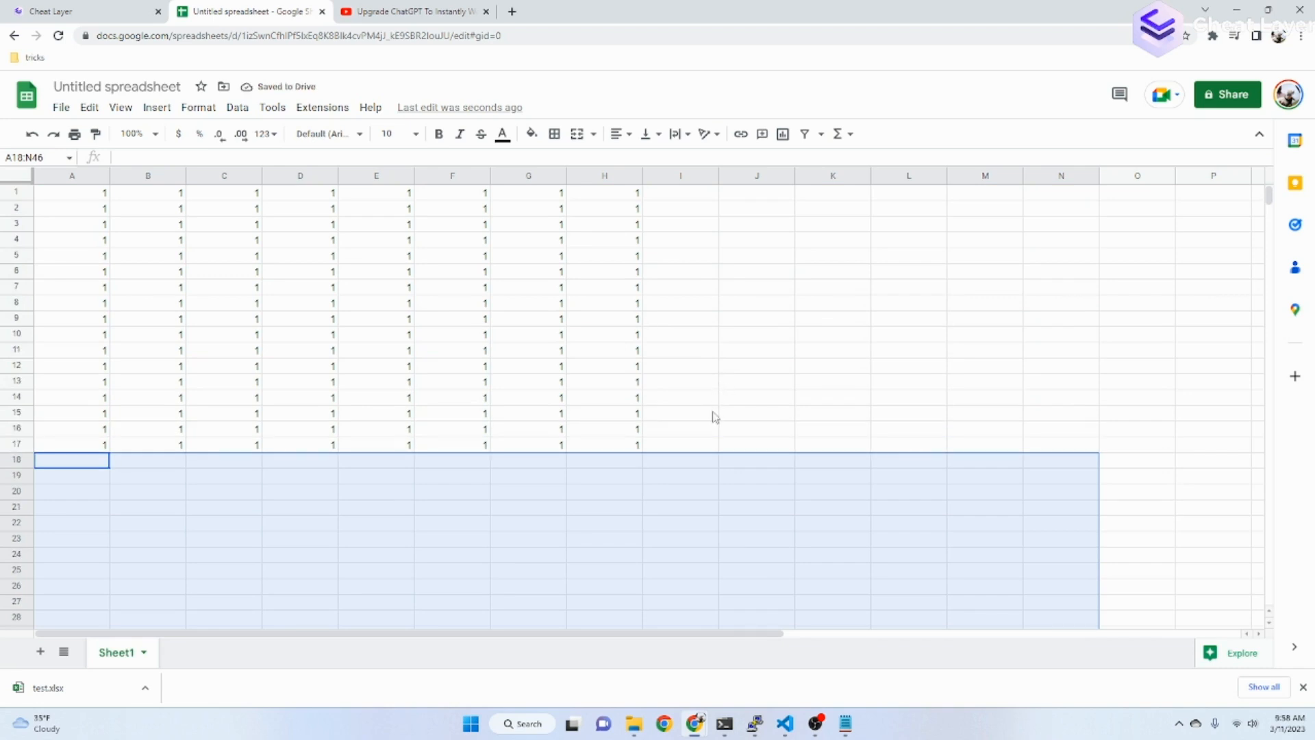
pyautogui.moveTo(707, 434)
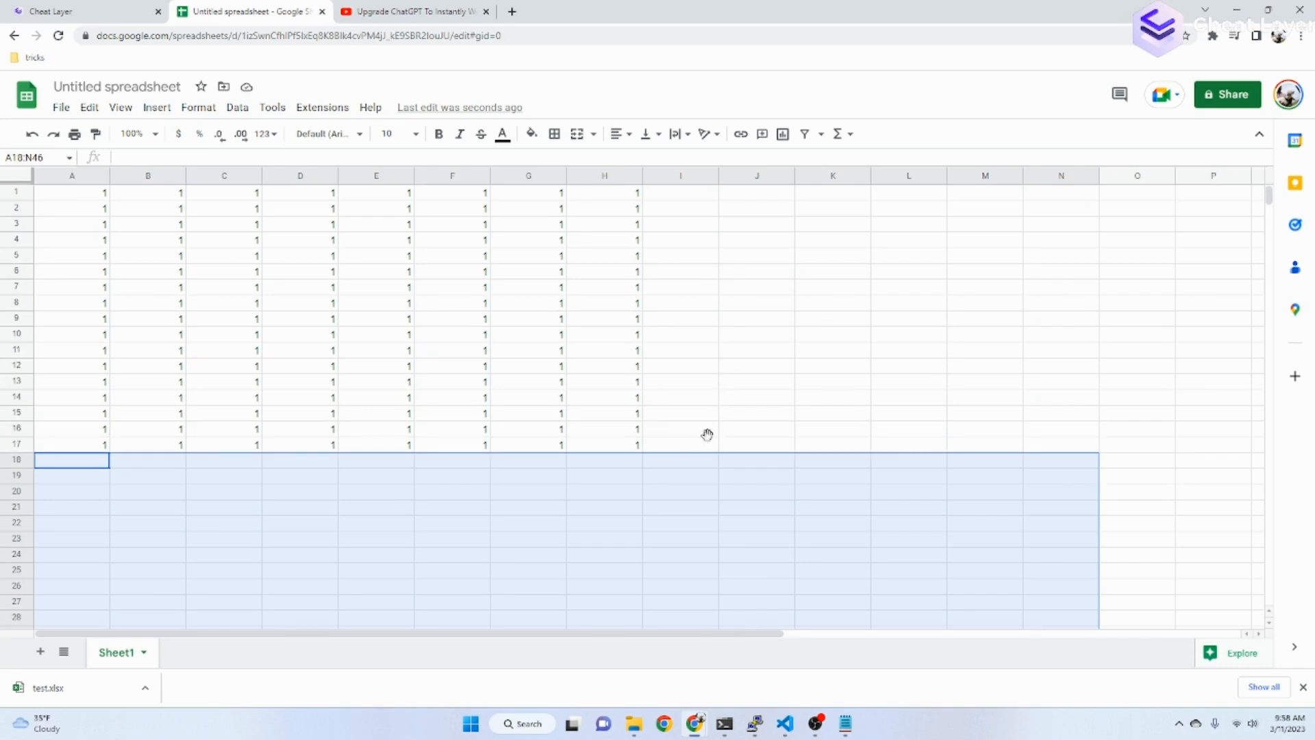
# Clear the row selection and bring up the browser extensions list over the sheet.
pyautogui.click(681, 429)
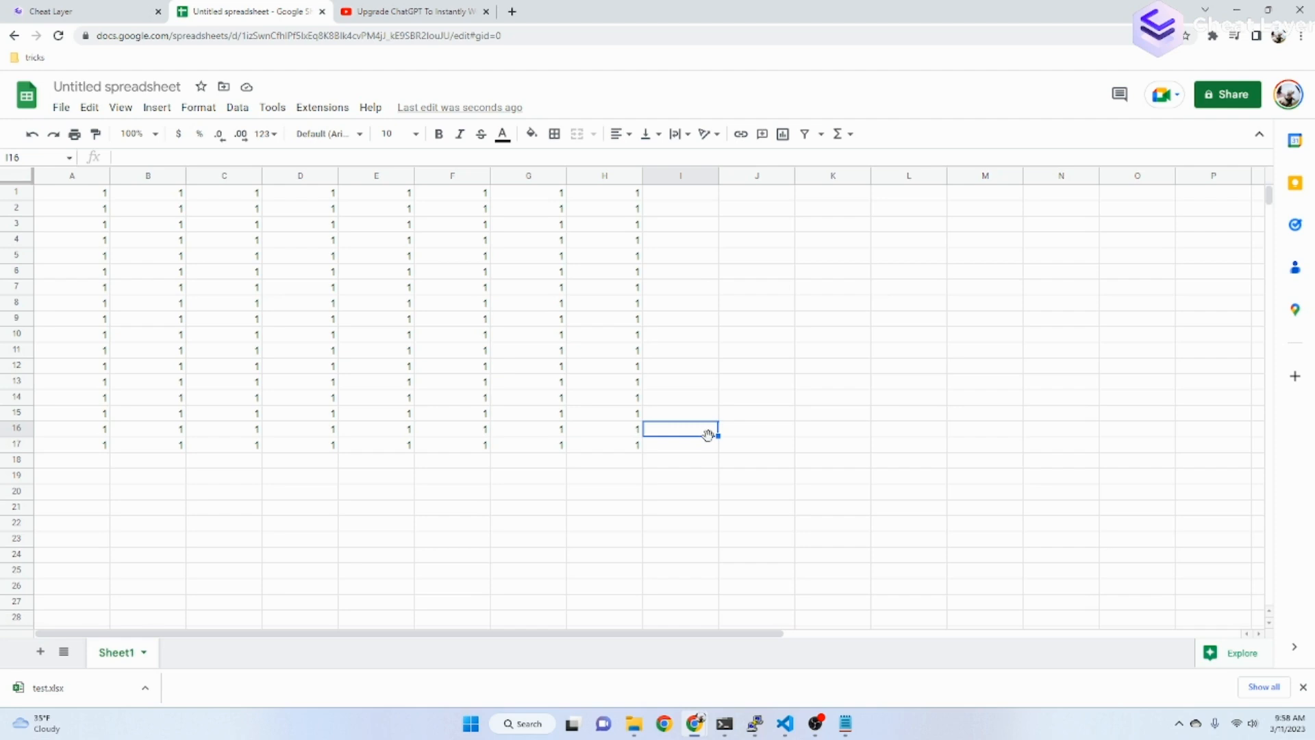
pyautogui.moveTo(667, 348)
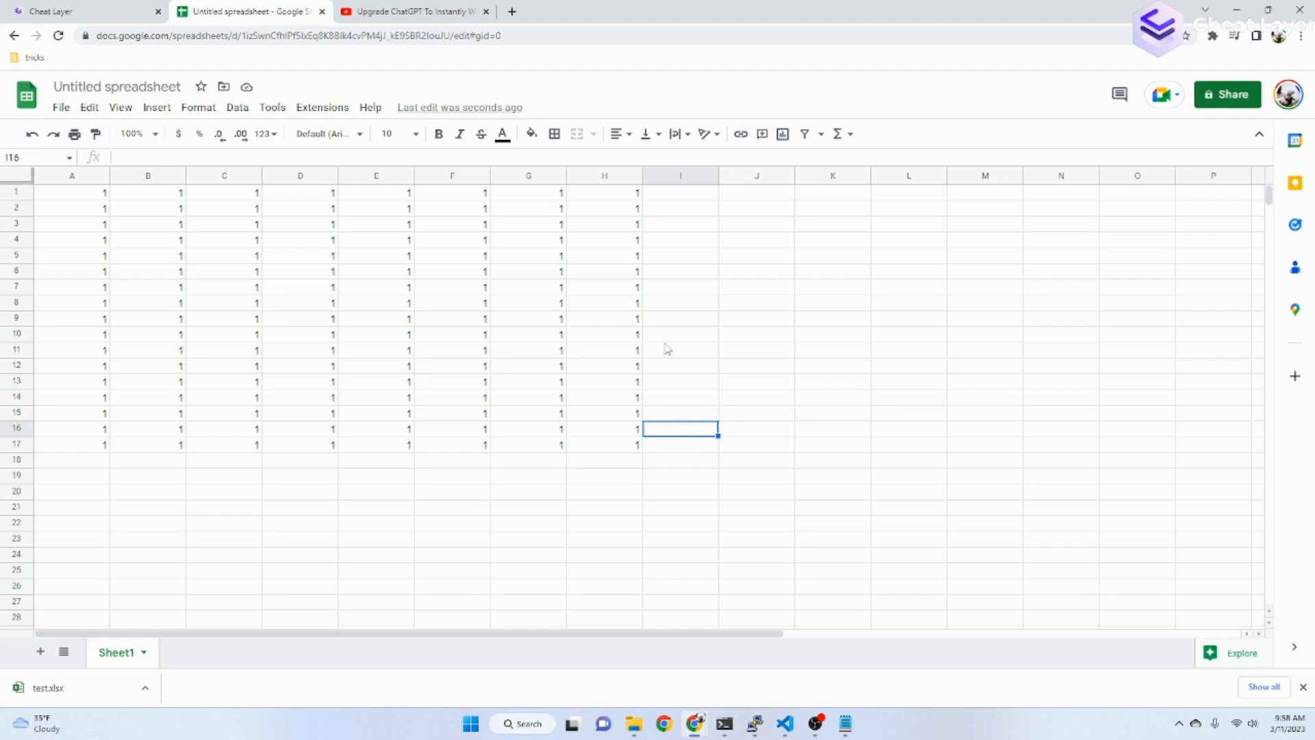
pyautogui.click(1212, 35)
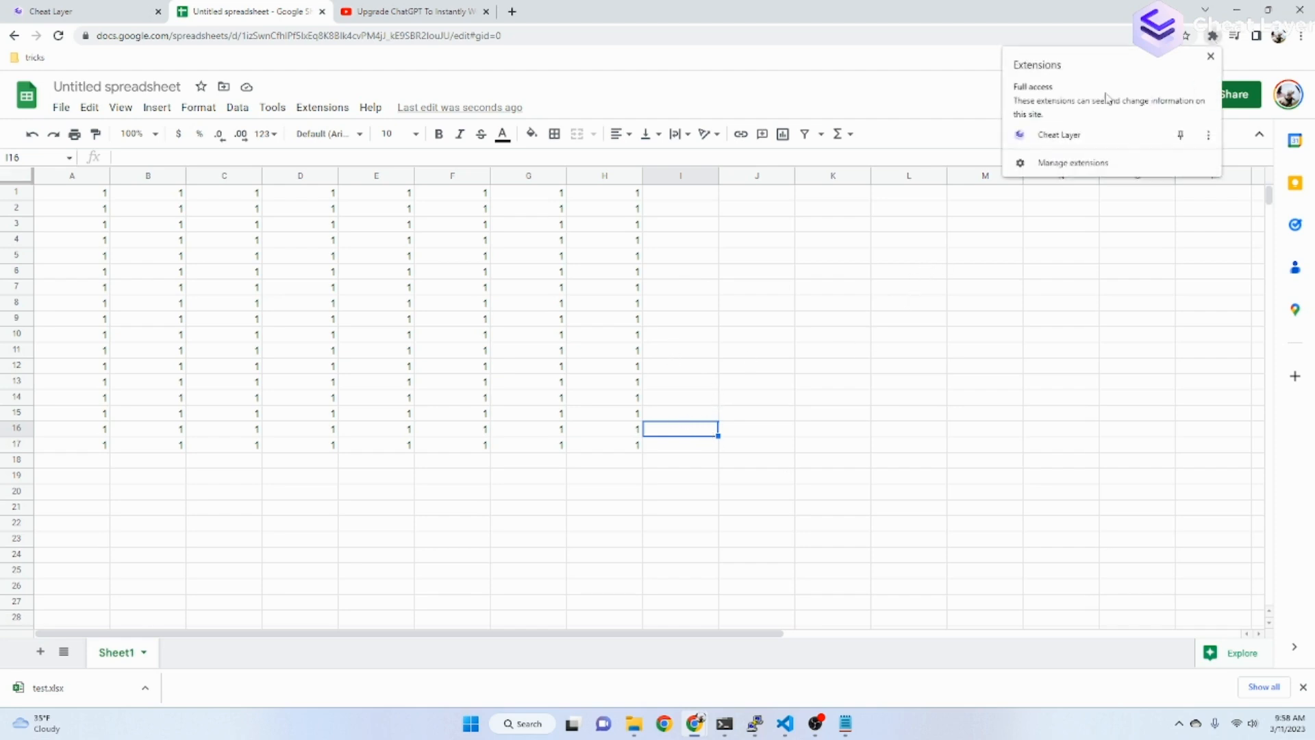
# Ask Project Atlas to 'add column A to column C' with the result in column E.
pyautogui.click(1059, 135)
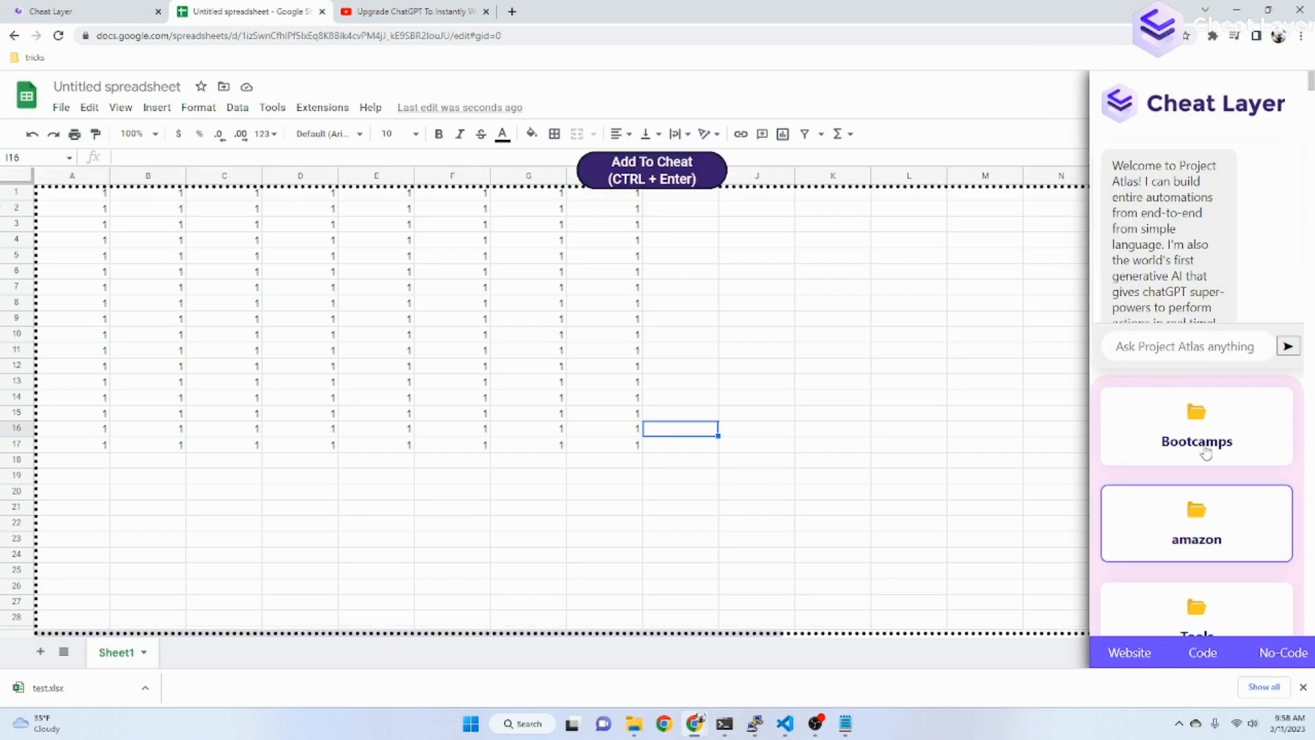
pyautogui.click(1185, 347)
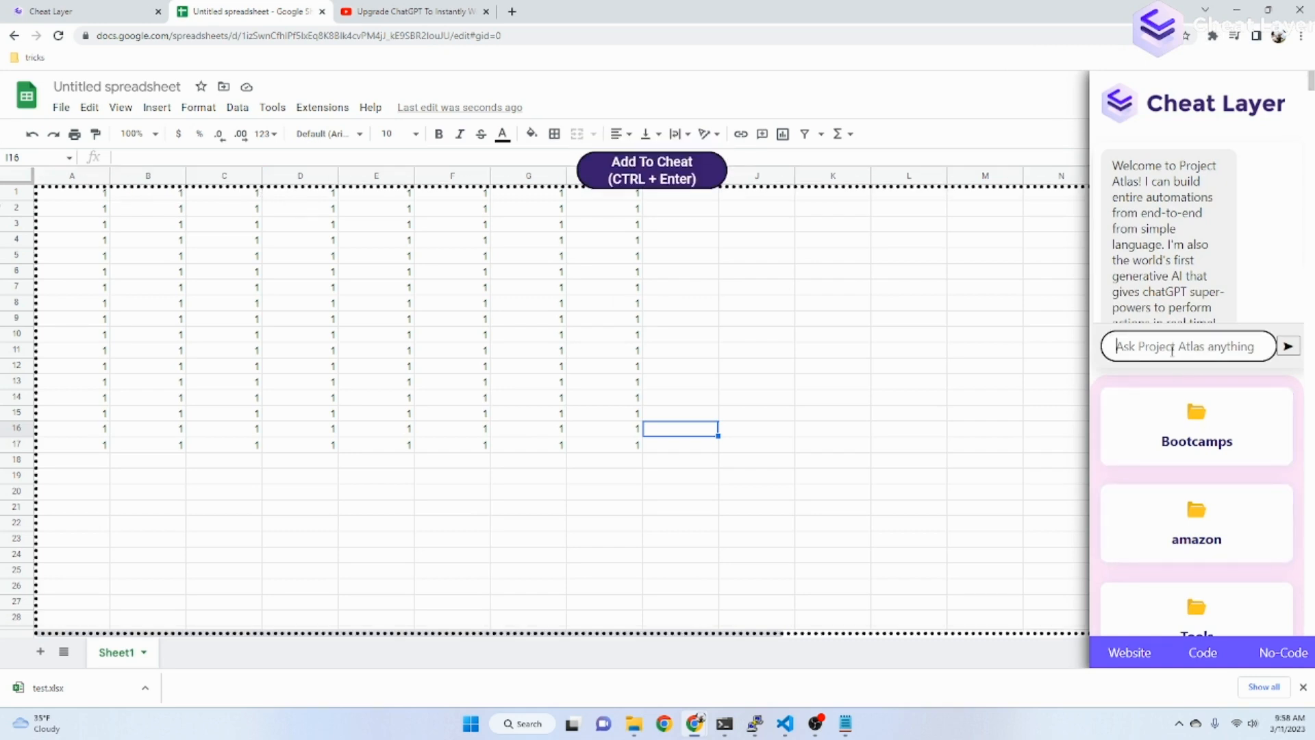
pyautogui.write('add column')
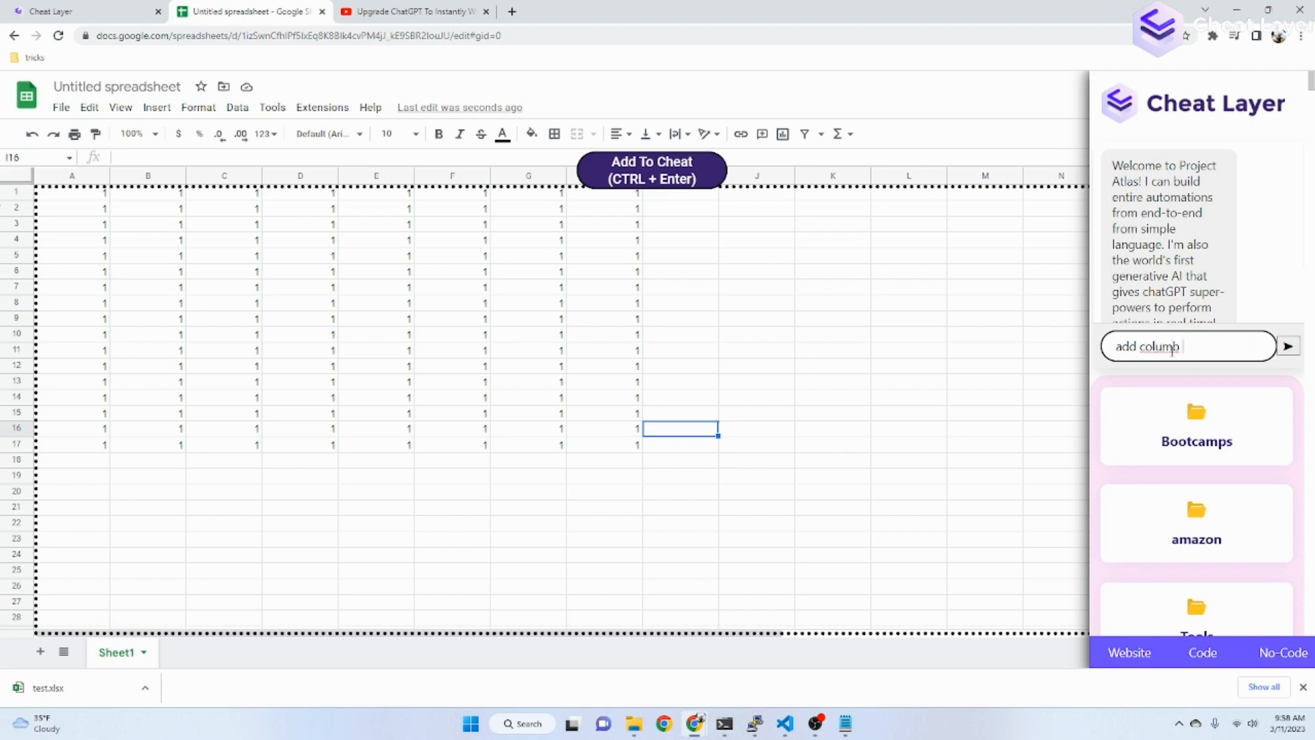
pyautogui.write('A')
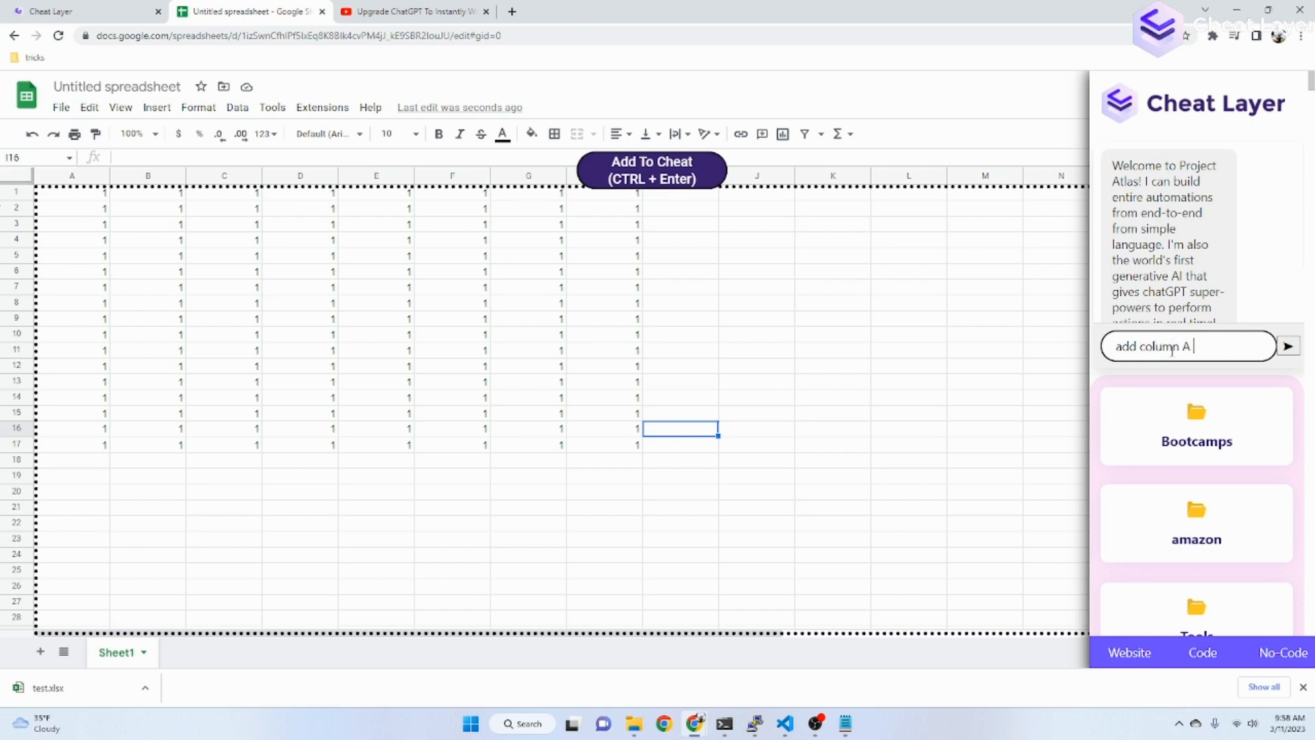
pyautogui.write('to col')
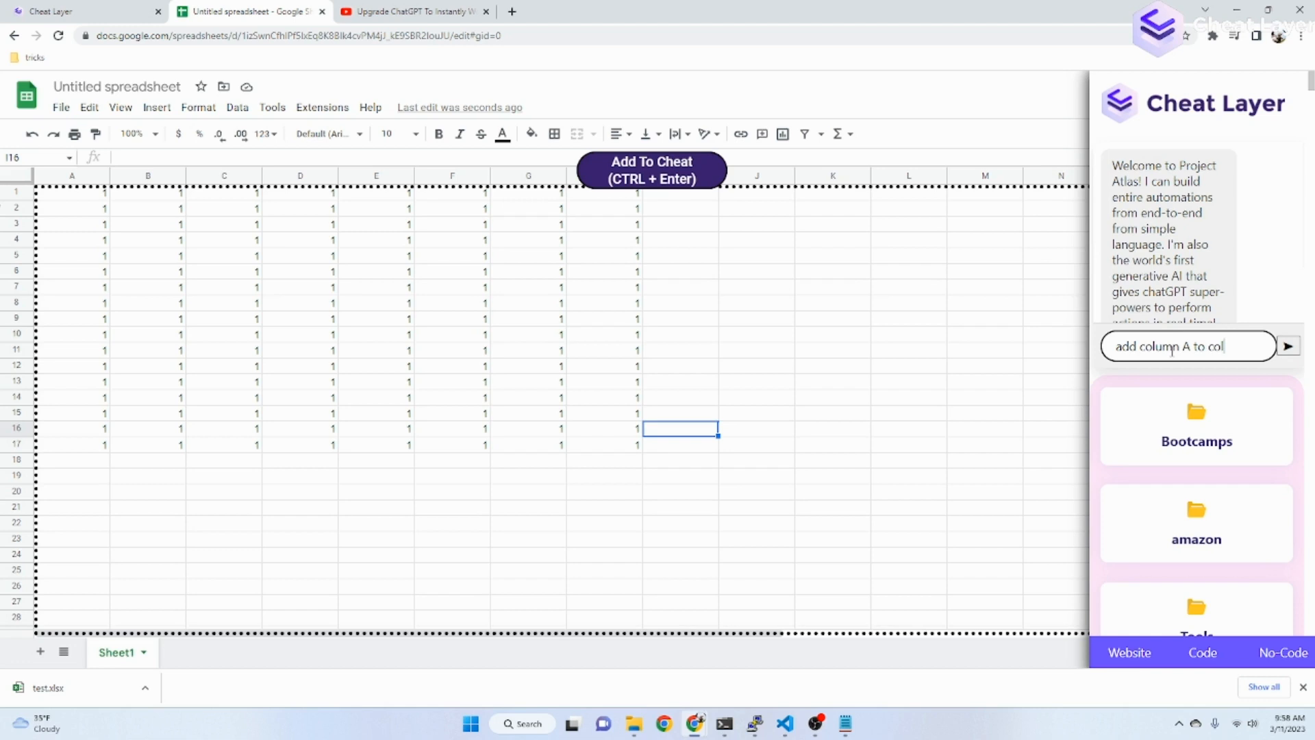
pyautogui.write('umn C')
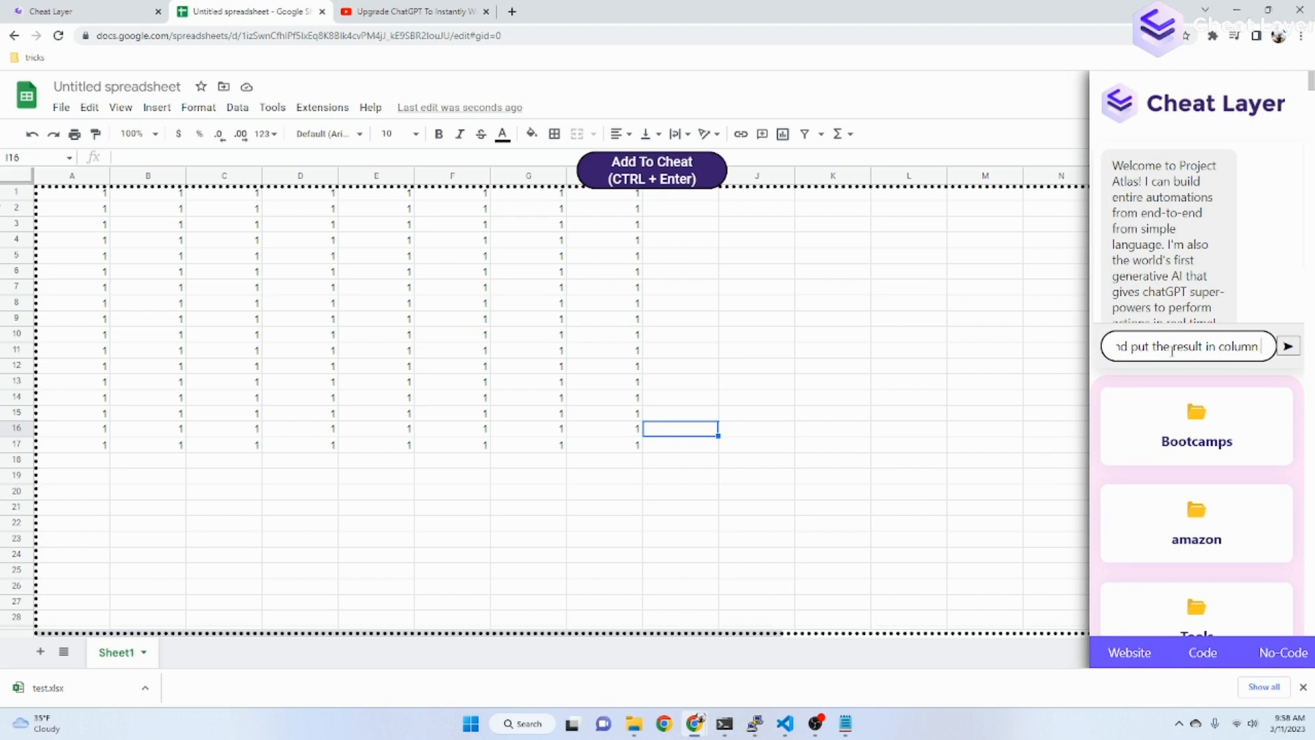
pyautogui.click(1288, 345)
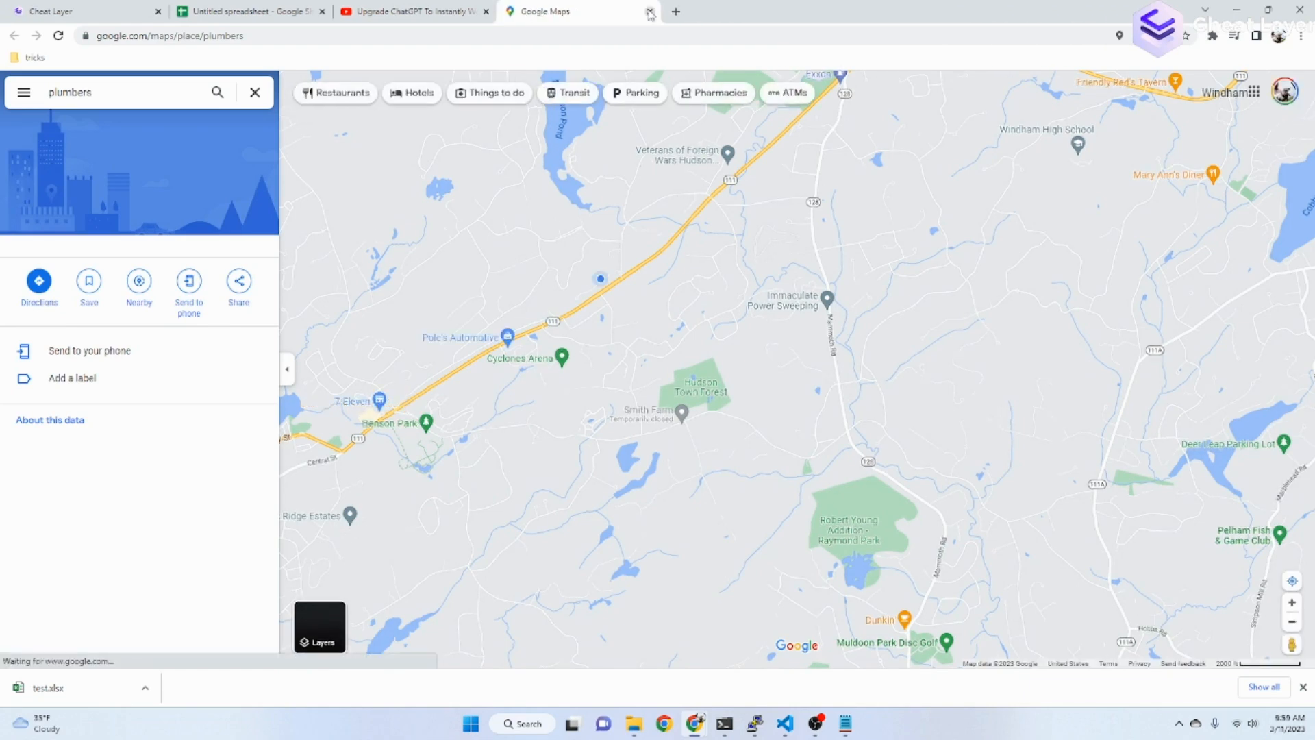
# Close the reopened Maps tab, cancel the Lead Generator dialog and inspect the new column E formula.
pyautogui.click(650, 11)
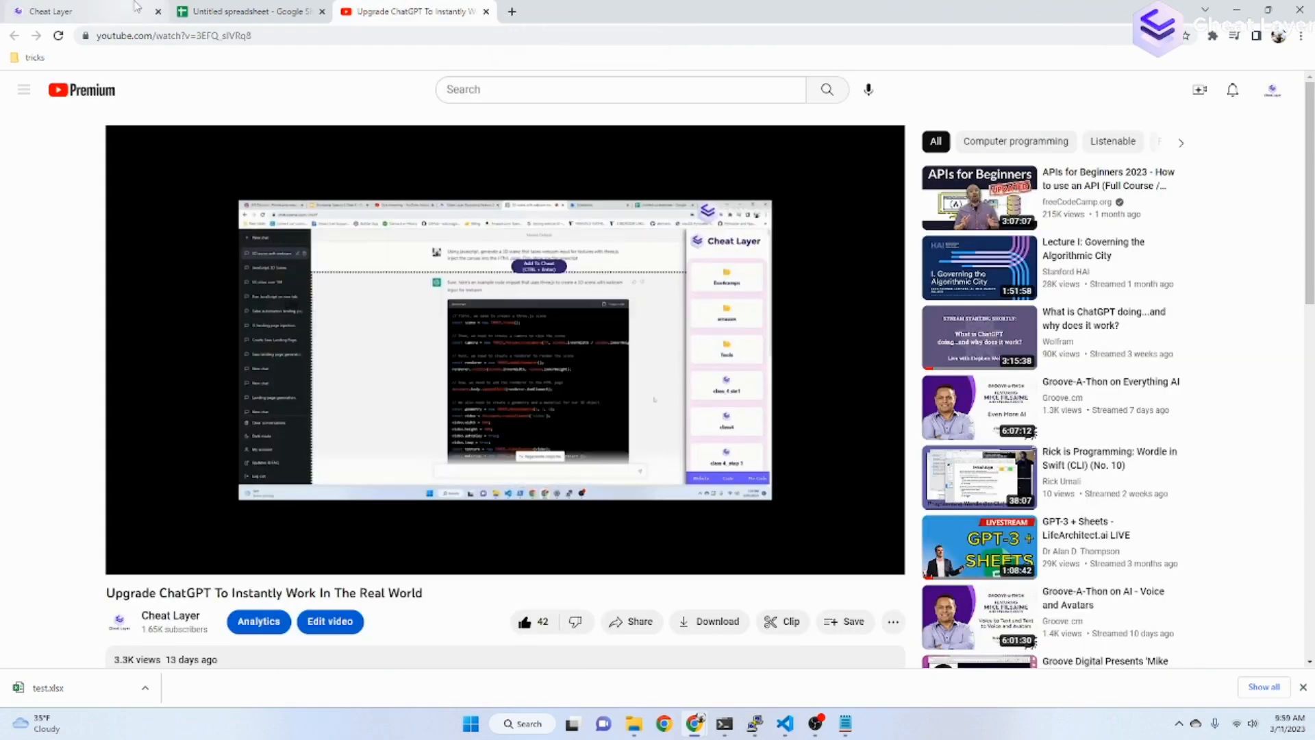
pyautogui.click(249, 11)
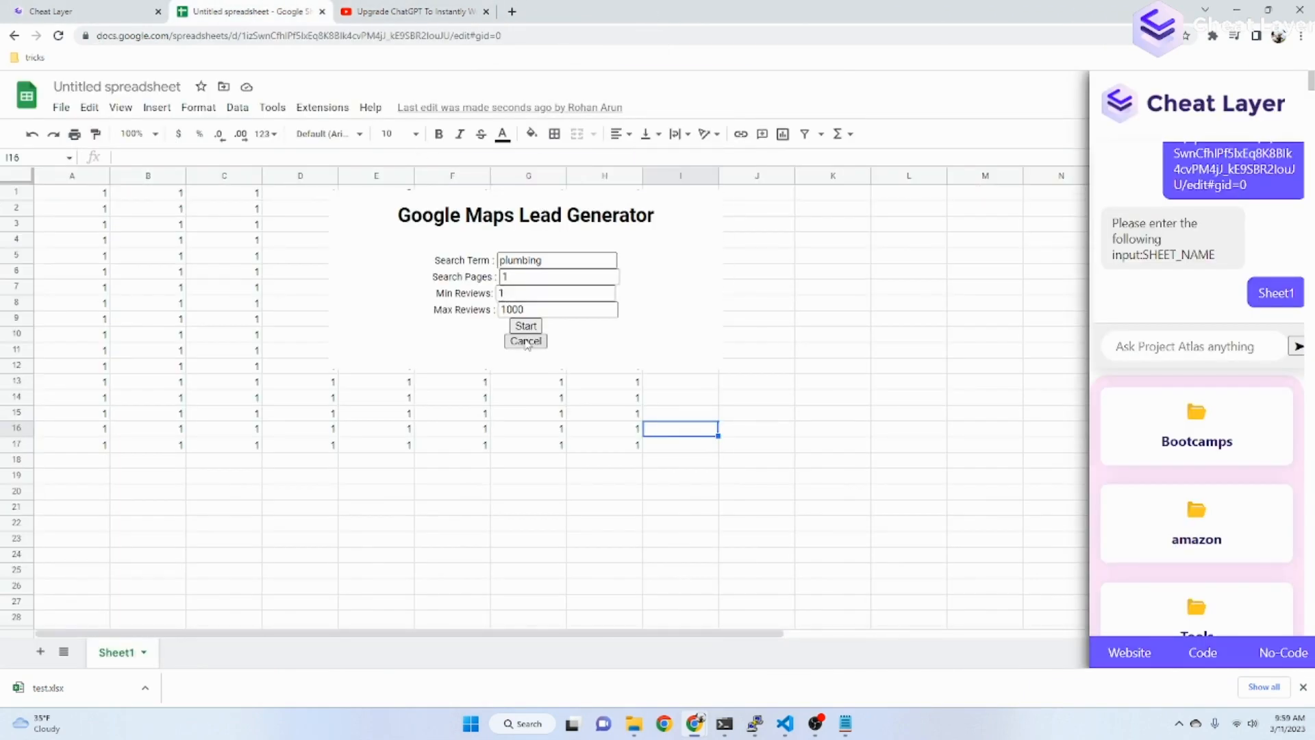
pyautogui.click(524, 341)
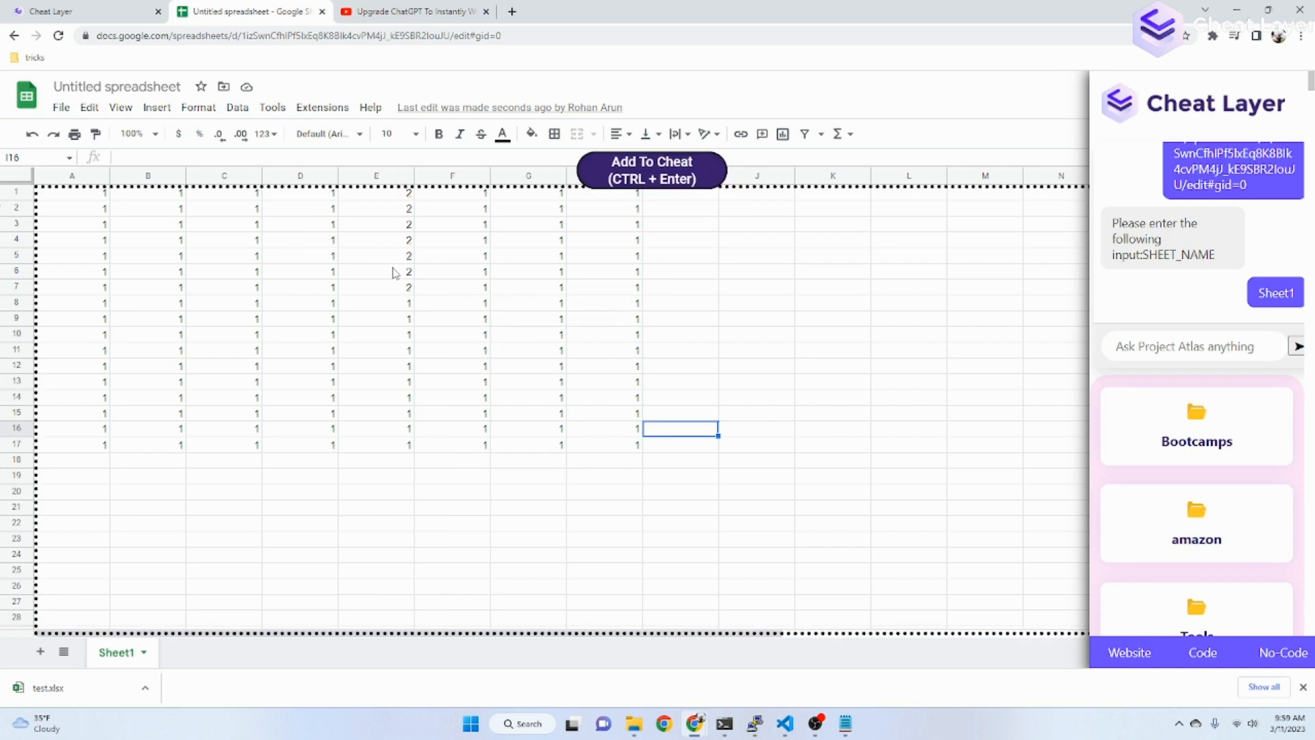
pyautogui.click(375, 272)
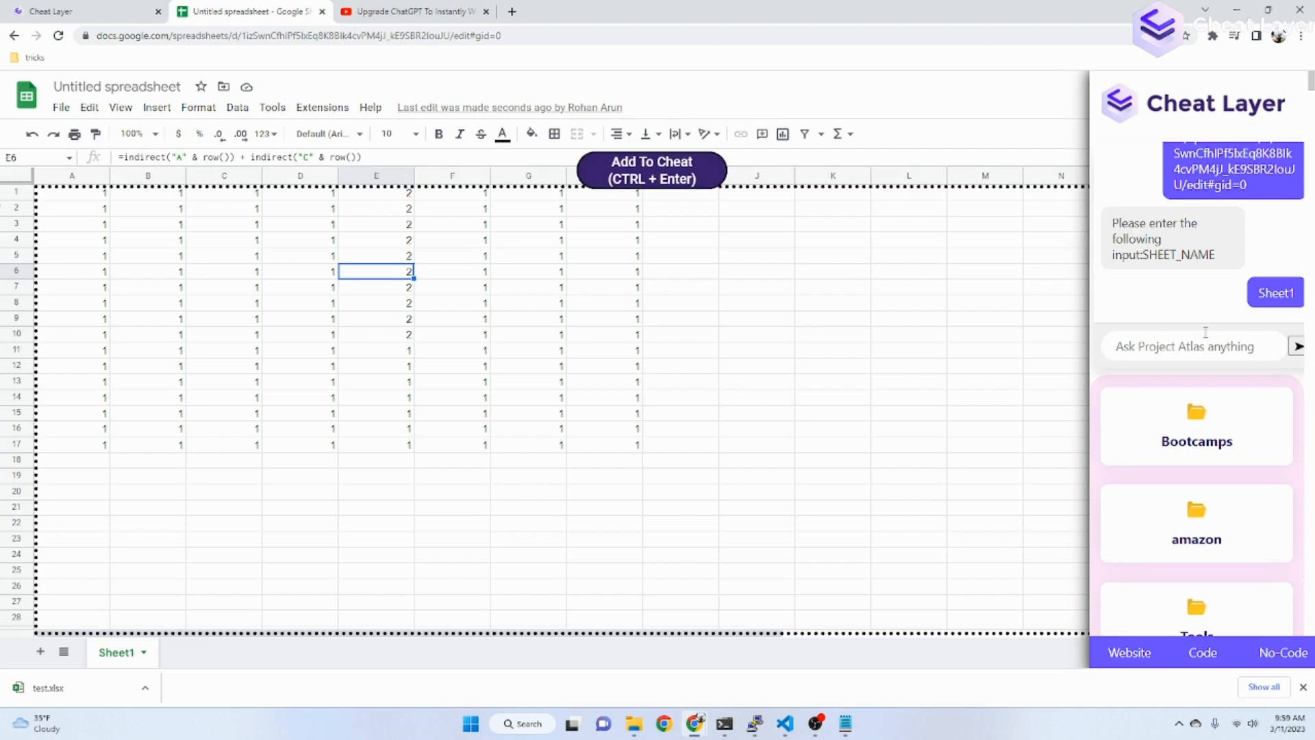
# Draft the request 'find the sum of columns A through H', checking the sheet tab midway.
pyautogui.click(1195, 345)
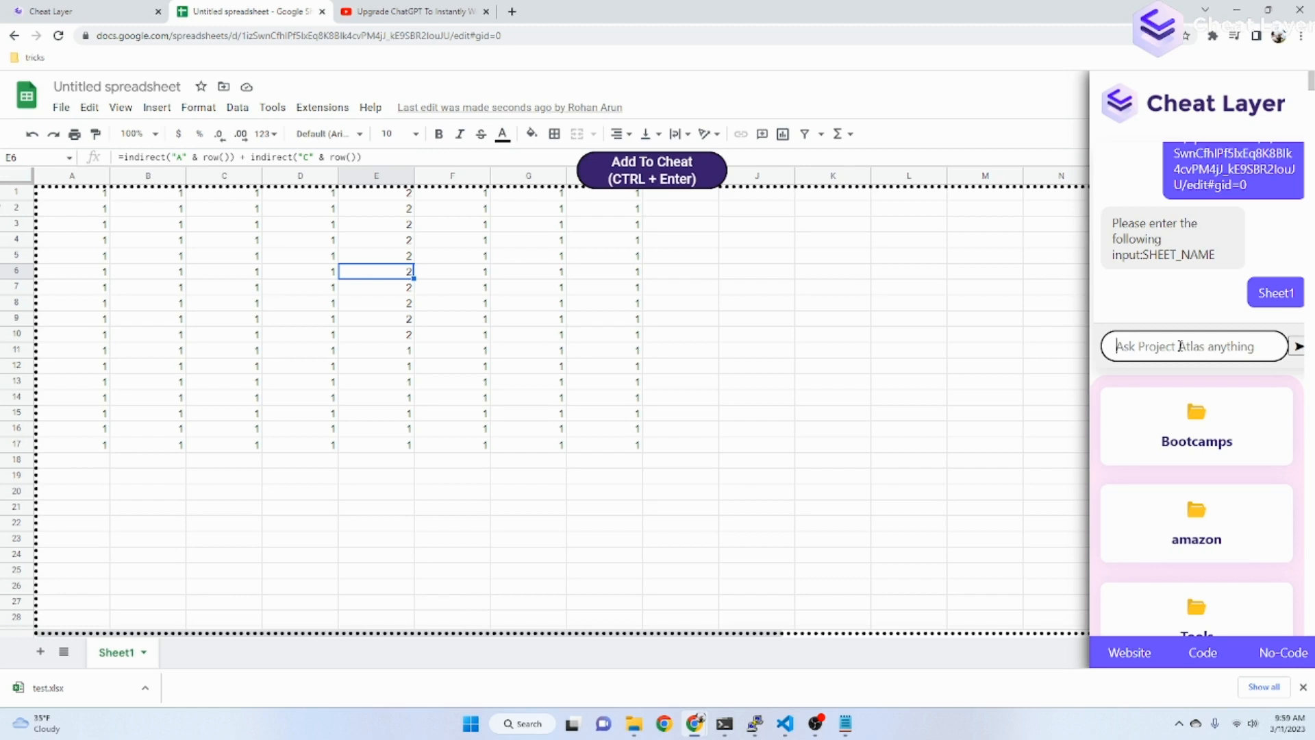
pyautogui.write('find the sum o')
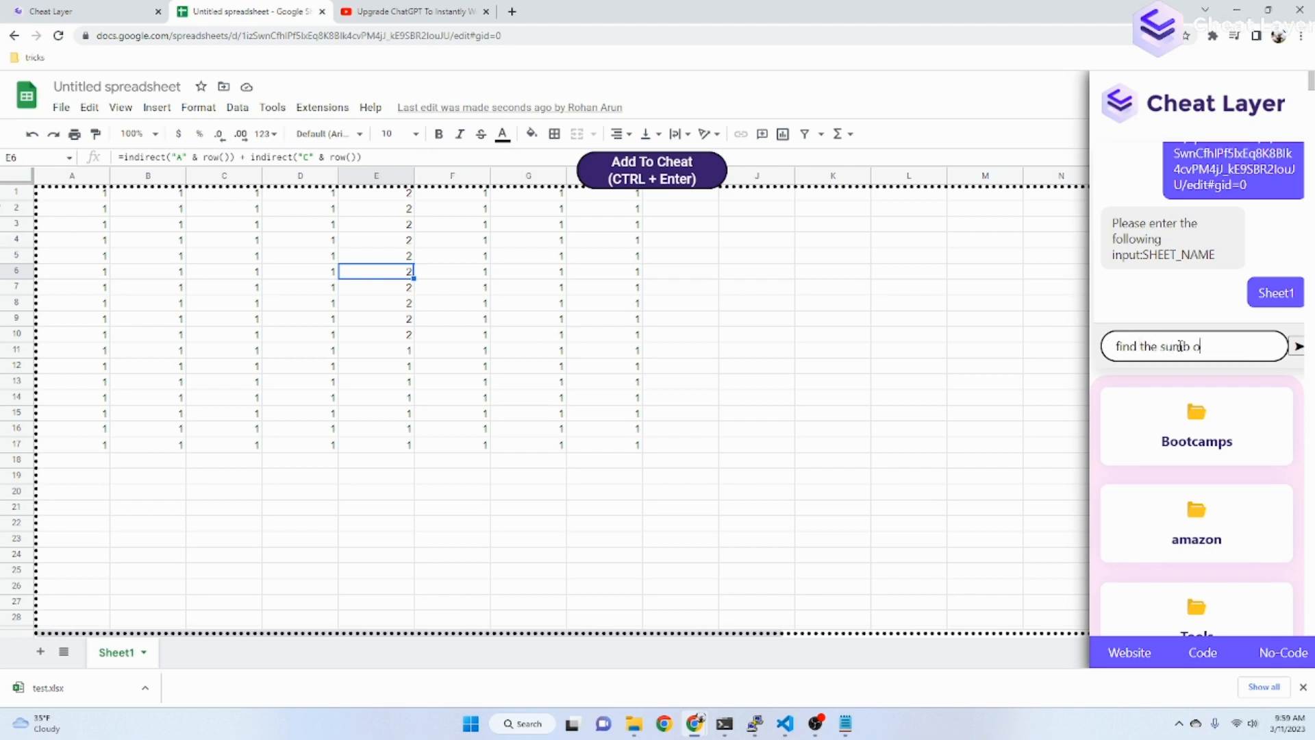
pyautogui.write('f a')
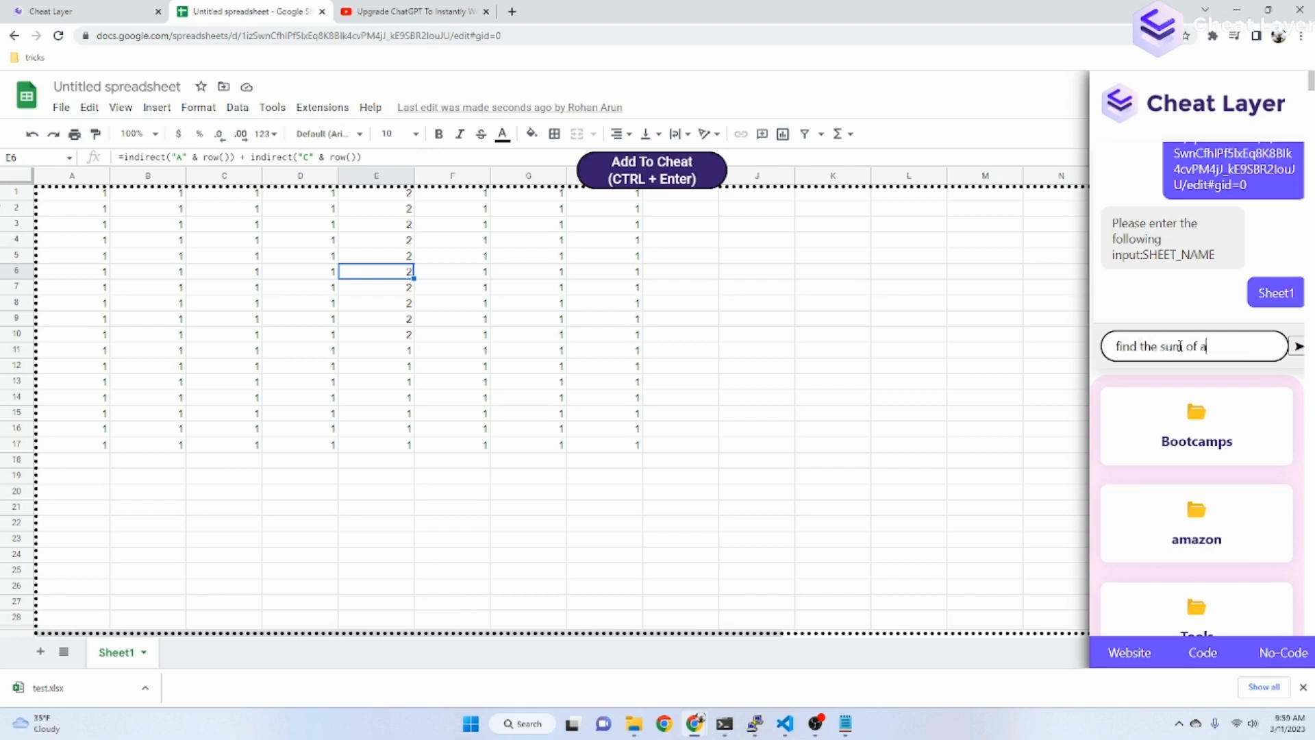
pyautogui.write('c')
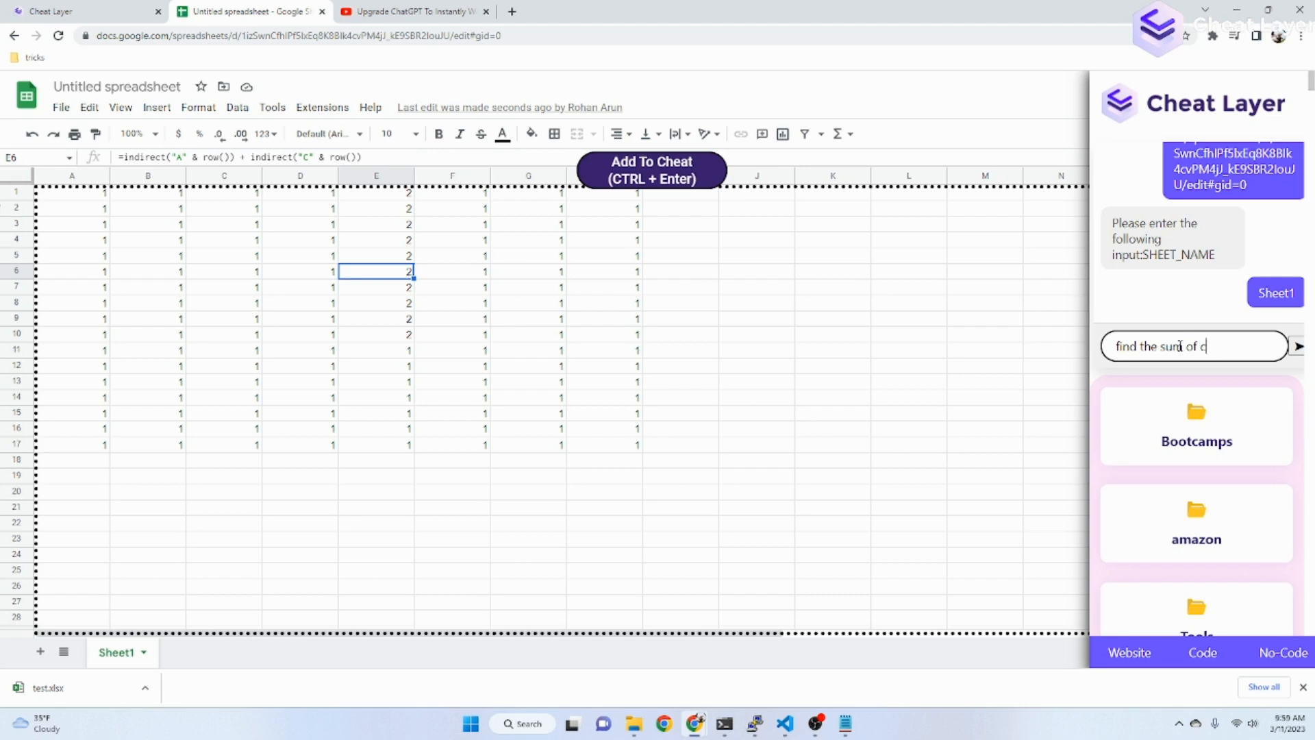
pyautogui.write('olumns')
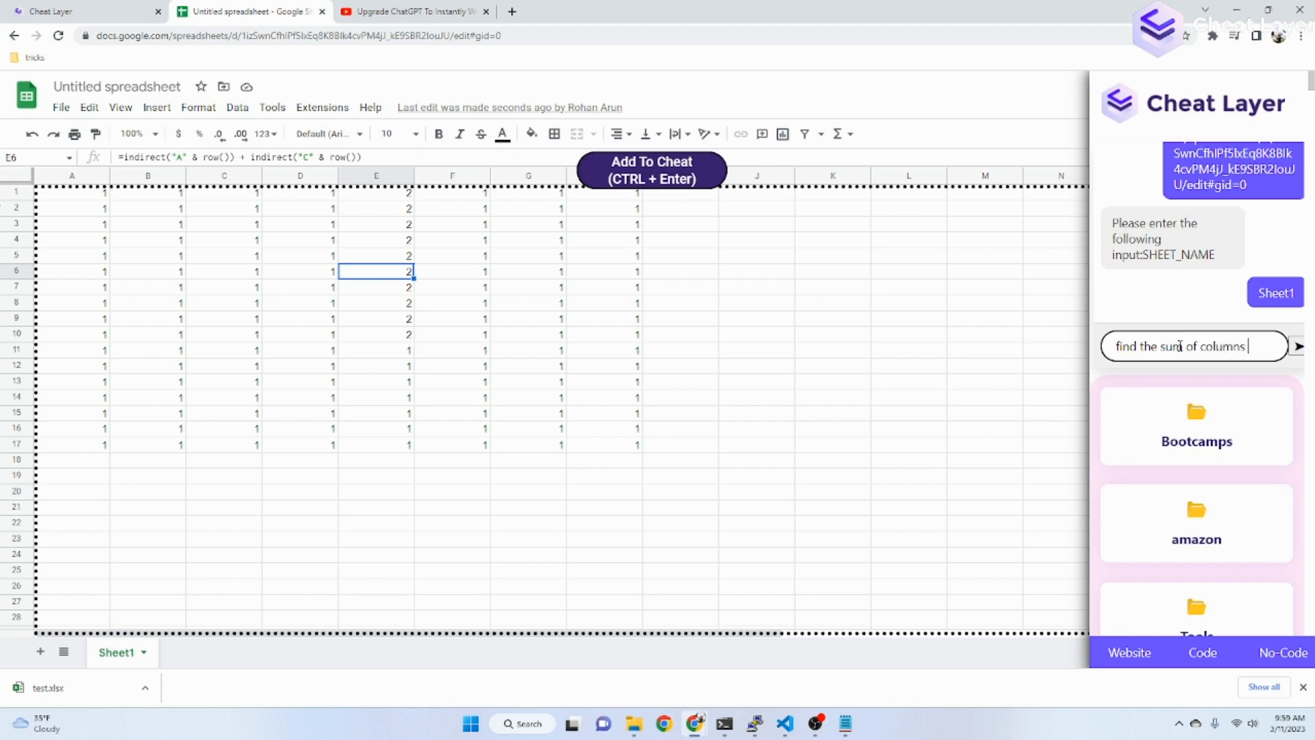
pyautogui.write('A through')
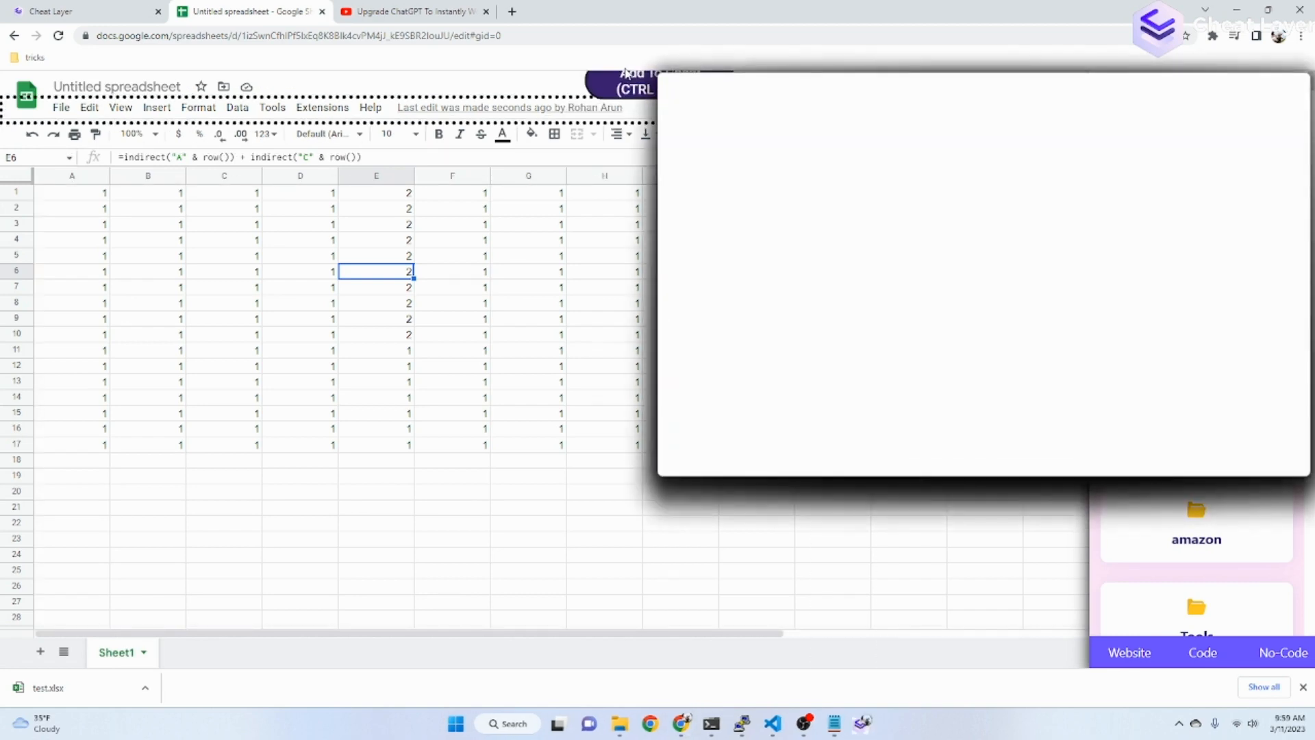
pyautogui.click(577, 11)
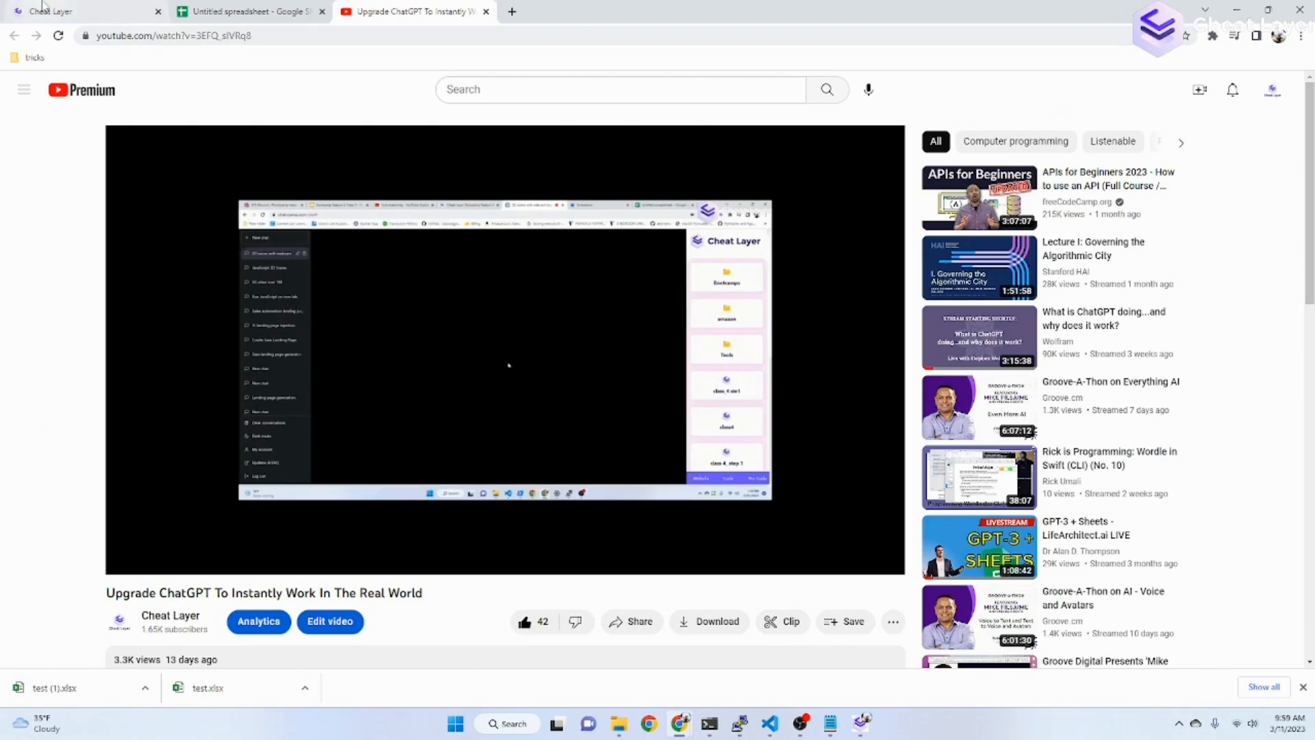
pyautogui.click(250, 11)
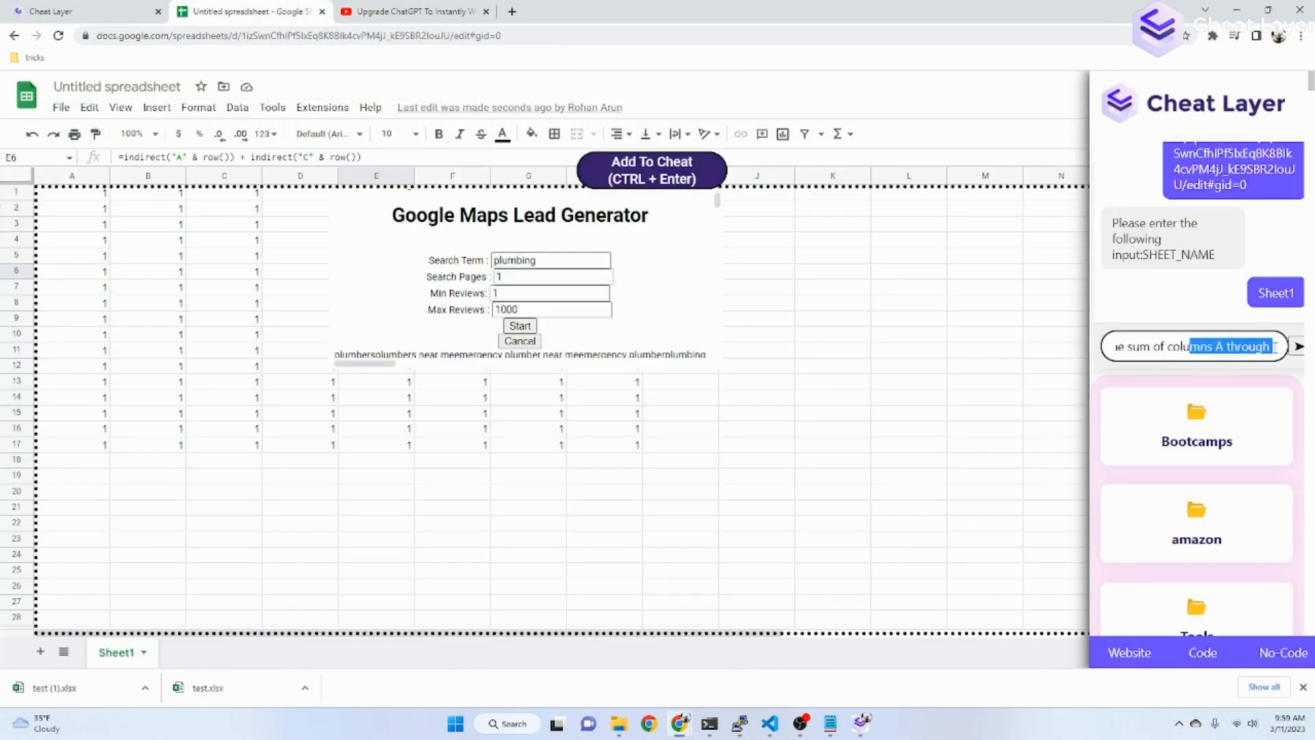
pyautogui.write('H')
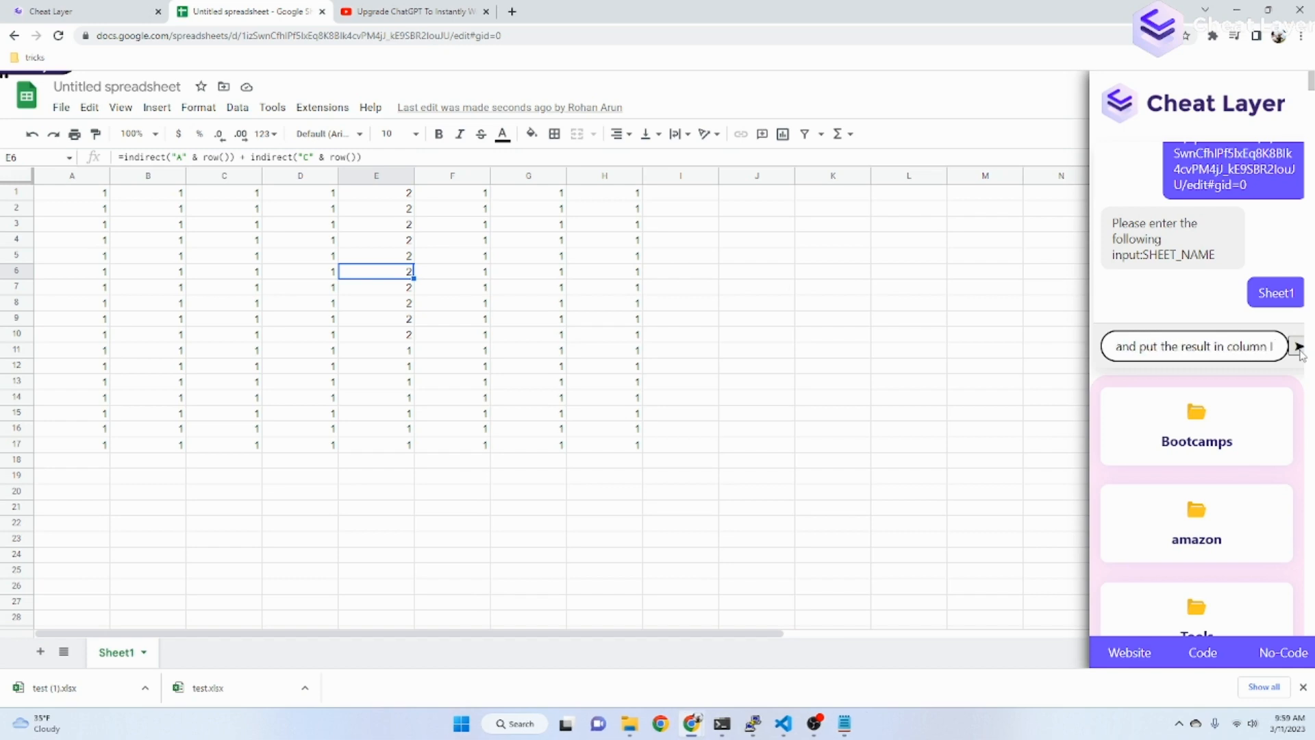
# Send the A-through-H sum request and return to the spreadsheet showing 9s in column I.
pyautogui.click(1298, 345)
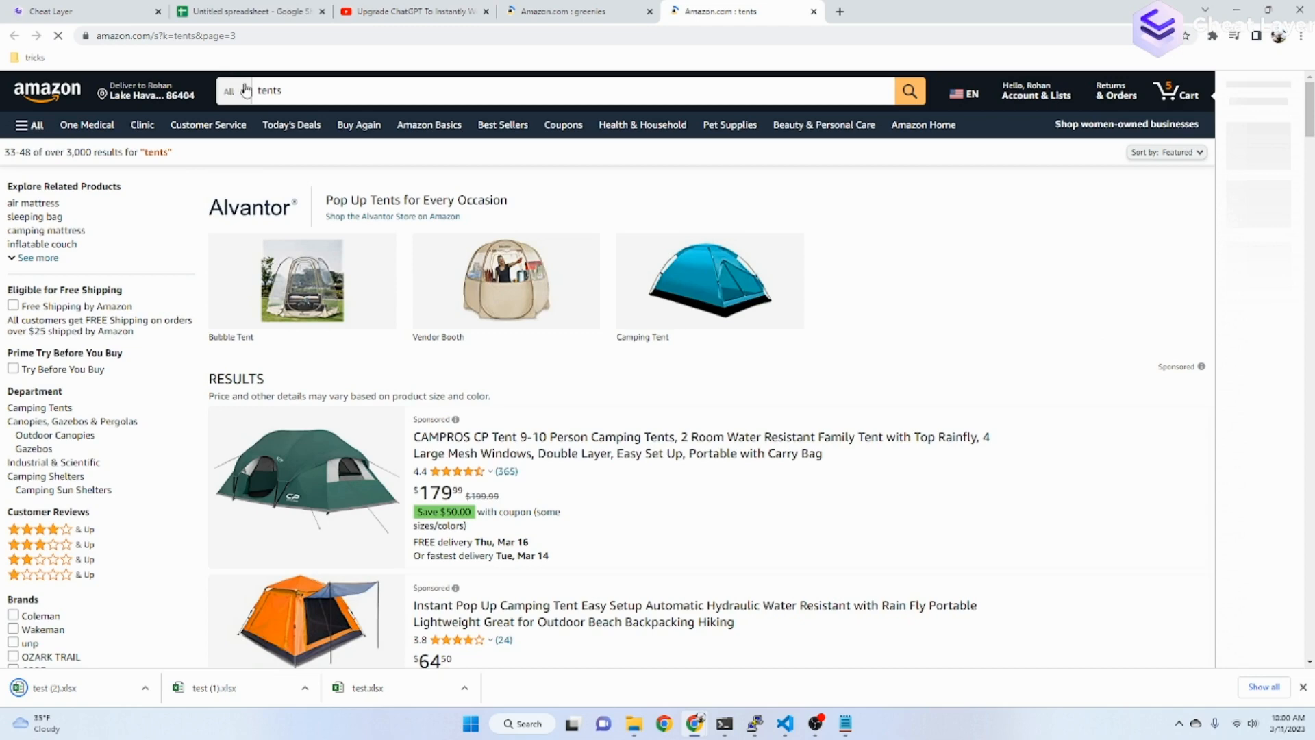
pyautogui.click(414, 11)
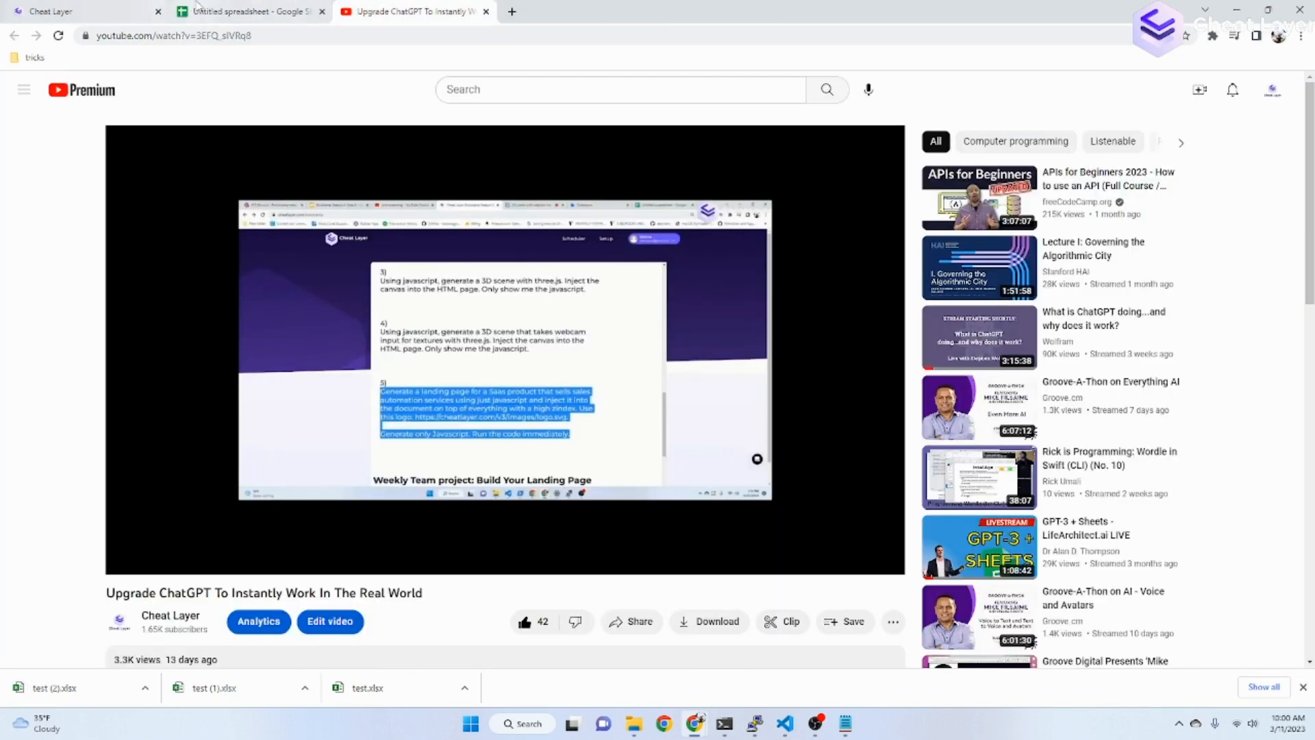
pyautogui.click(249, 11)
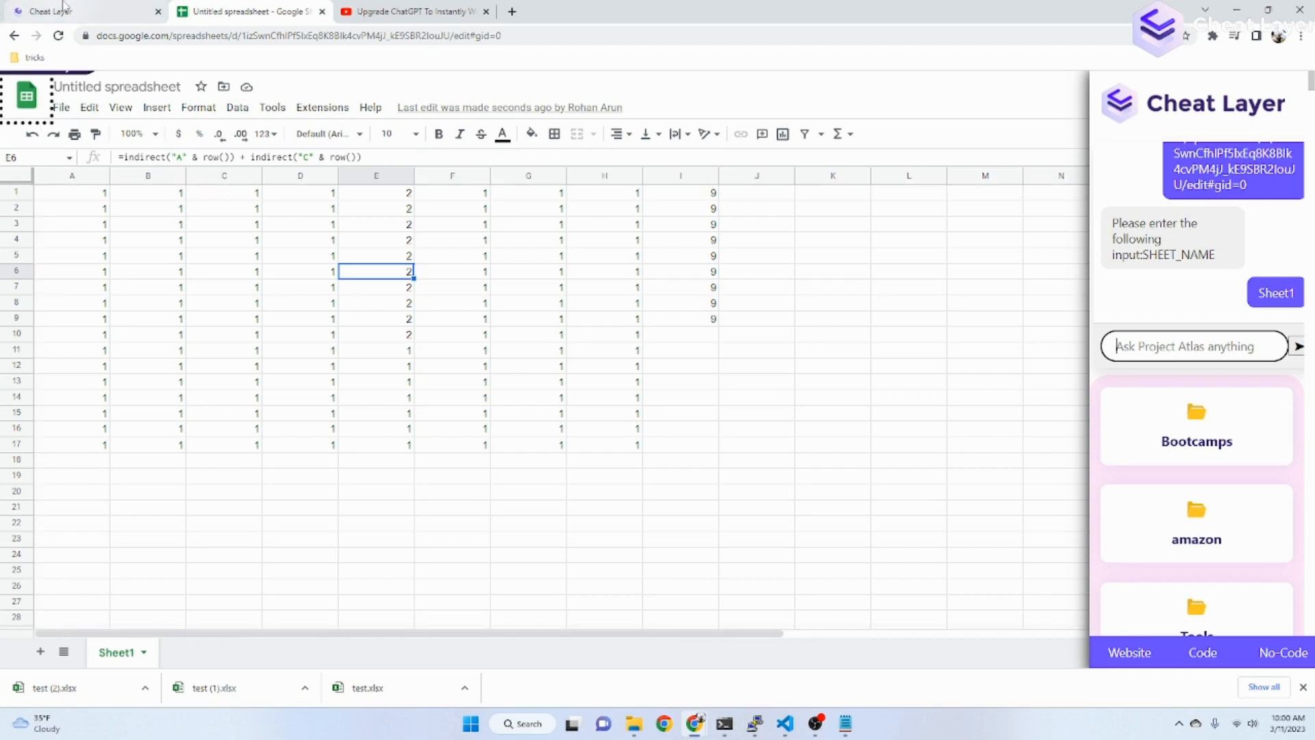
pyautogui.moveTo(63, 11)
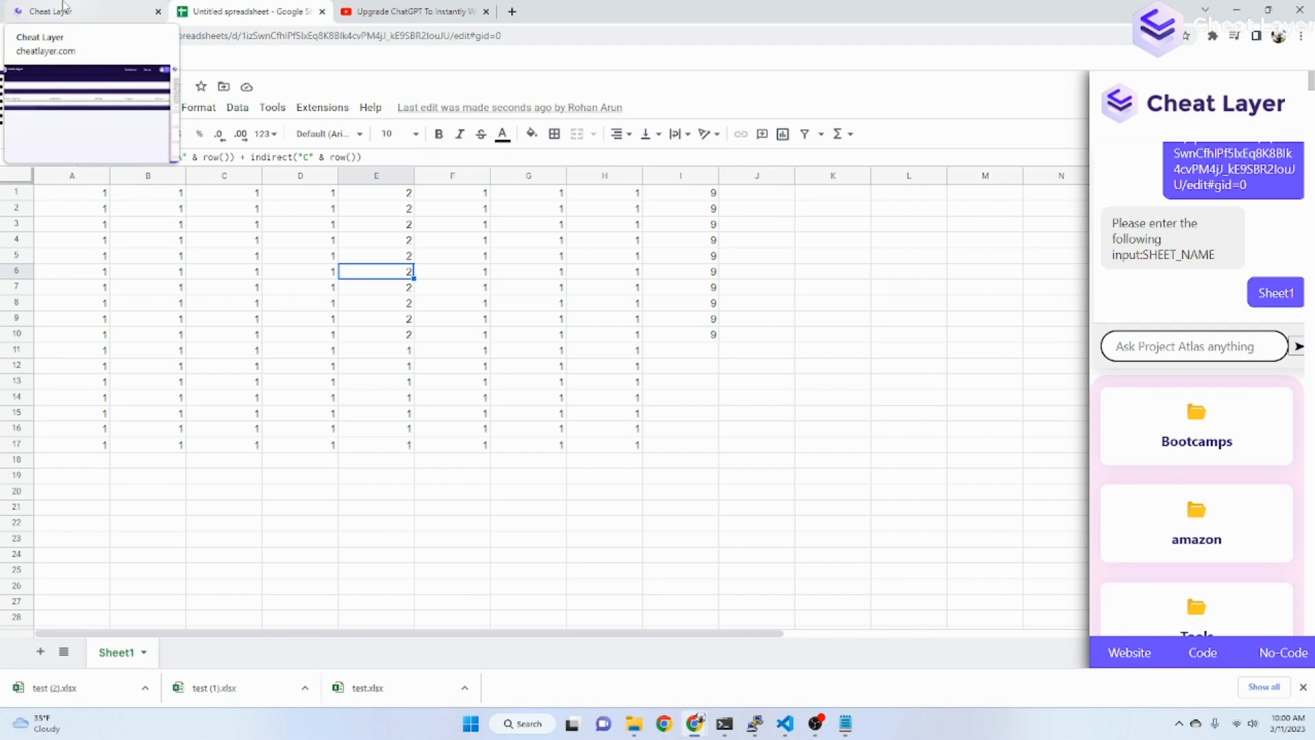
# Close the empty pop-up on the Cheat Layer dashboard and start a new browser tab.
pyautogui.click(51, 11)
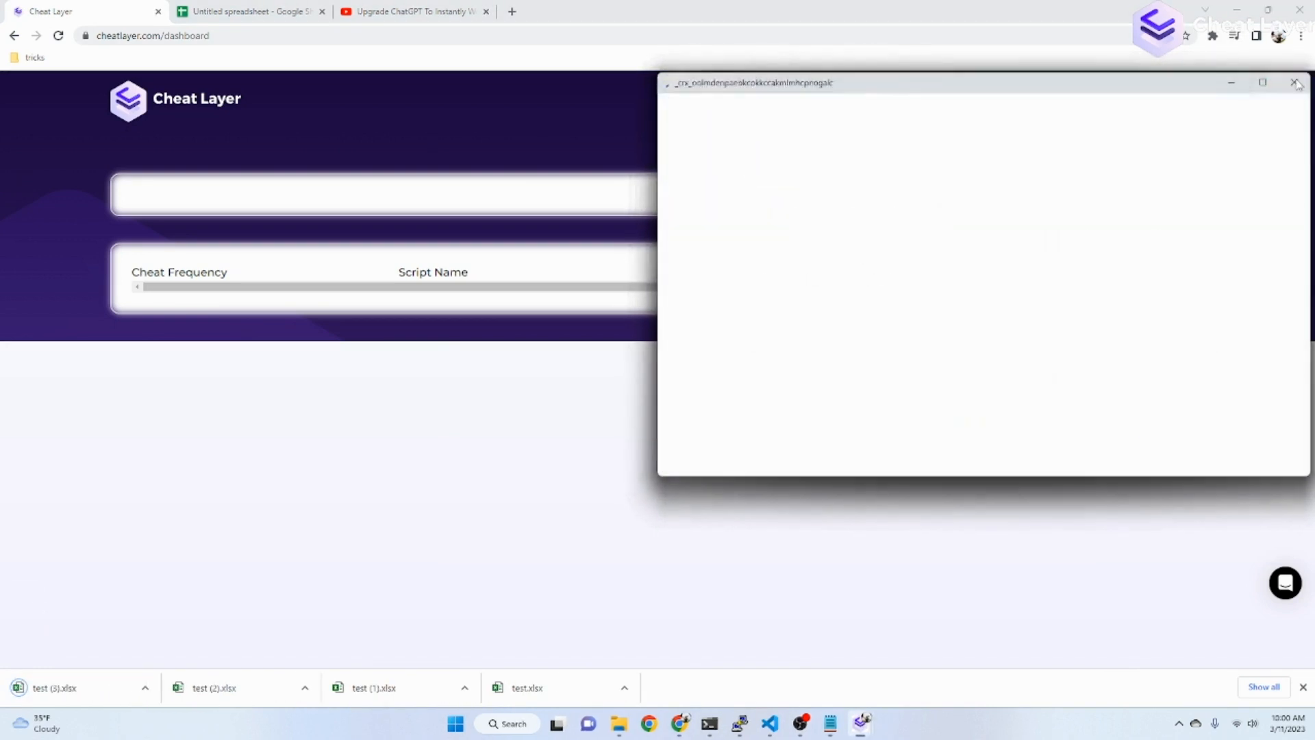
pyautogui.click(1296, 82)
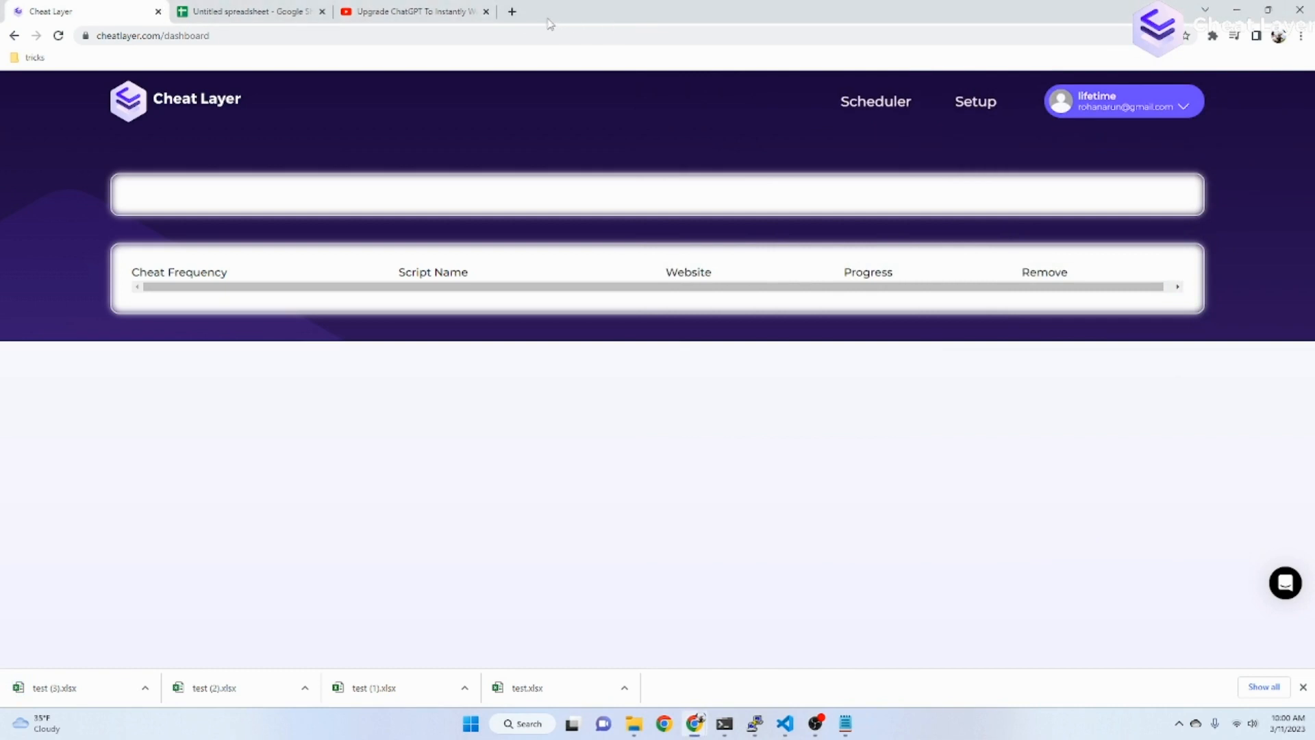
pyautogui.click(511, 11)
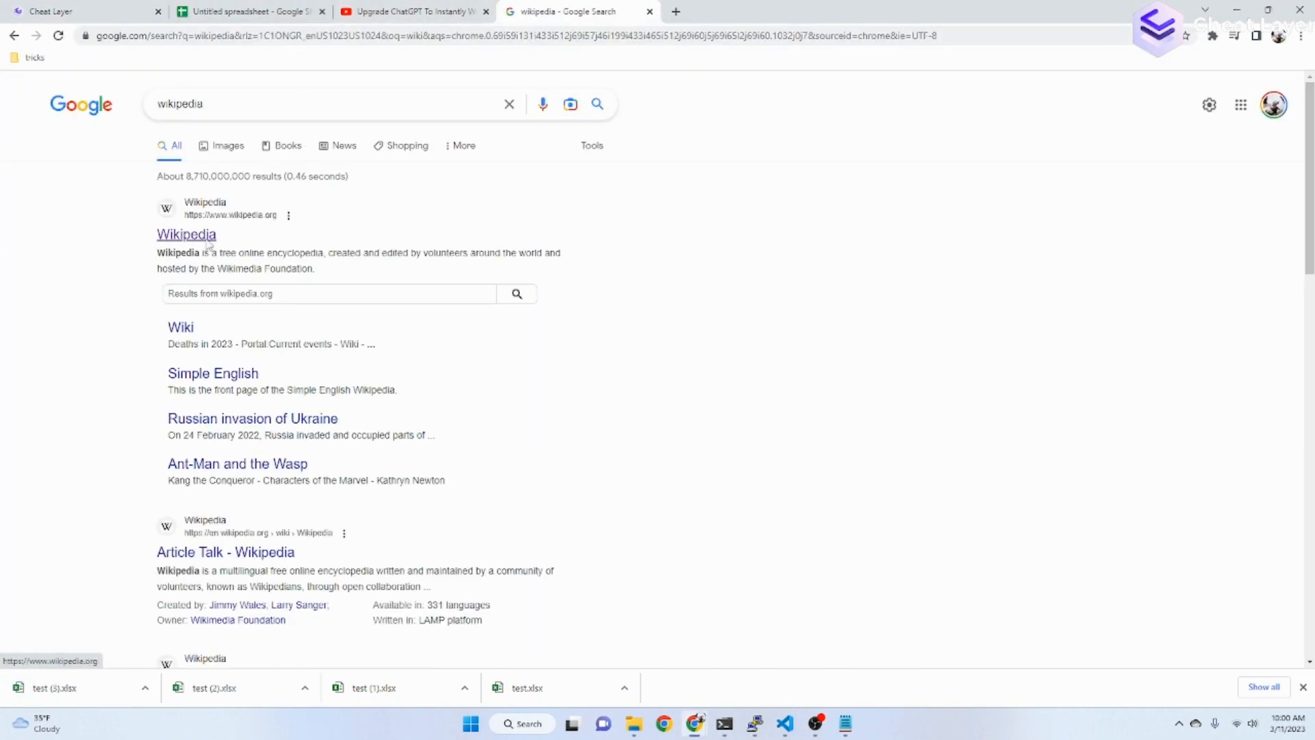
# From the wikipedia Google results, reach the Russian invasion of Ukraine article and show extensions.
pyautogui.click(185, 235)
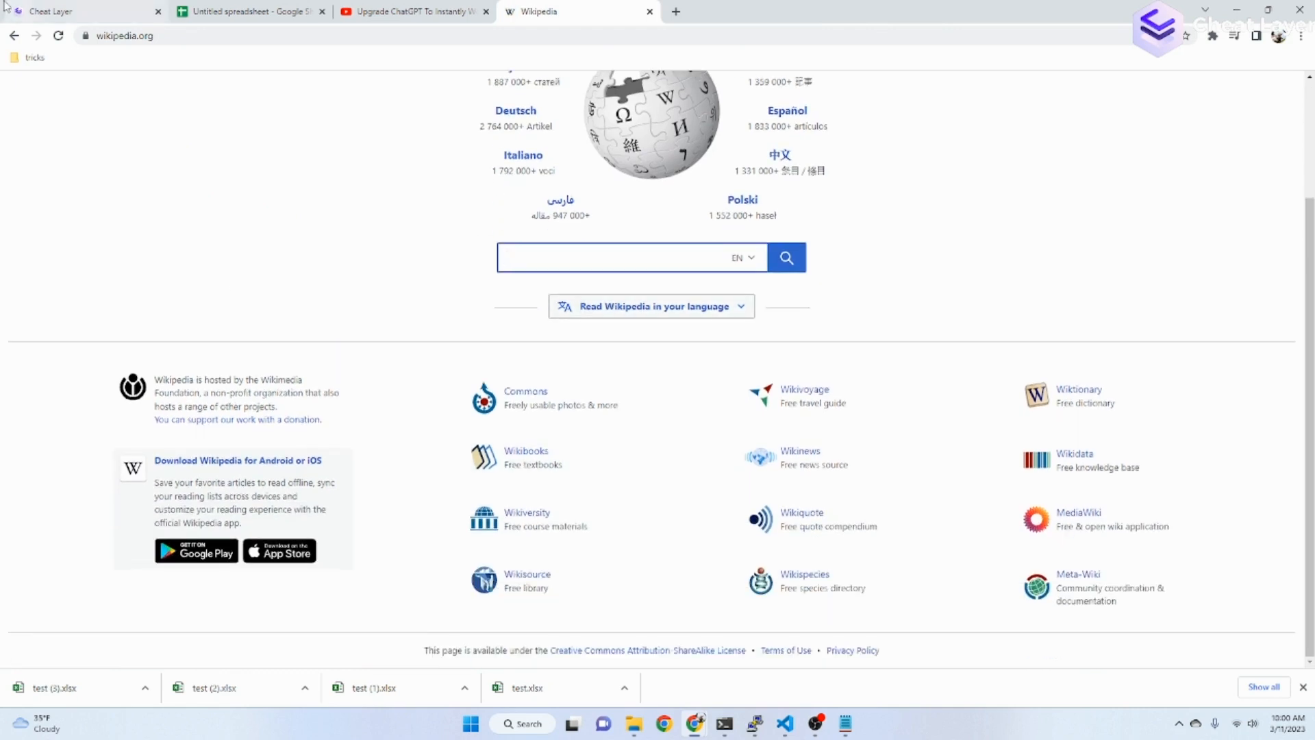
pyautogui.click(251, 419)
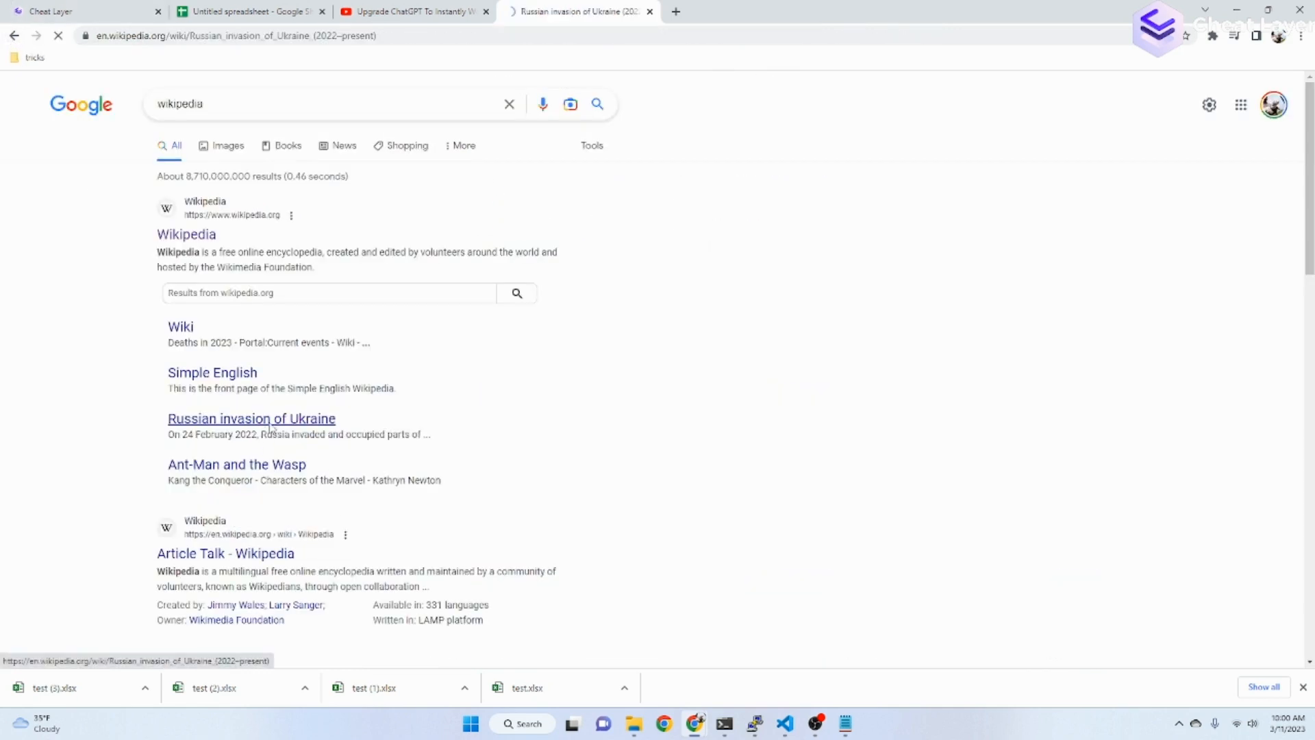
pyautogui.click(250, 419)
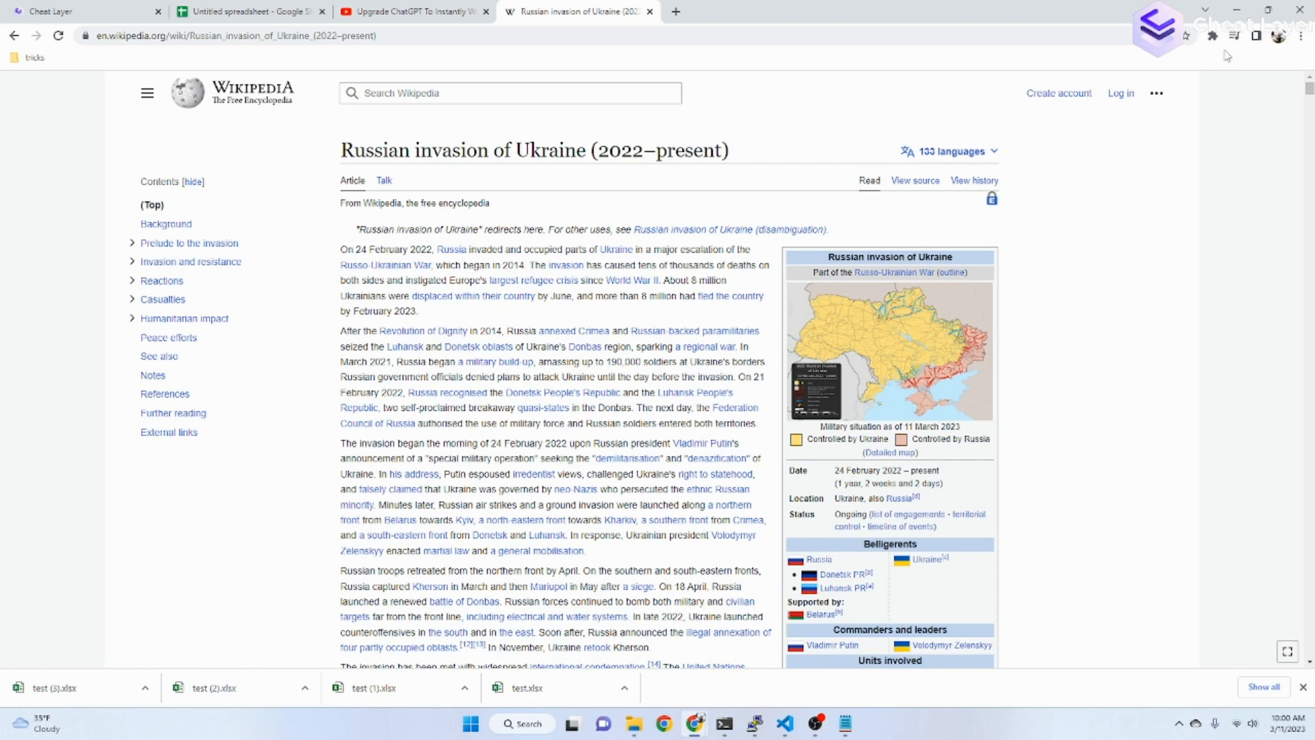
pyautogui.click(1234, 36)
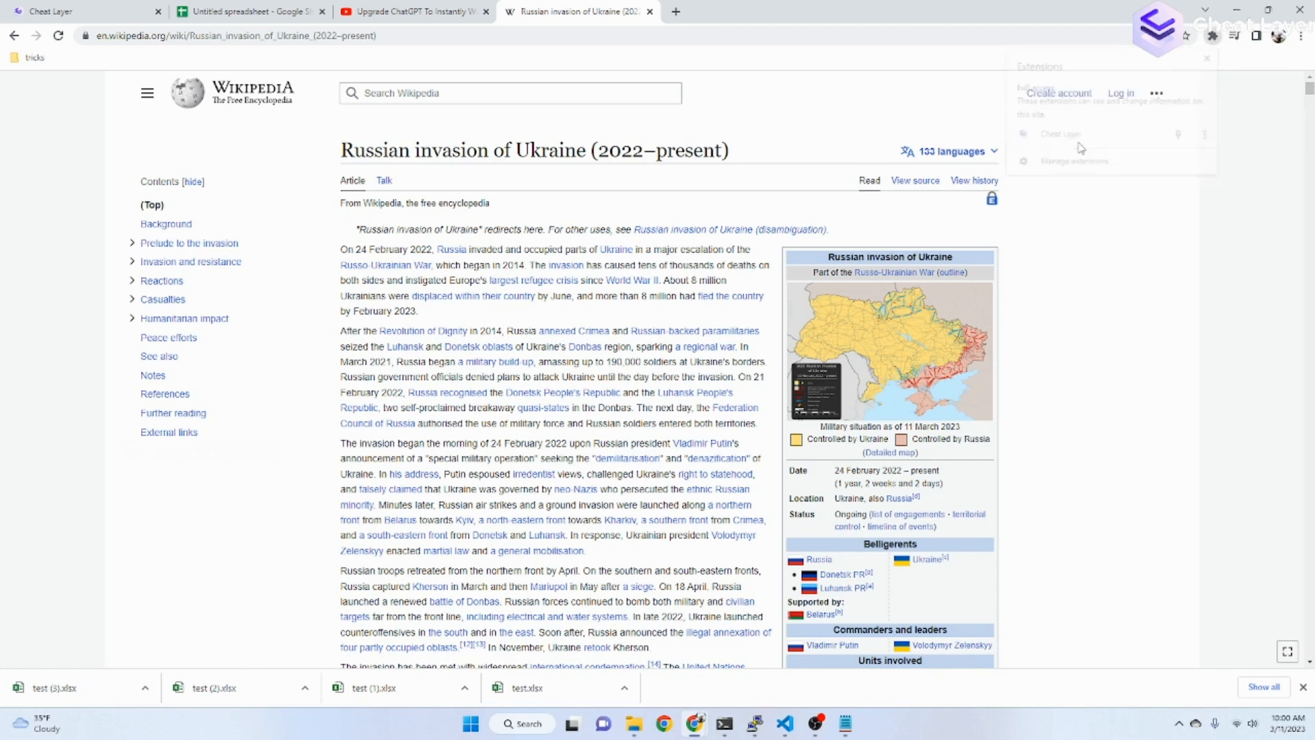
# Ask Project Atlas to 'count the number of times russia appears on this page'.
pyautogui.click(1060, 133)
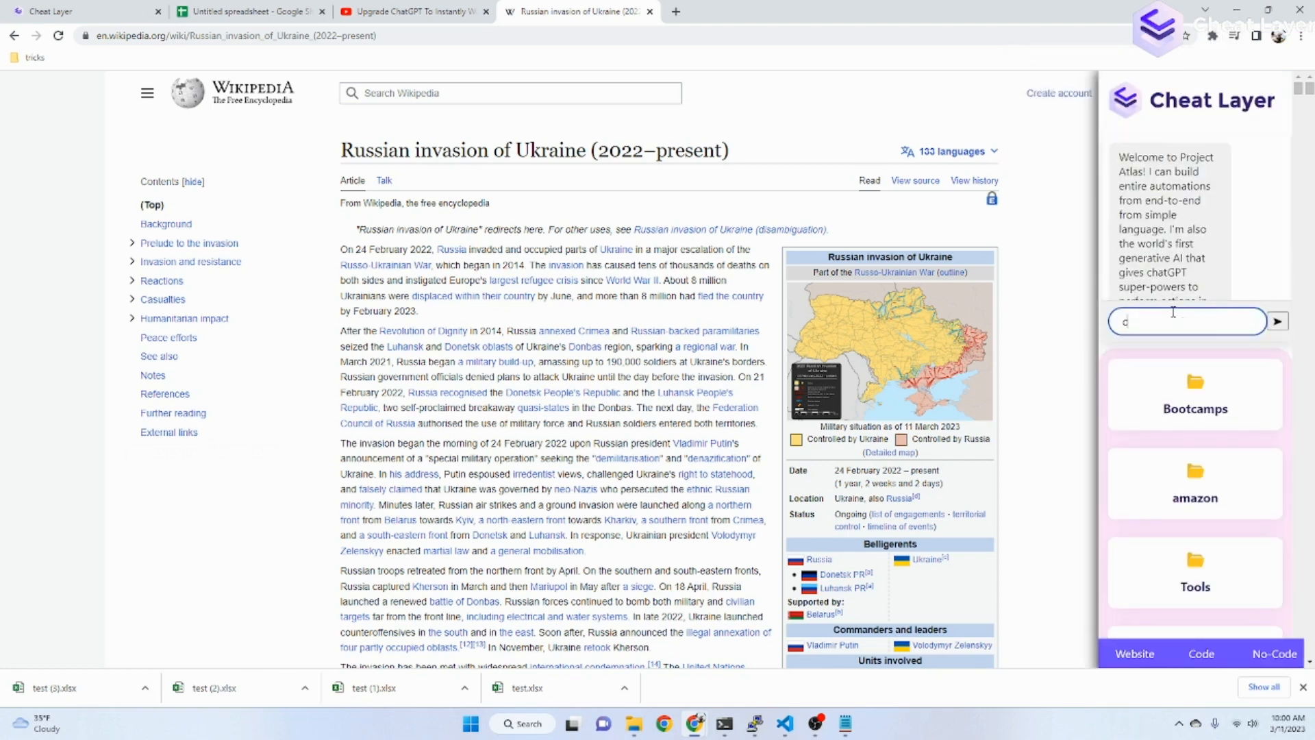
pyautogui.write('count the number of t')
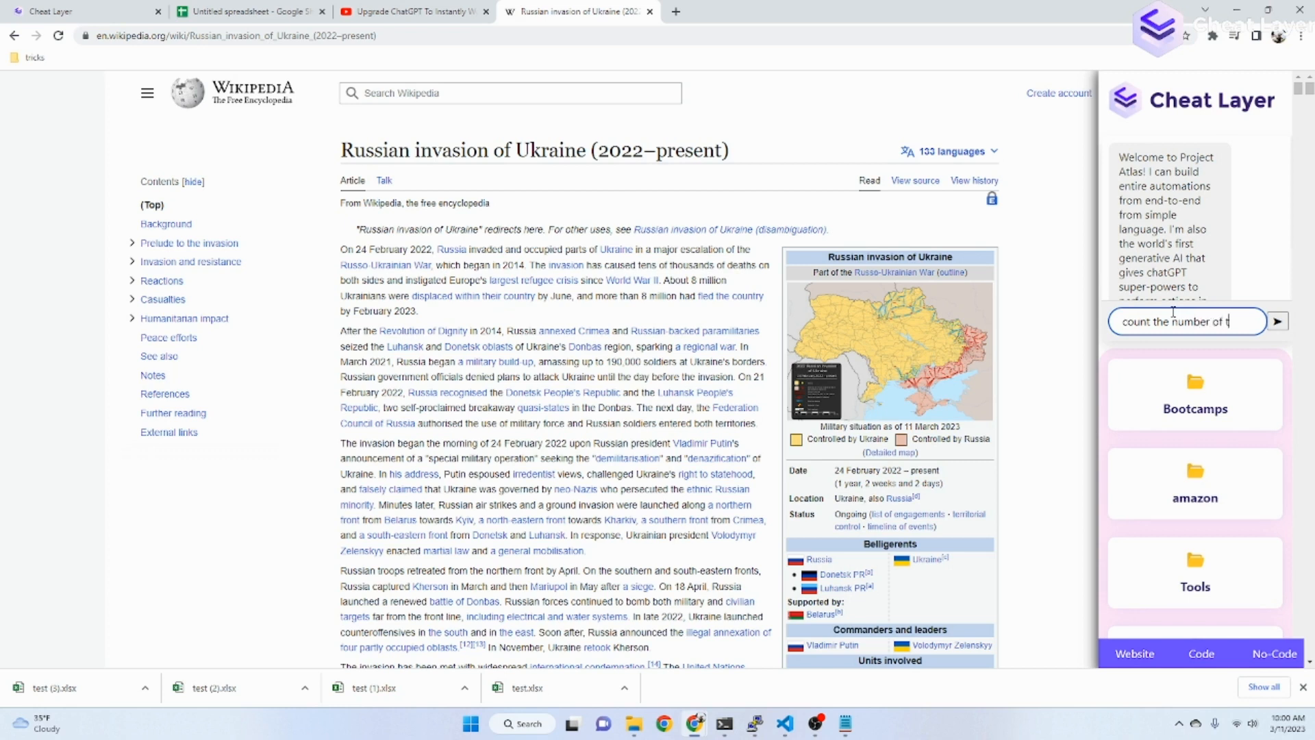
pyautogui.write('imes r')
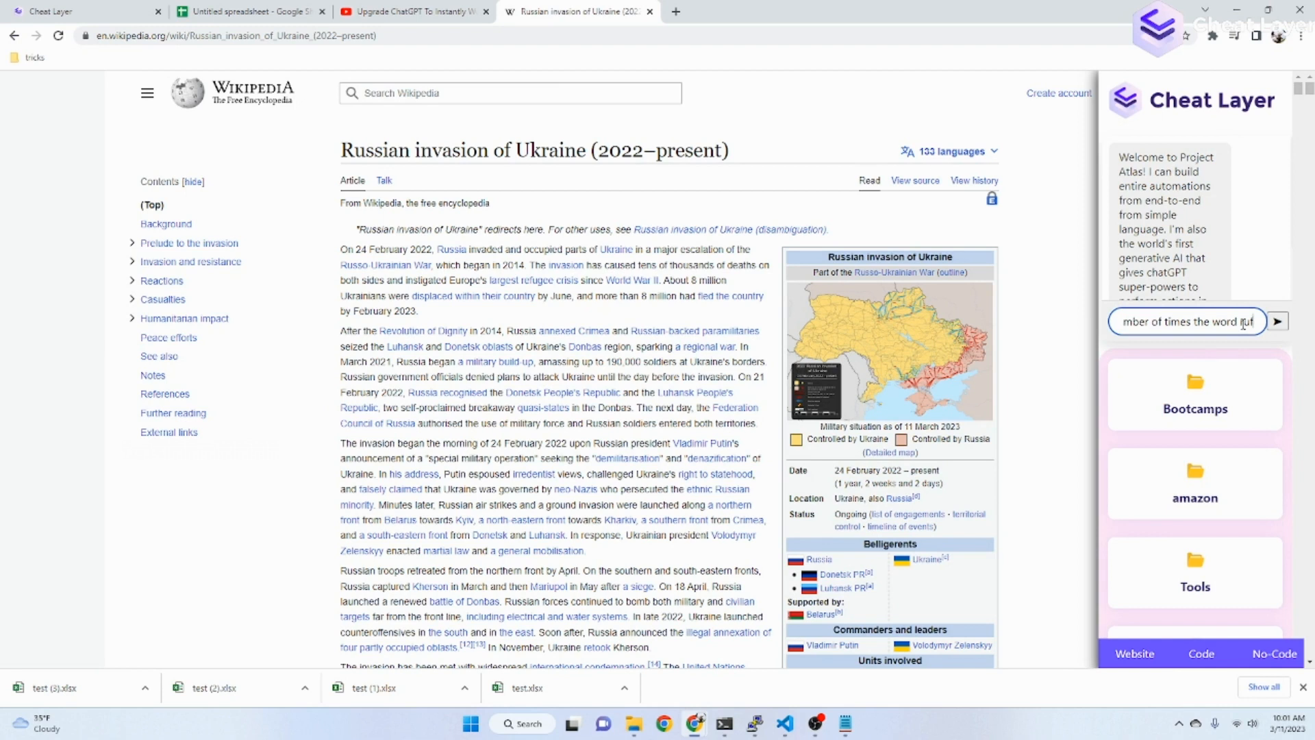
pyautogui.write('russia')
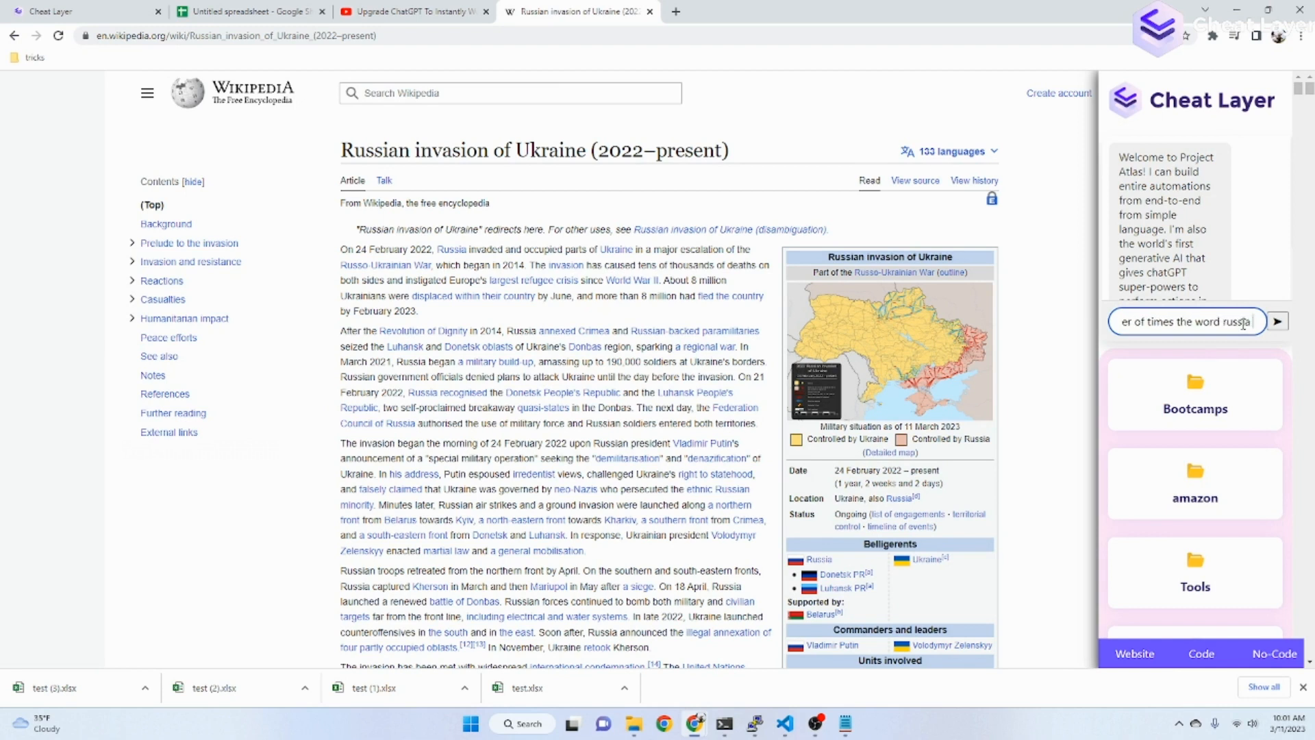
pyautogui.write('russia appears on this page')
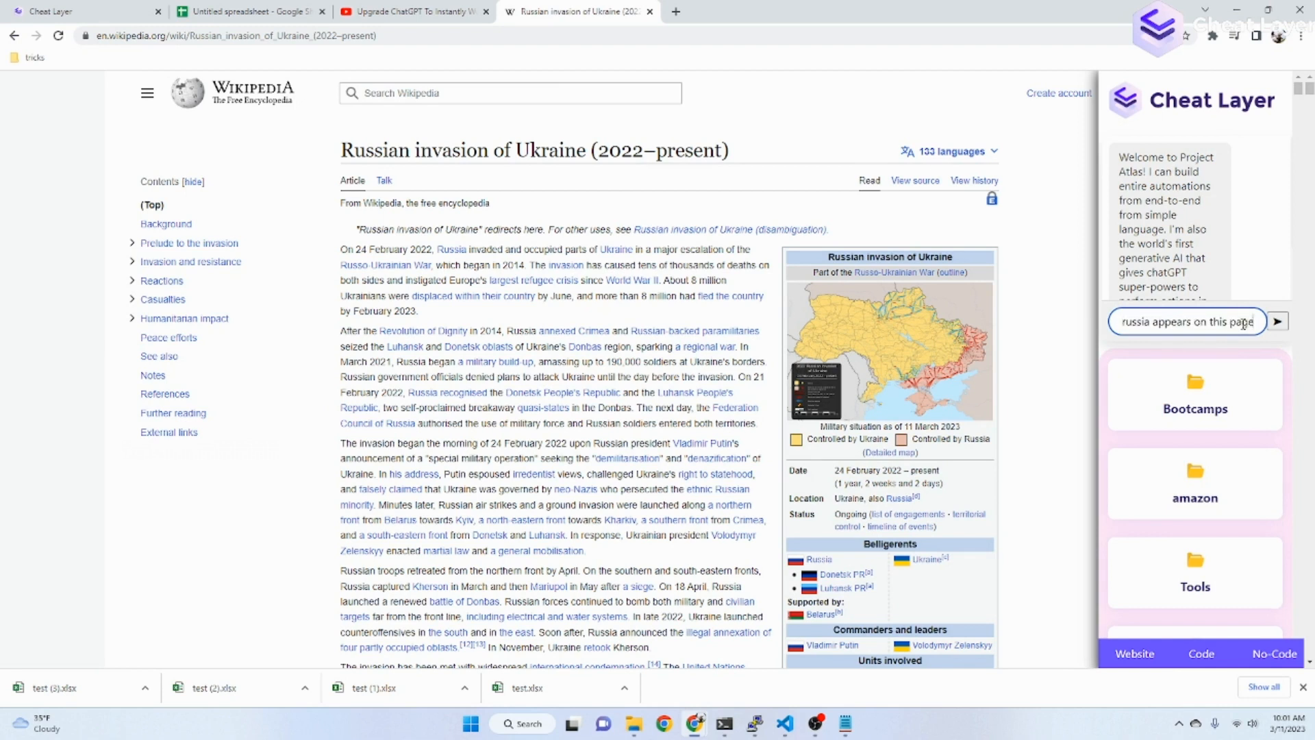
pyautogui.click(1277, 321)
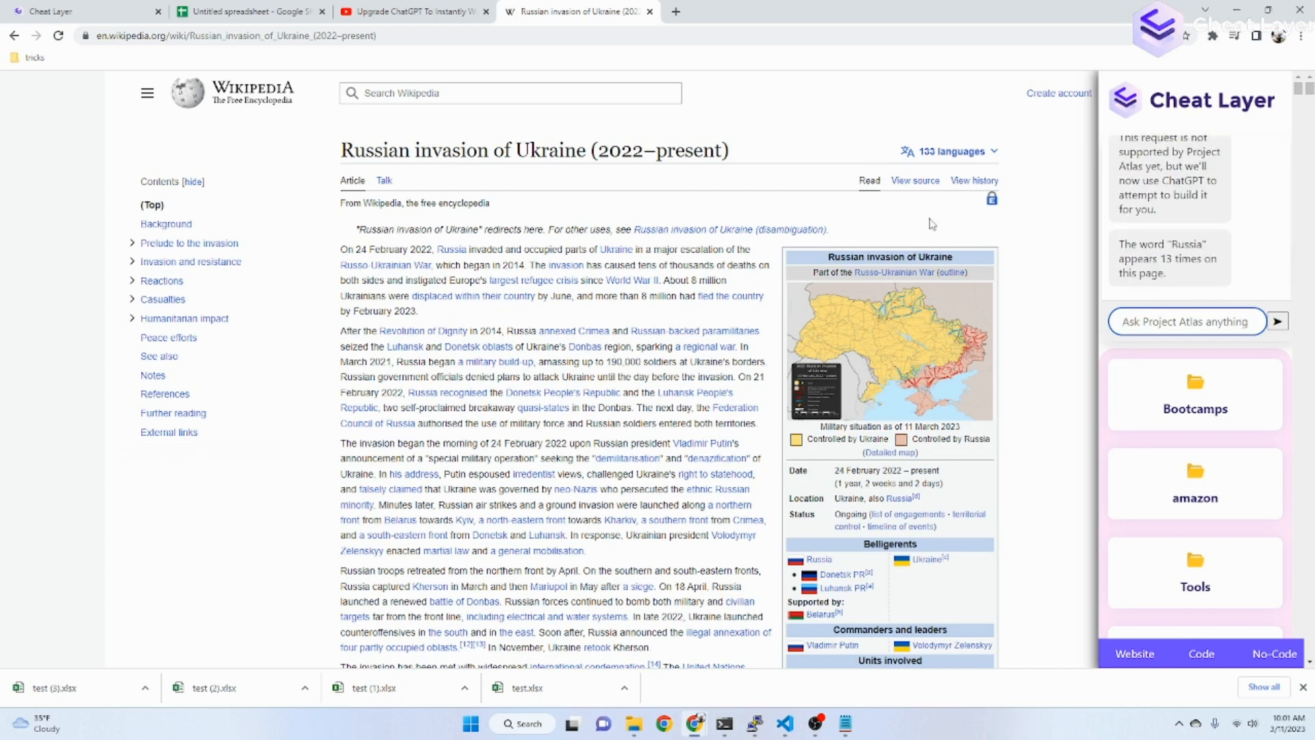
# Scroll the article while Project Atlas answers that Russia appears 13 times.
pyautogui.scroll(-3)
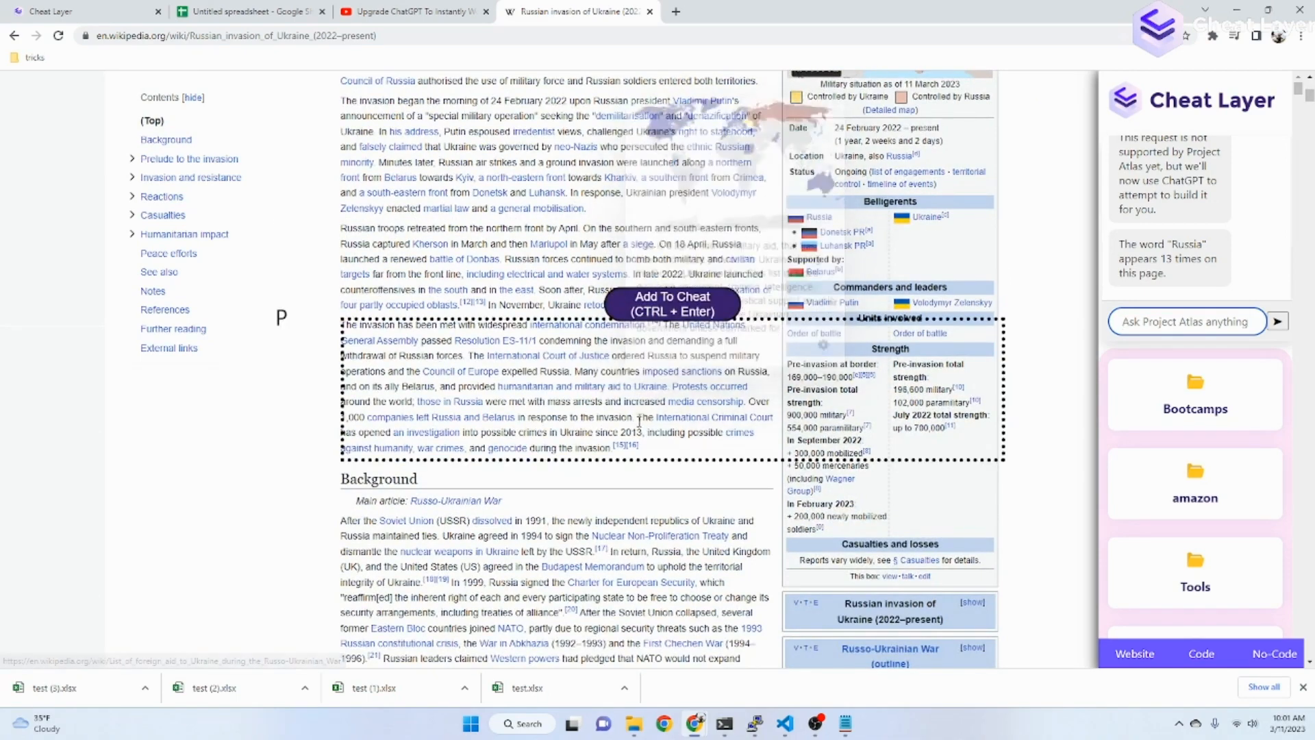
pyautogui.scroll(-3)
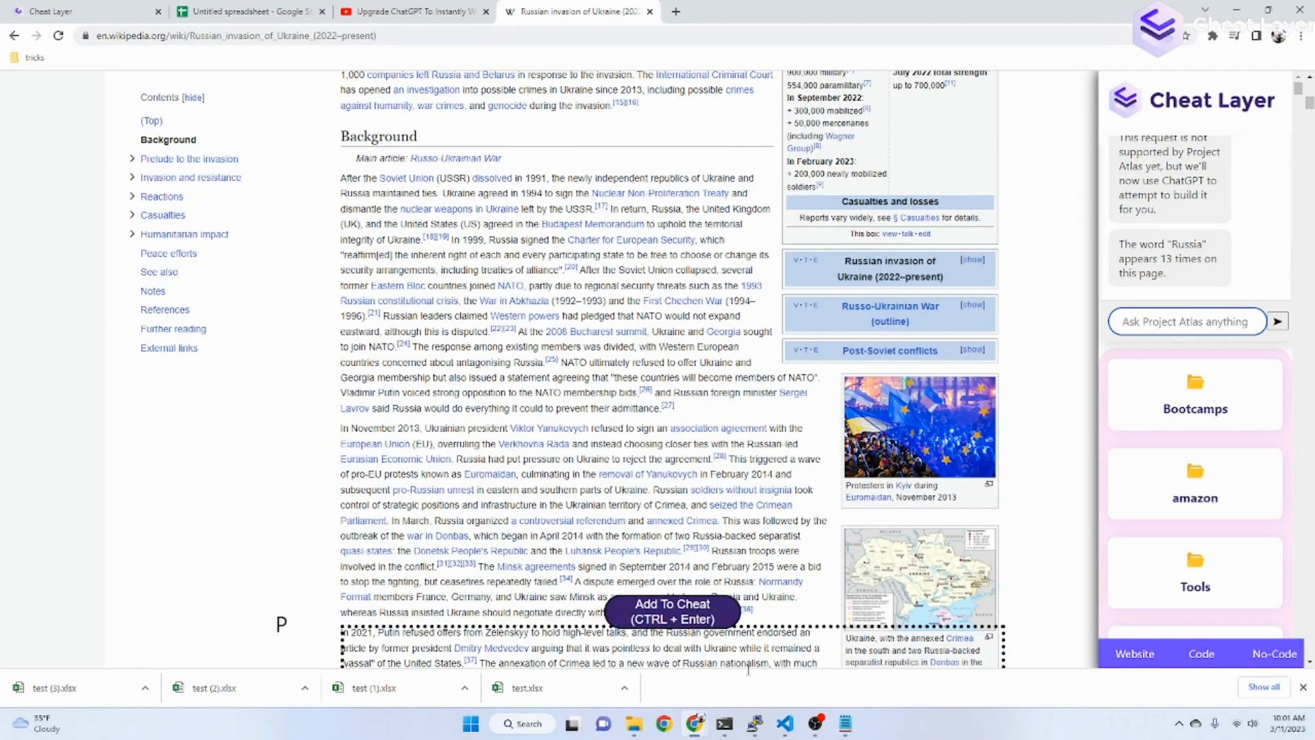
pyautogui.scroll(3)
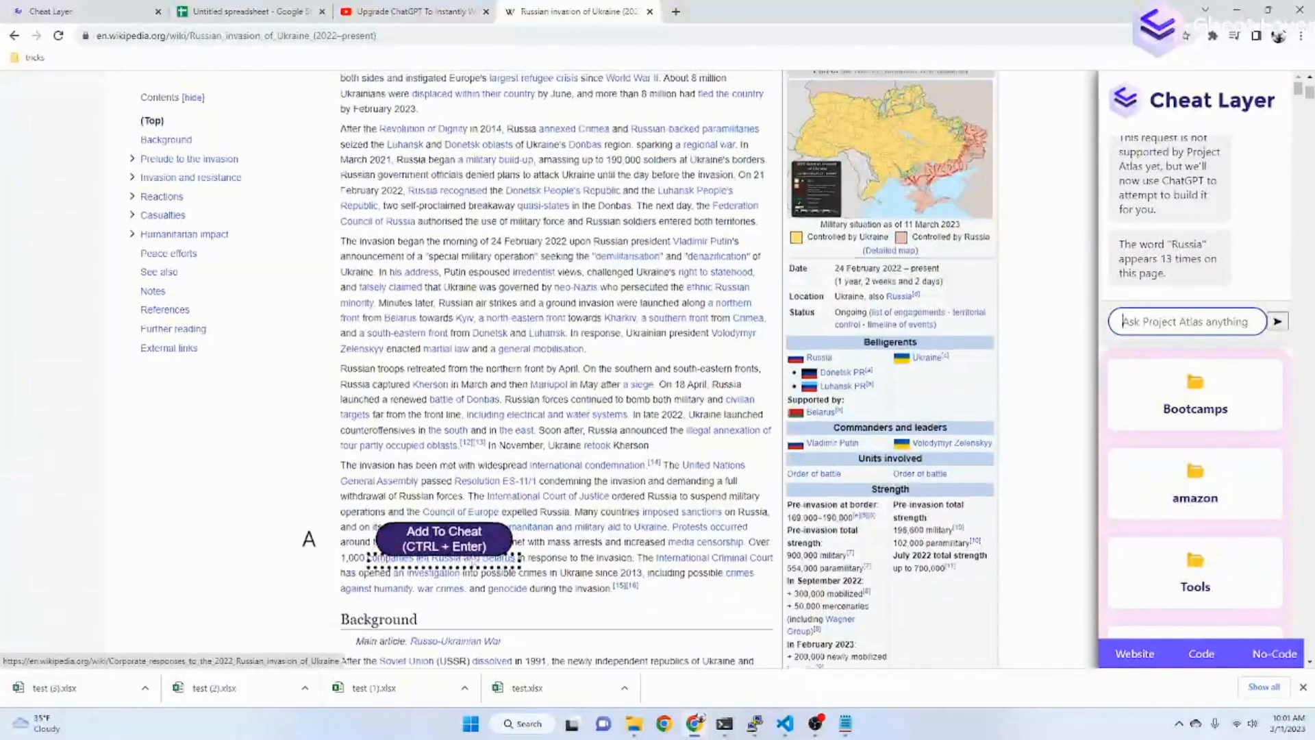
pyautogui.scroll(3)
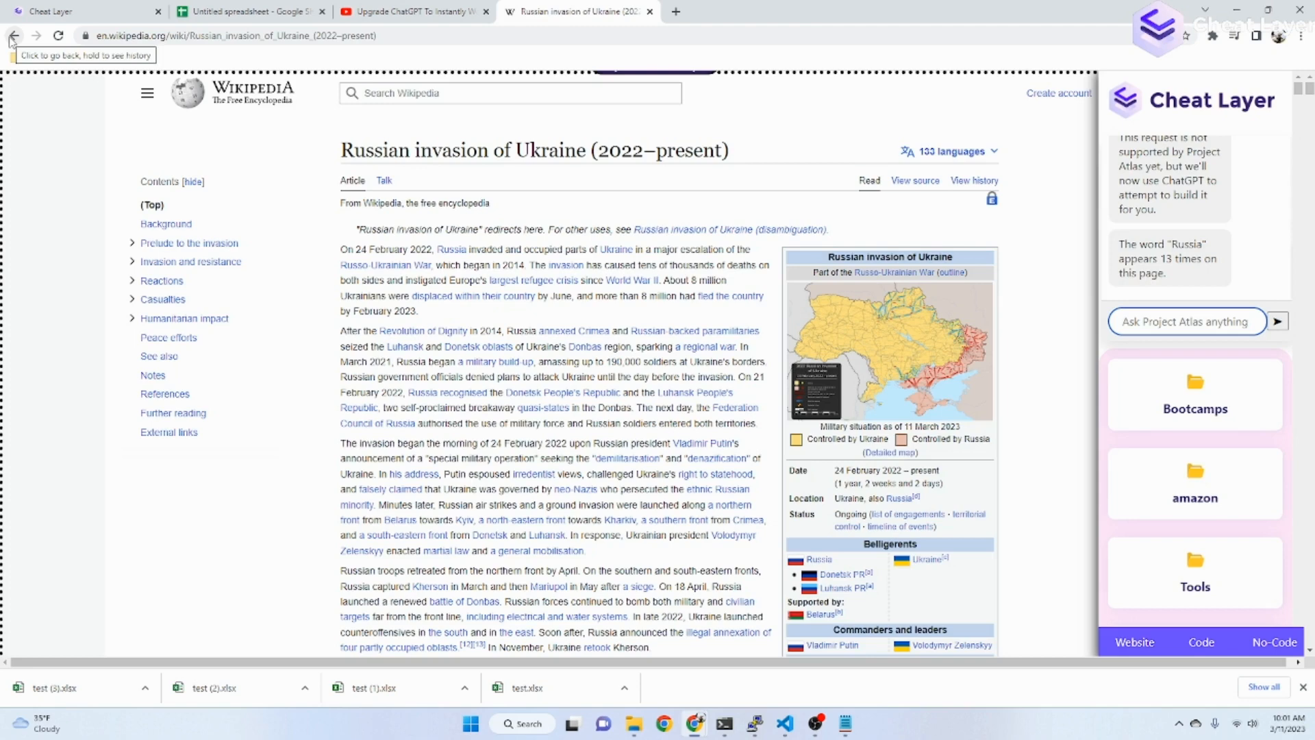
# Return to the dashboard and draft the SaaS landing page request ending with 'signup section'.
pyautogui.click(14, 36)
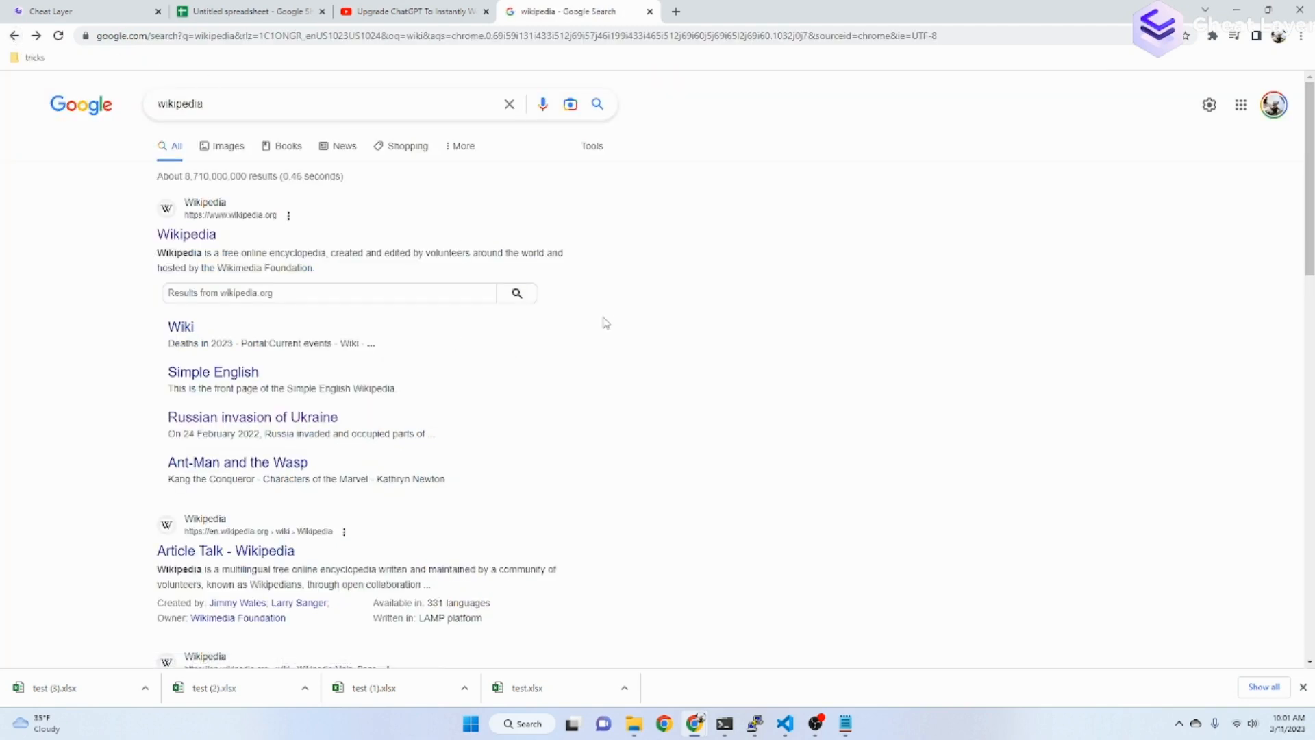
pyautogui.moveTo(342, 89)
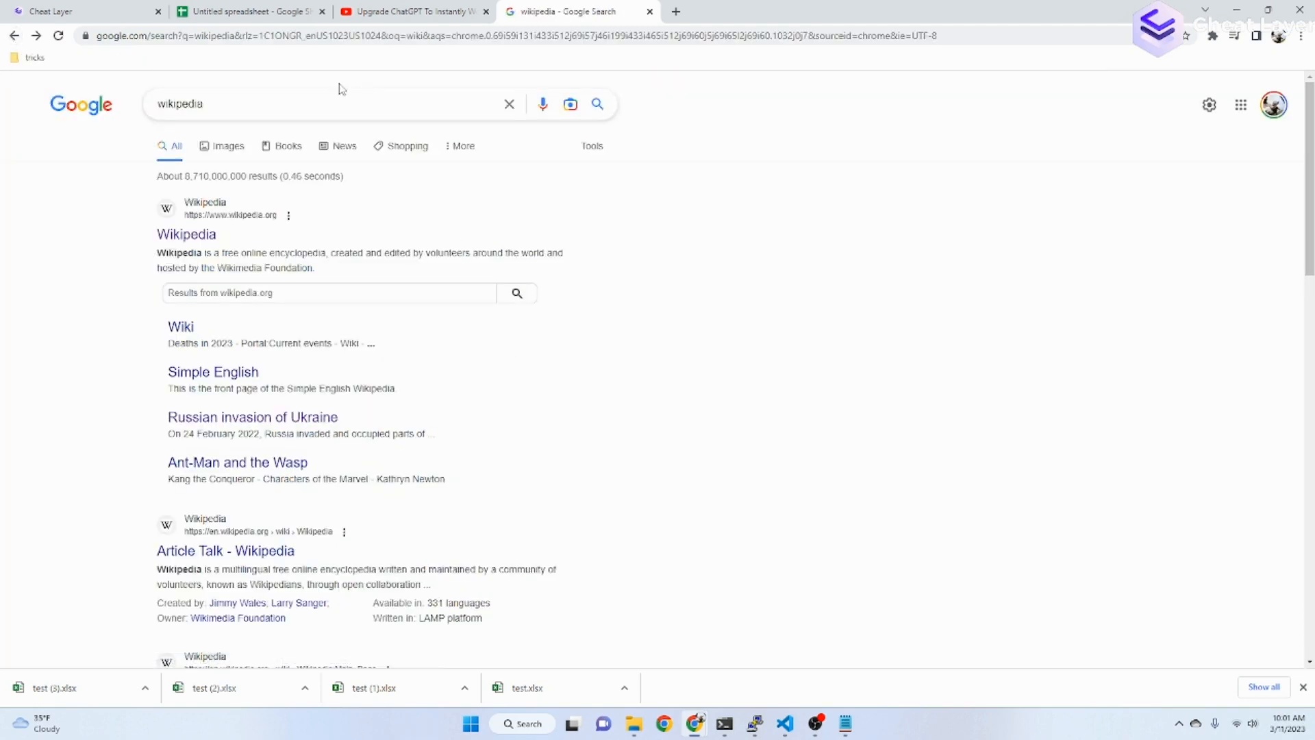
pyautogui.click(67, 11)
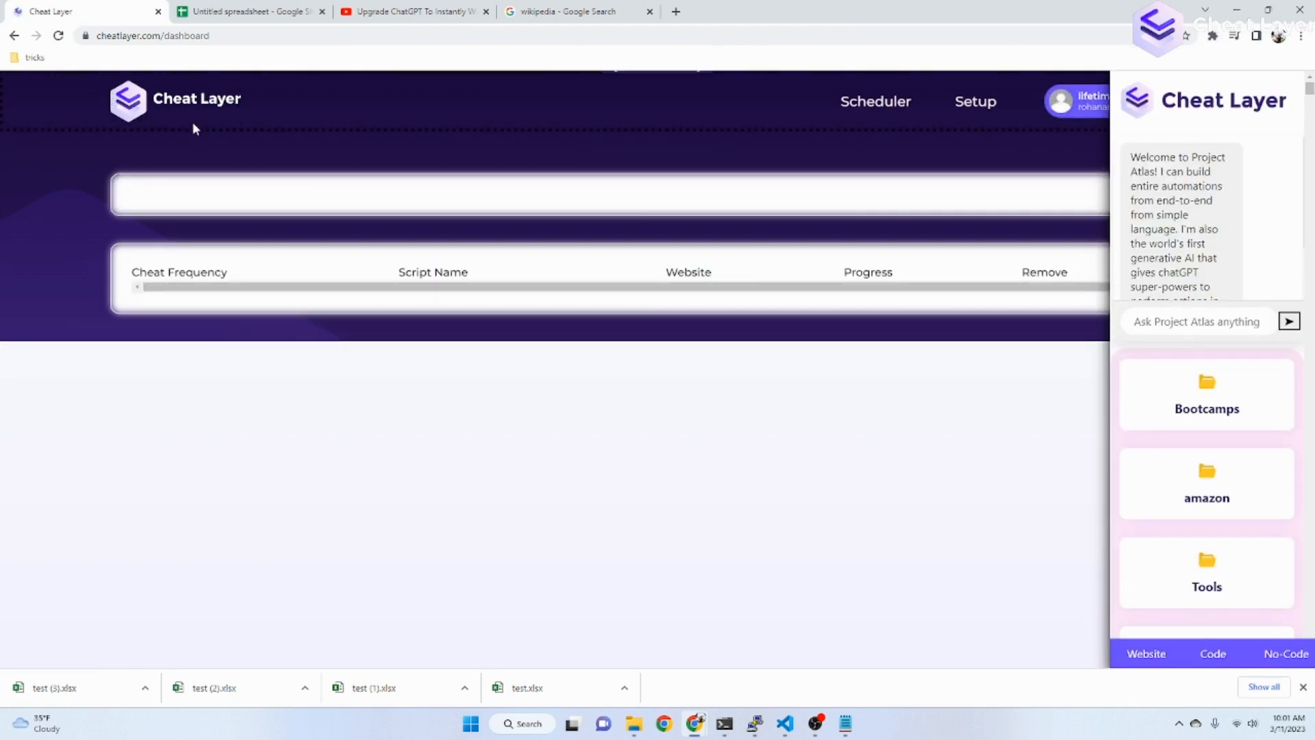
pyautogui.rightClick(127, 100)
pyautogui.write('for a sales automation Saas')
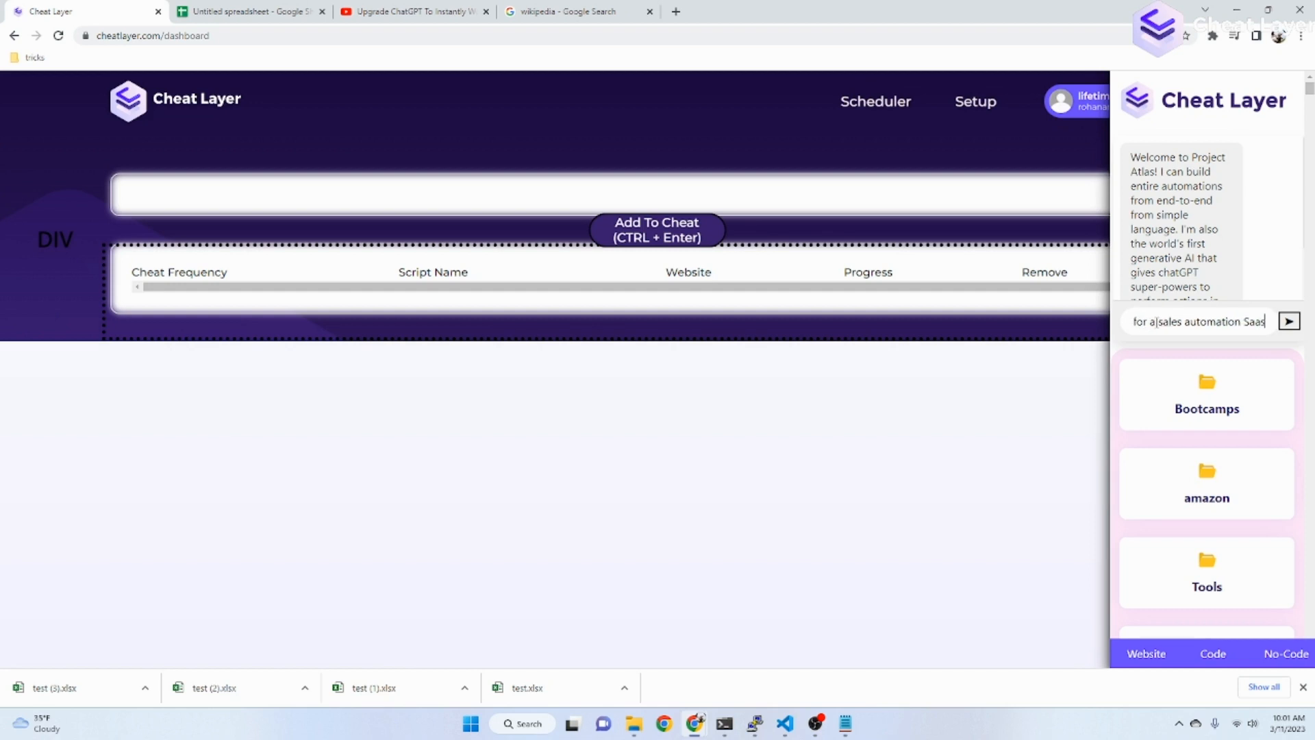
pyautogui.click(712, 11)
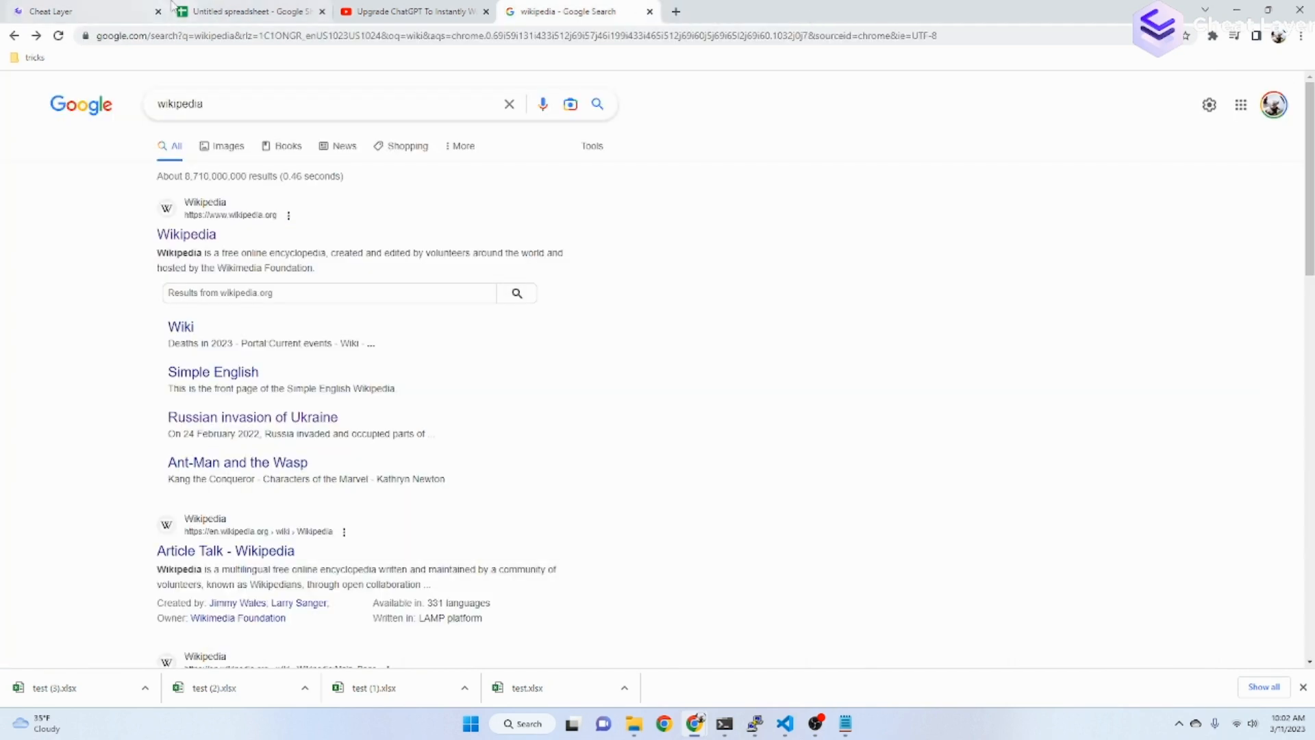
pyautogui.click(83, 11)
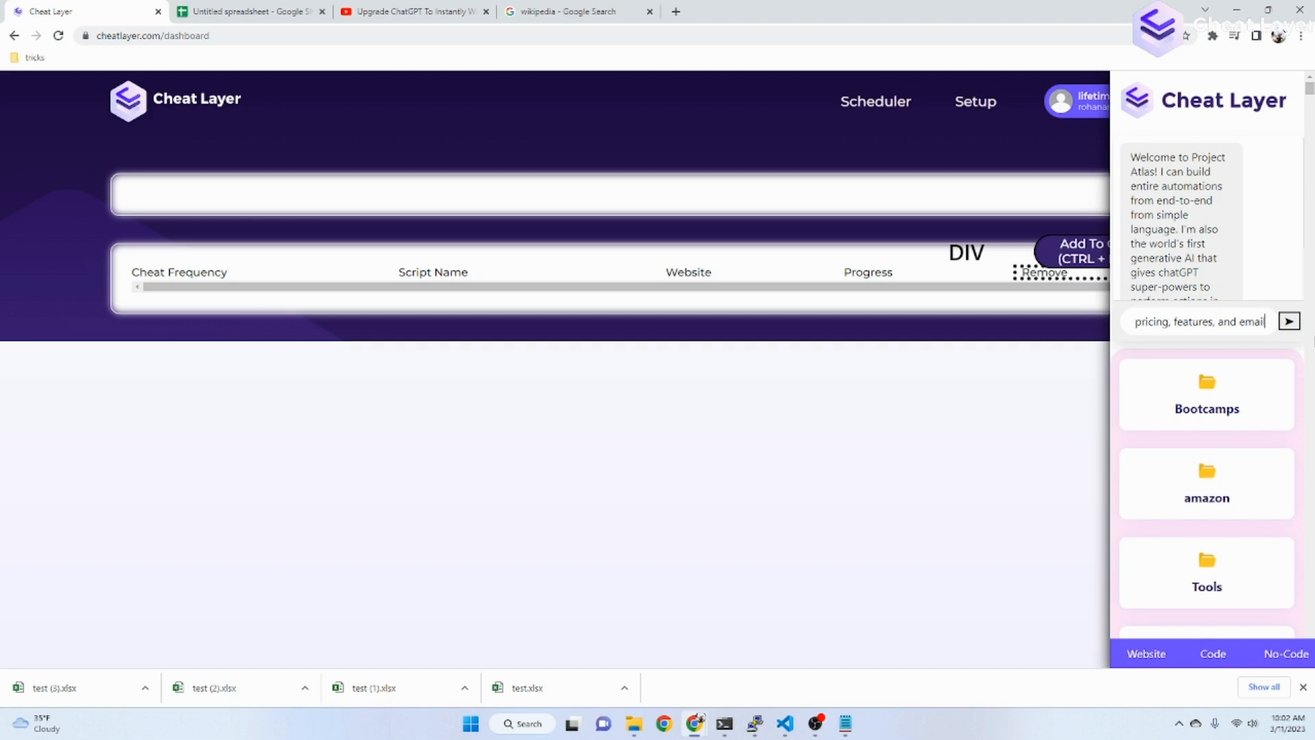
pyautogui.write('signup section')
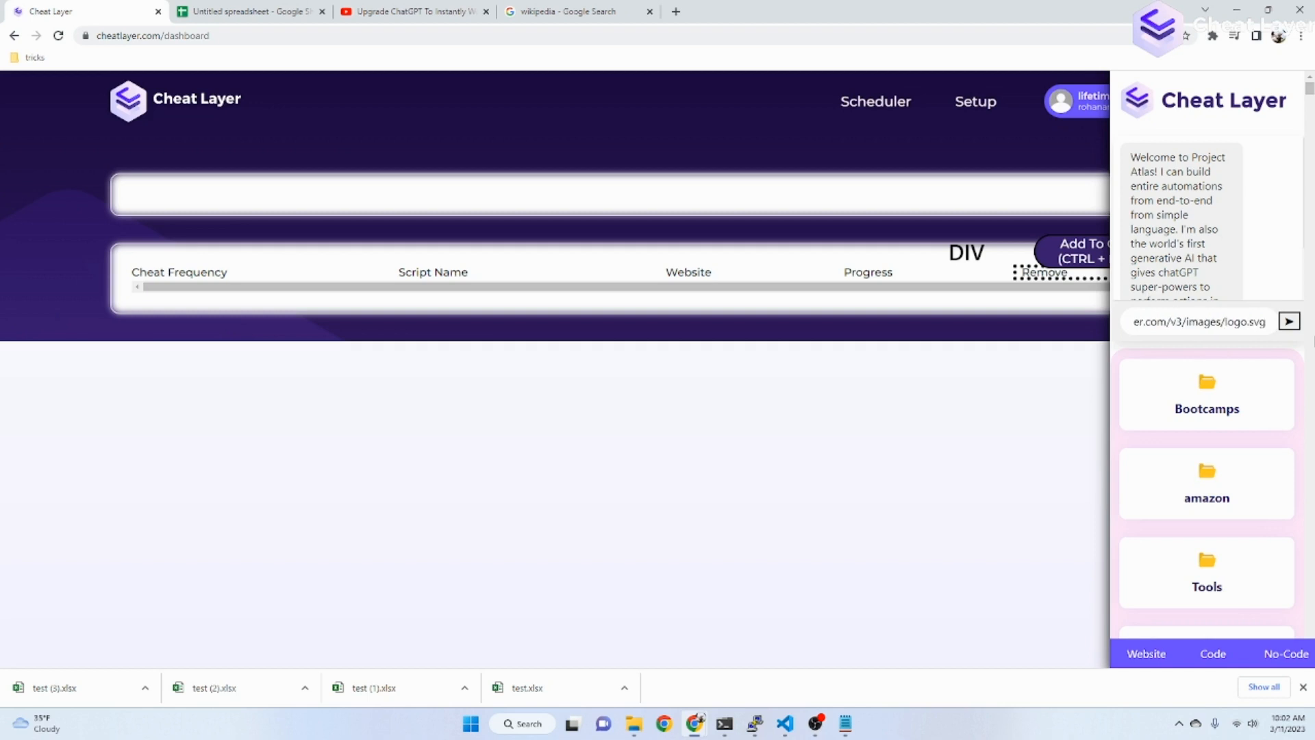
# Send the landing page request and review the generated Sales Automation SaaS page.
pyautogui.click(1288, 320)
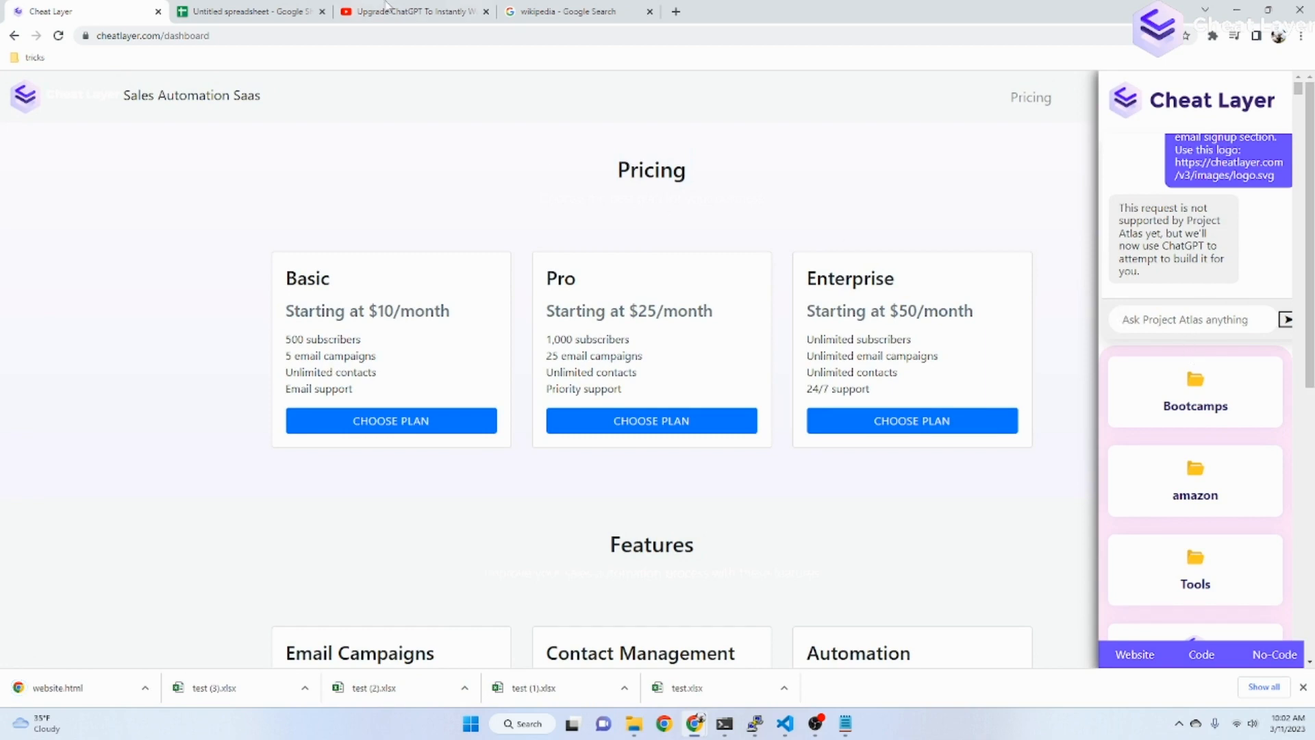
pyautogui.scroll(-3)
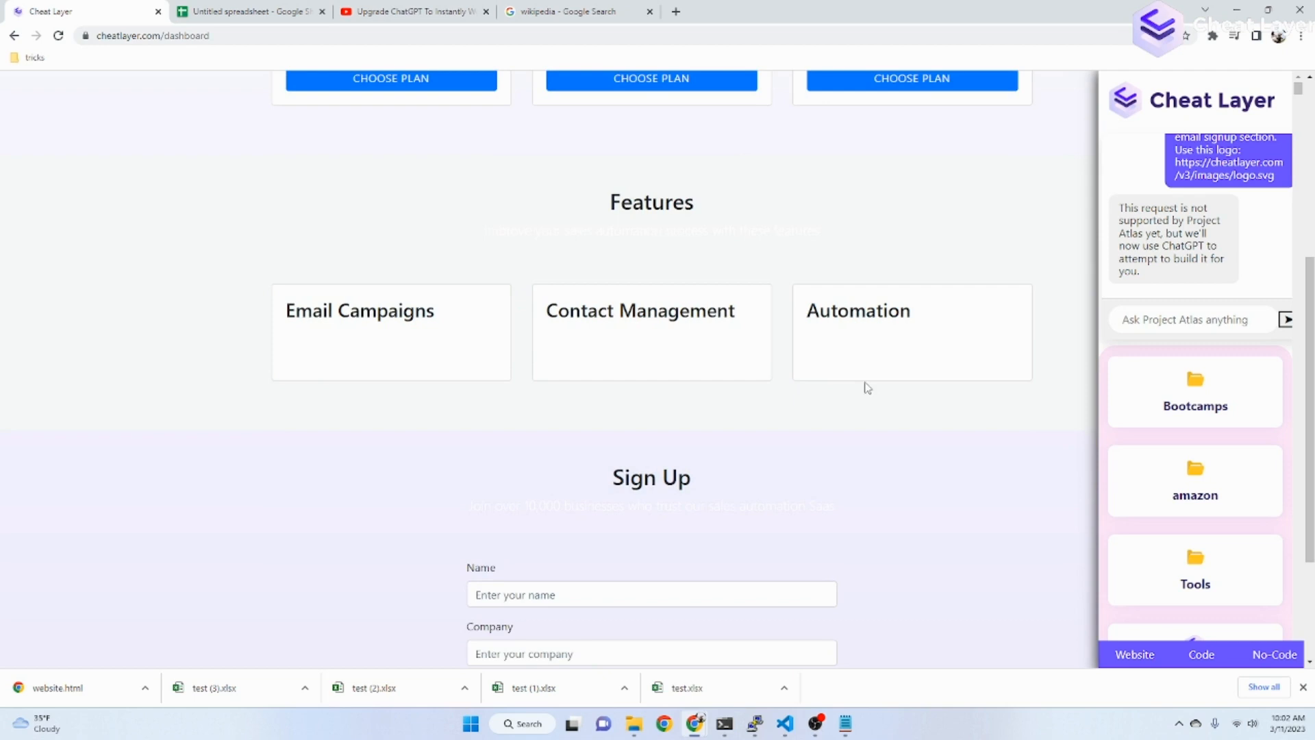
pyautogui.scroll(-3)
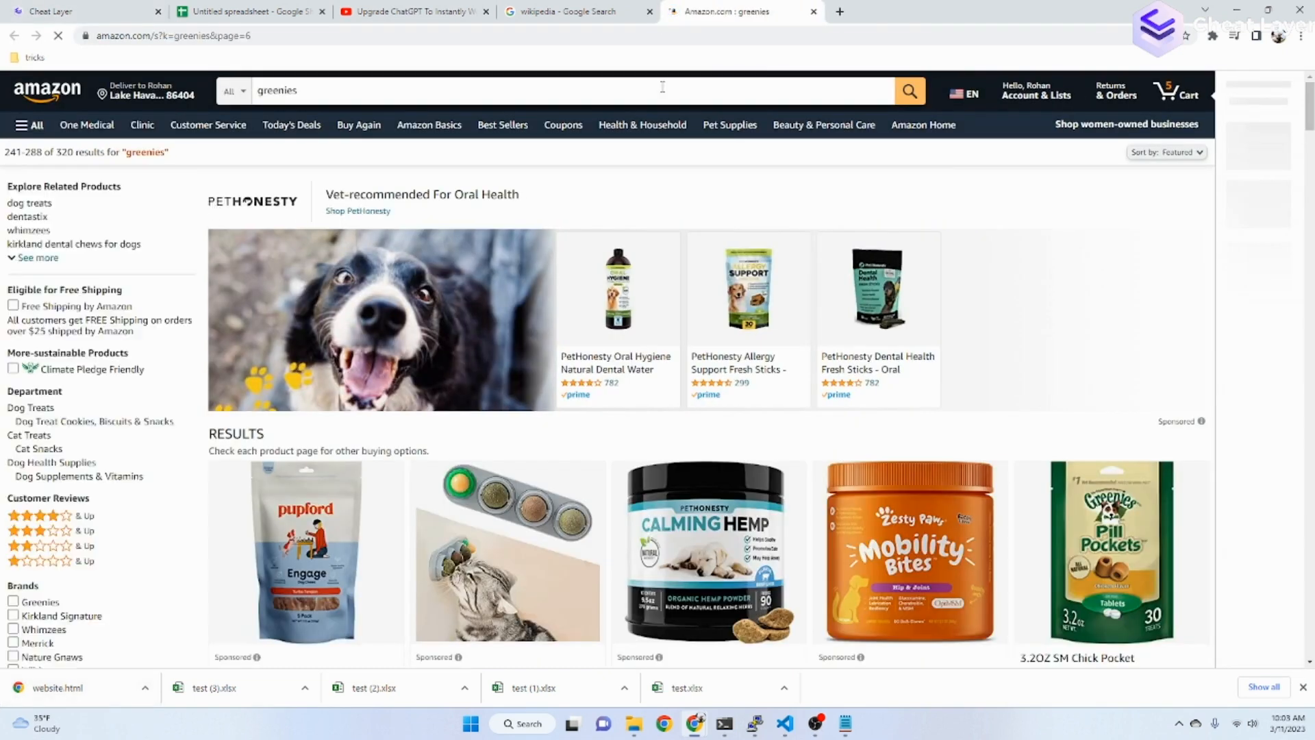
pyautogui.click(574, 11)
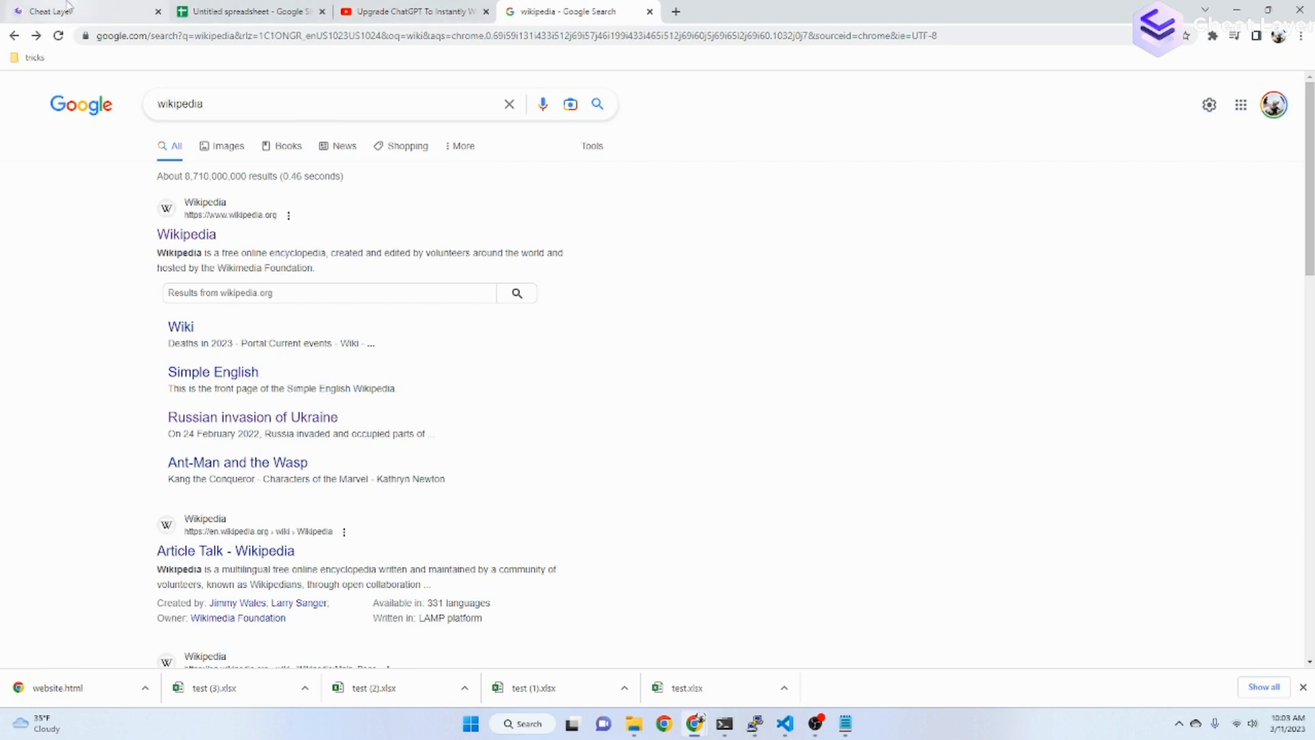
pyautogui.click(51, 11)
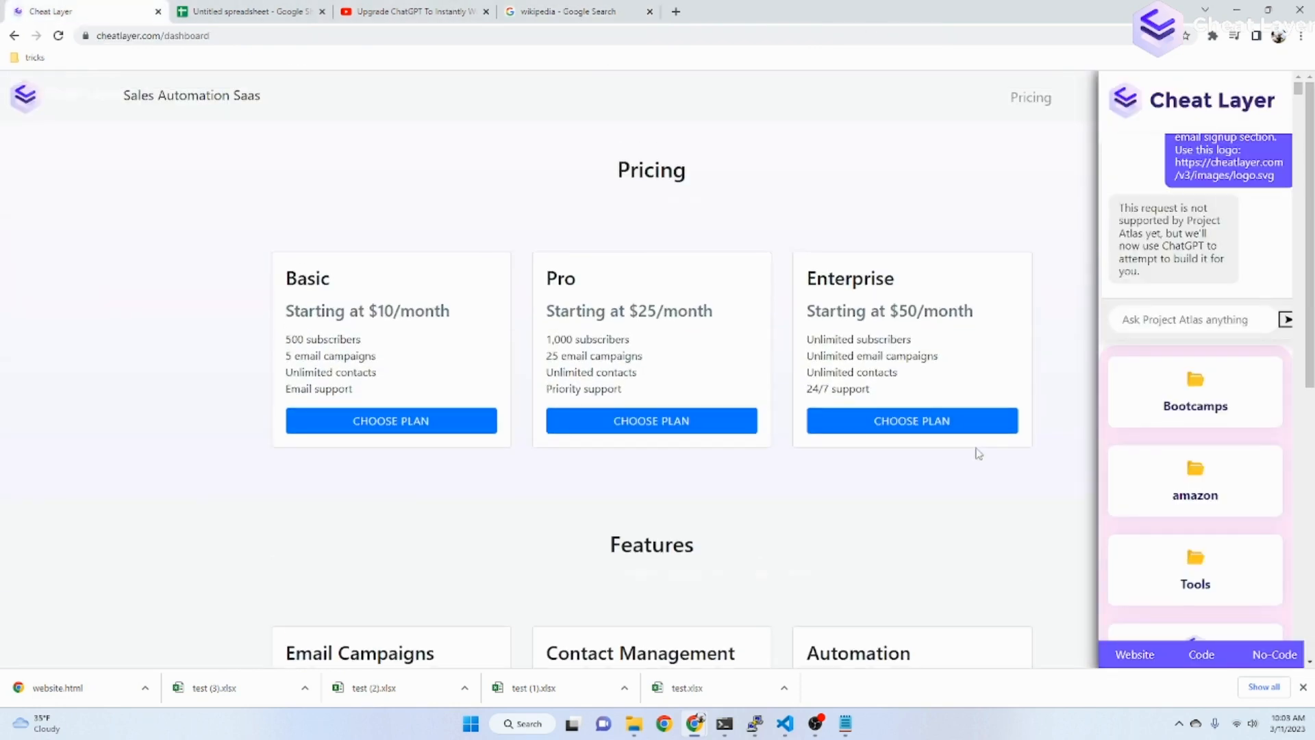
pyautogui.moveTo(897, 517)
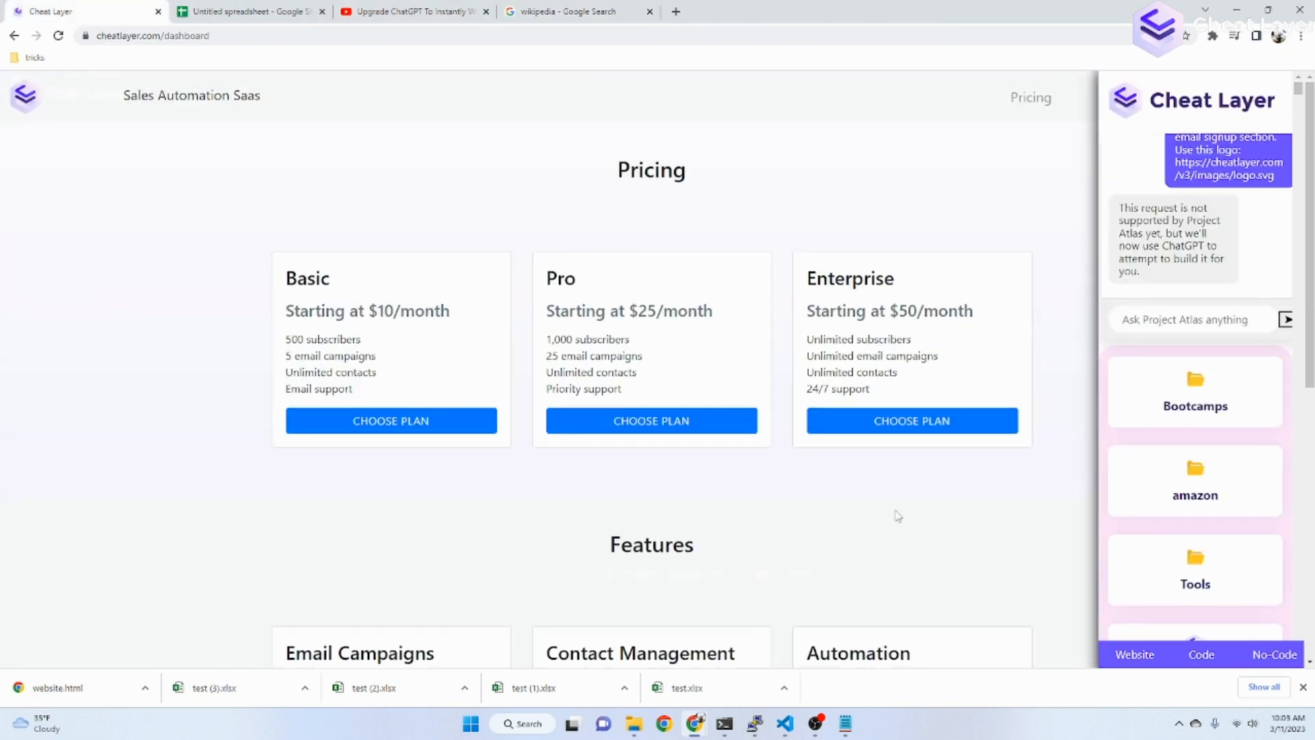
pyautogui.moveTo(987, 458)
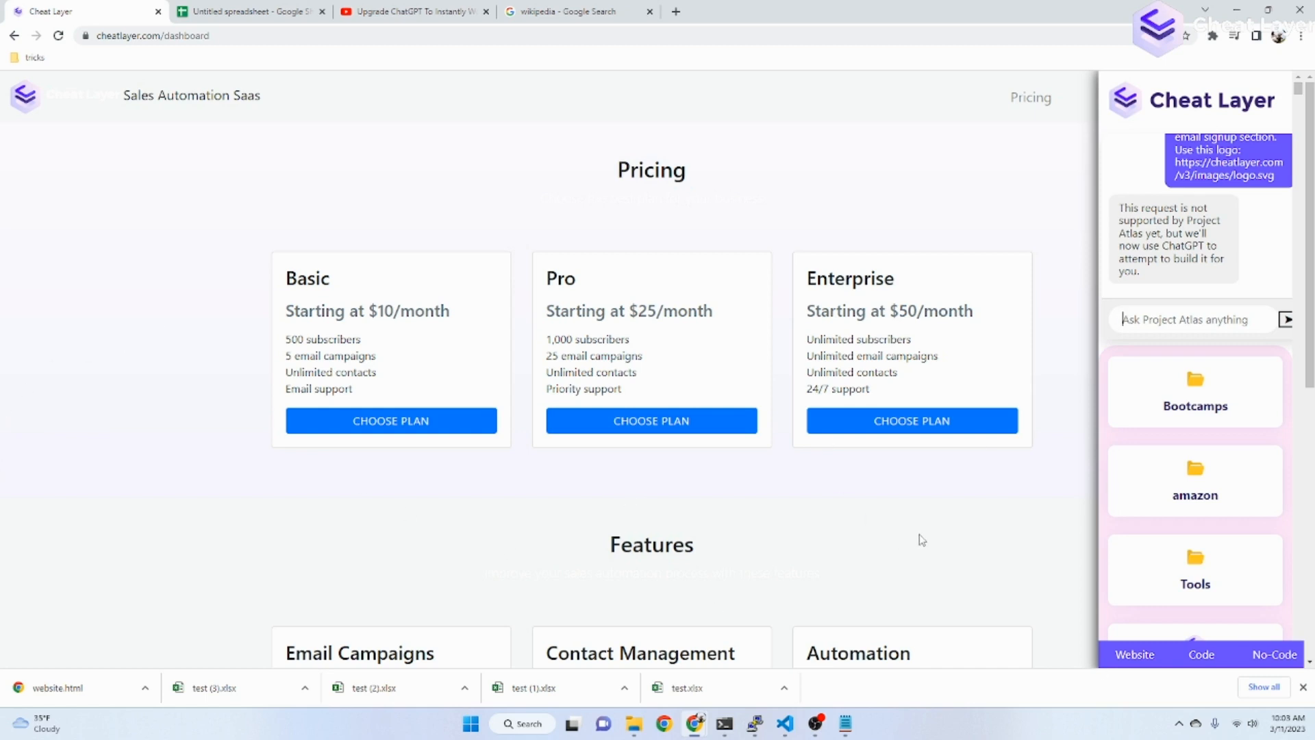
pyautogui.moveTo(929, 543)
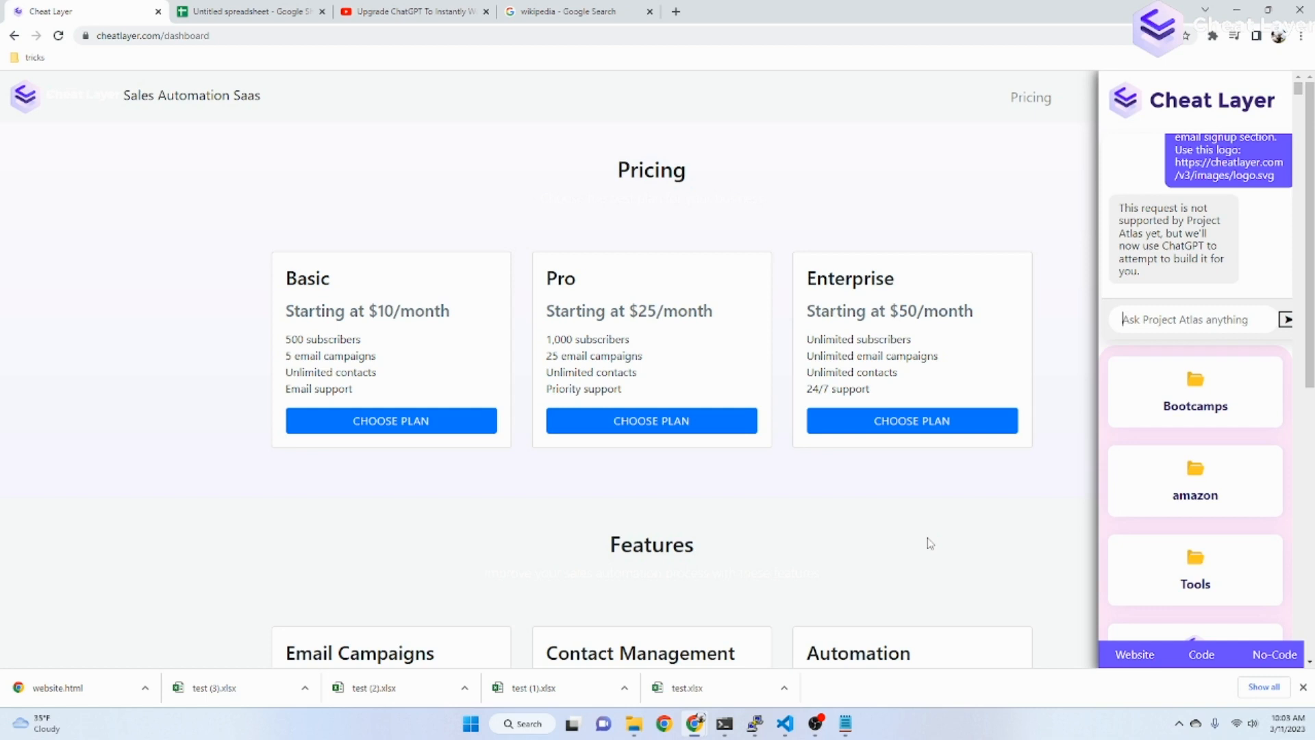
pyautogui.moveTo(326, 132)
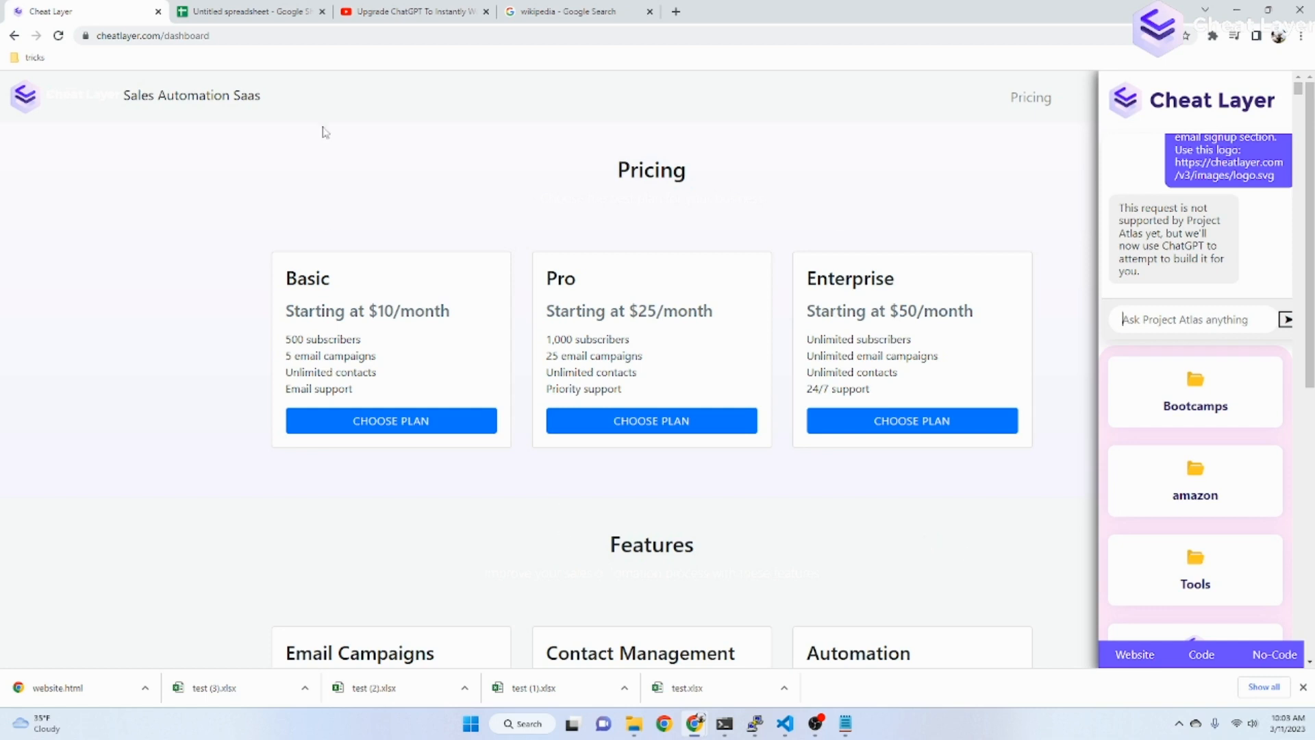
pyautogui.moveTo(3, 119)
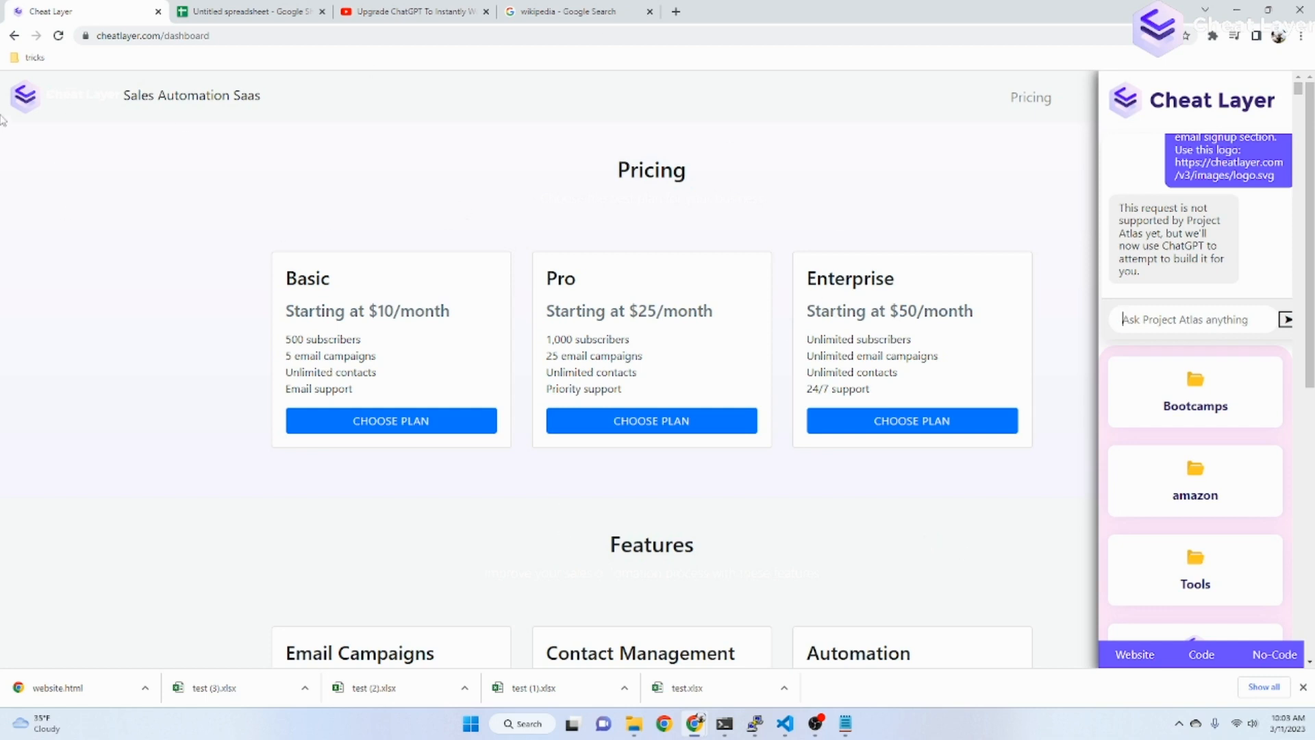
pyautogui.moveTo(167, 65)
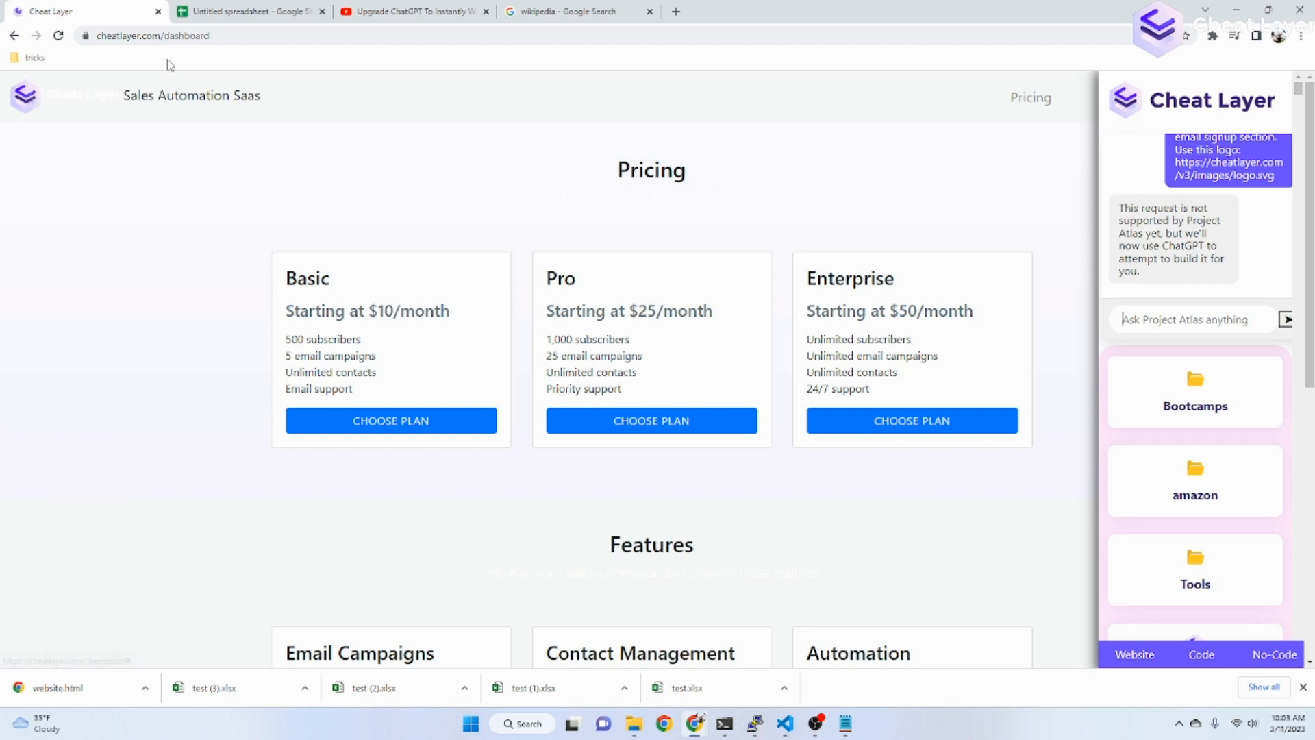
# Scroll through the pricing plans, features and signup form, then refocus the Project Atlas box.
pyautogui.scroll(-3)
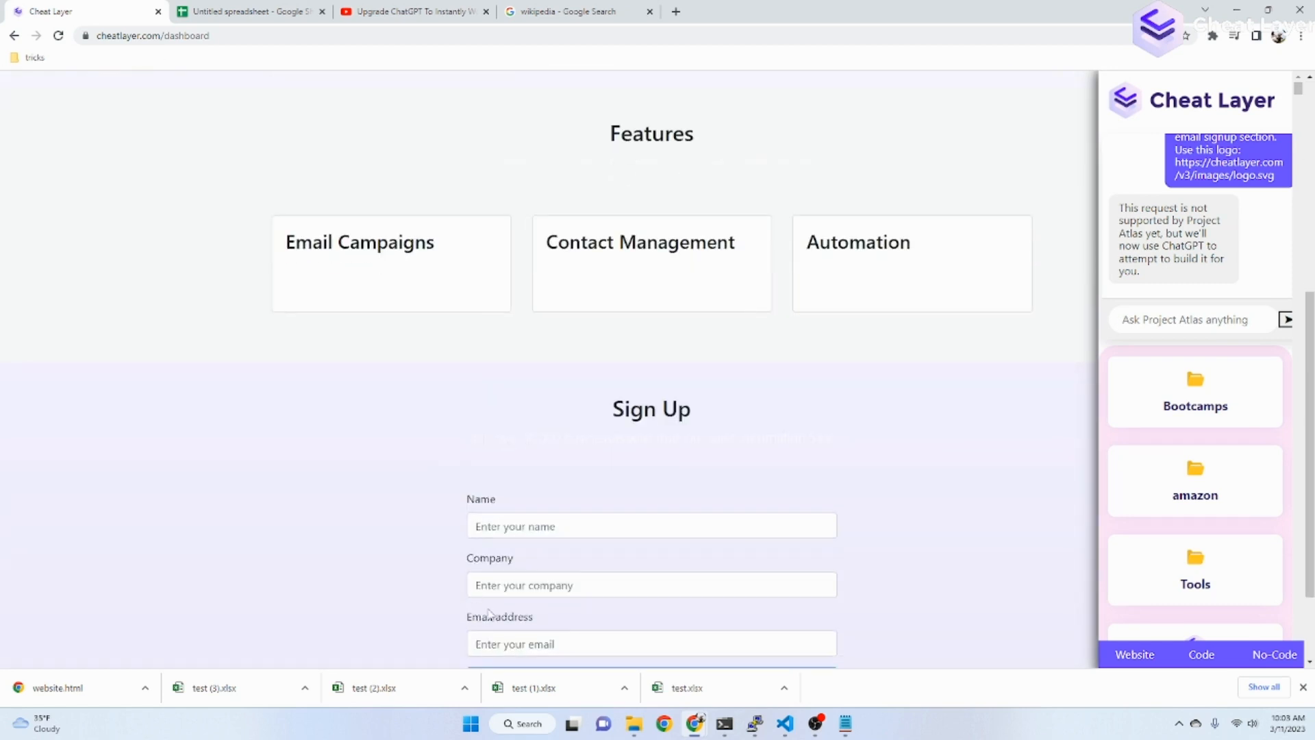
pyautogui.scroll(3)
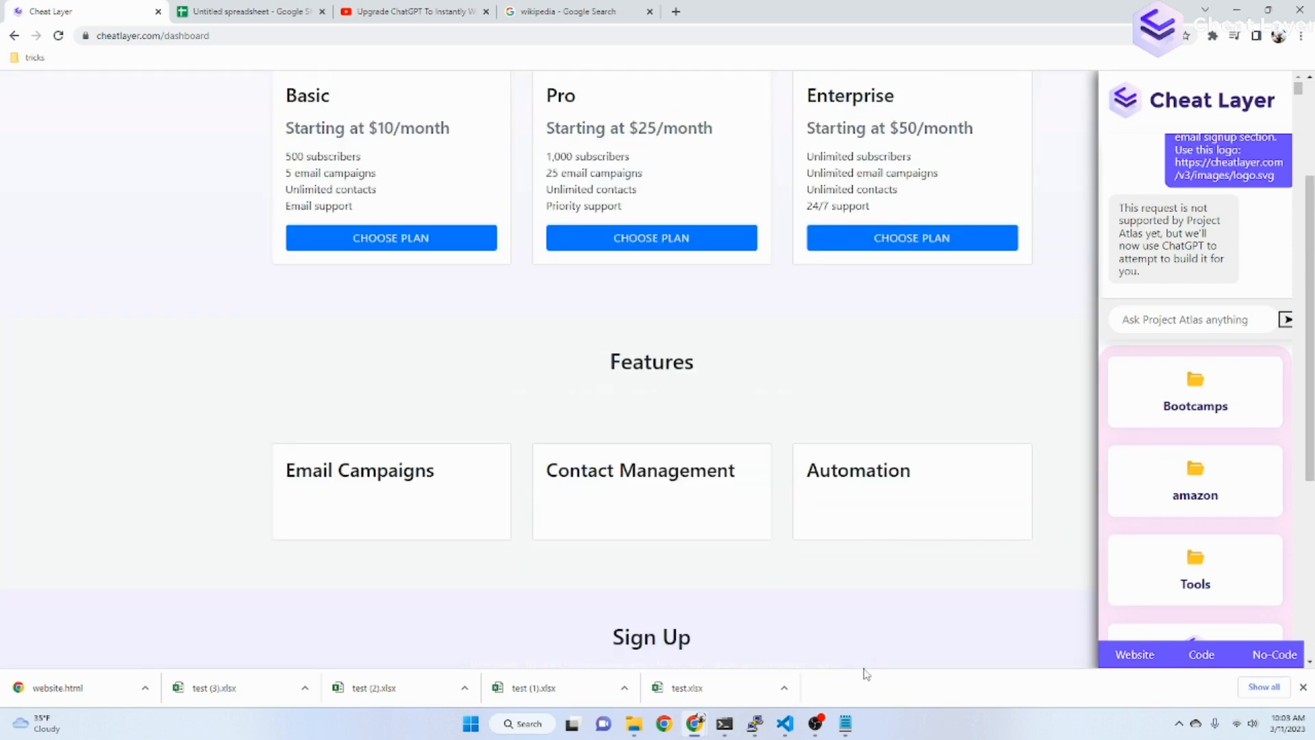
pyautogui.scroll(3)
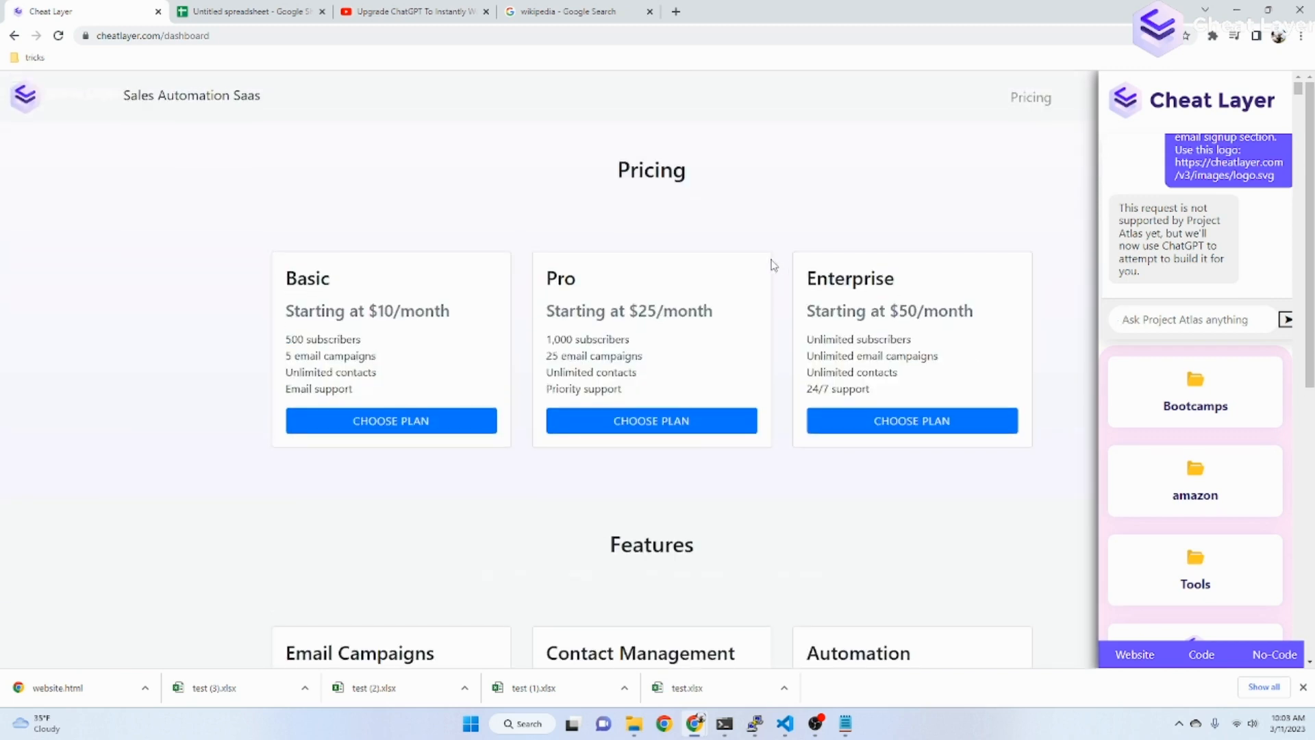
pyautogui.moveTo(780, 266)
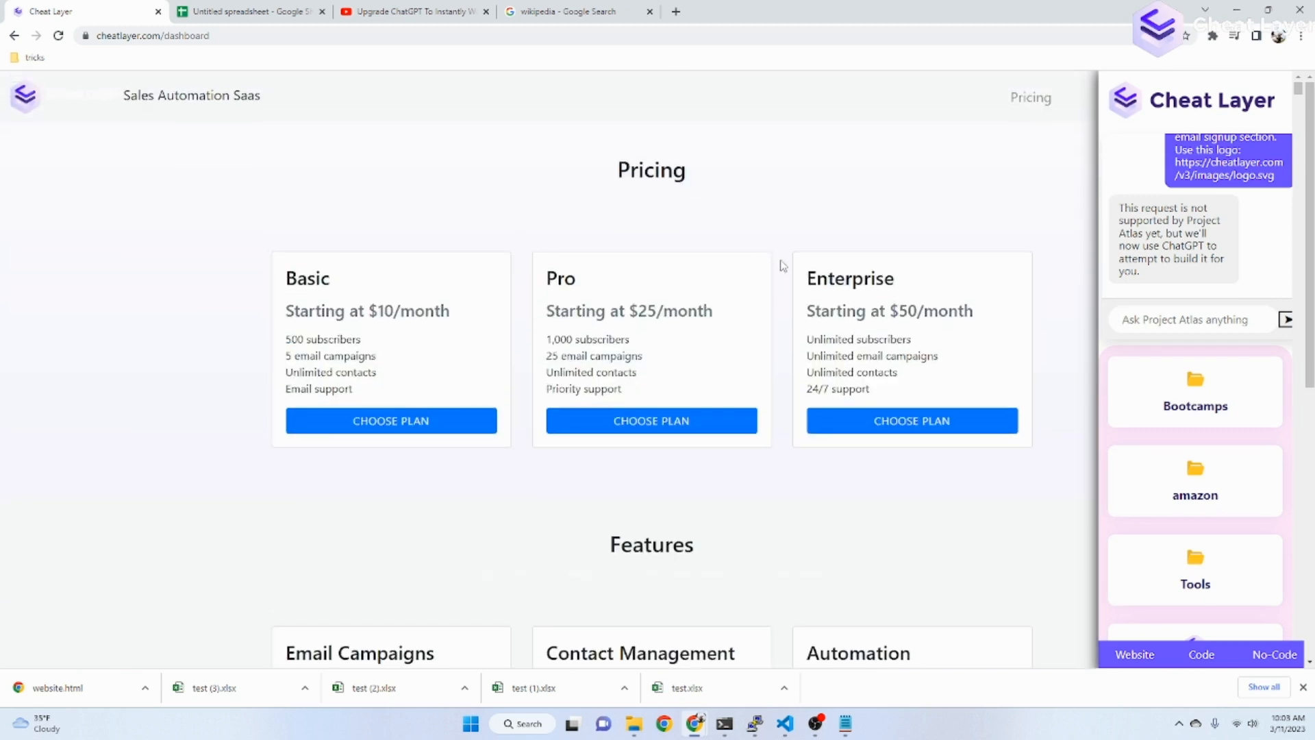
pyautogui.click(1191, 320)
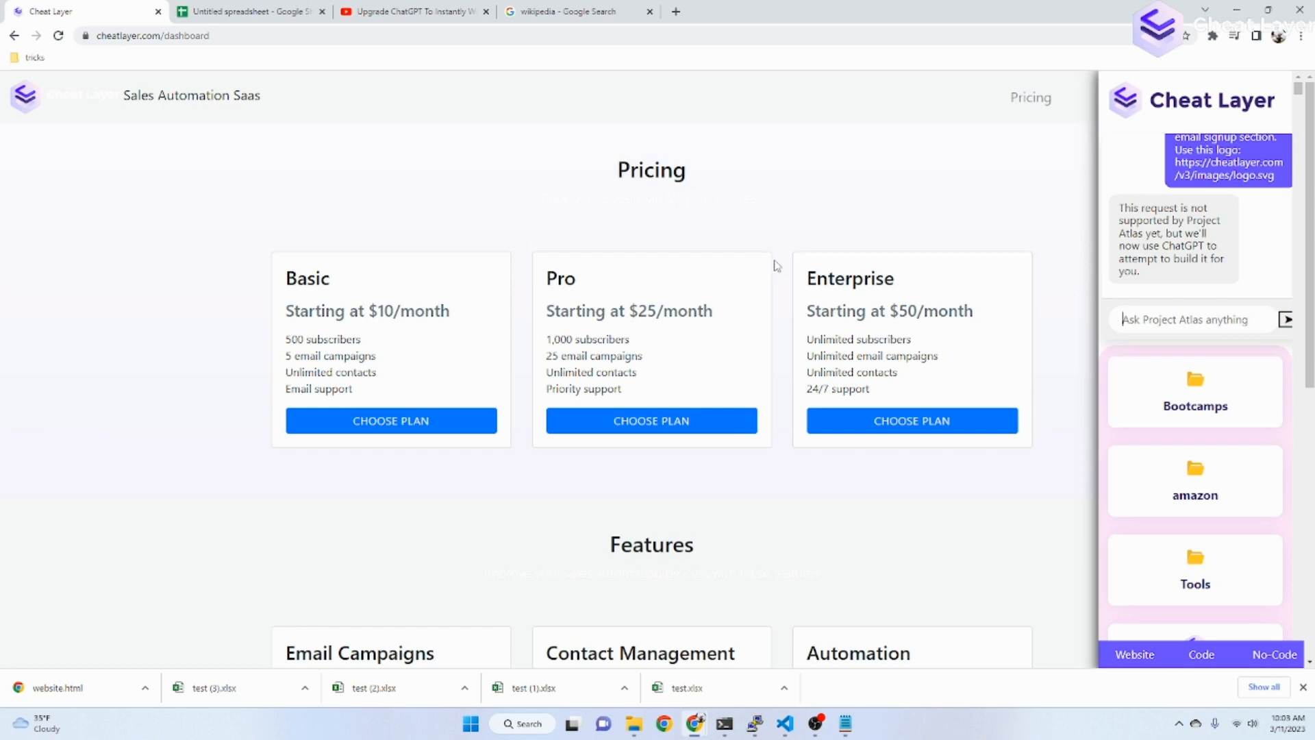
pyautogui.scroll(-3)
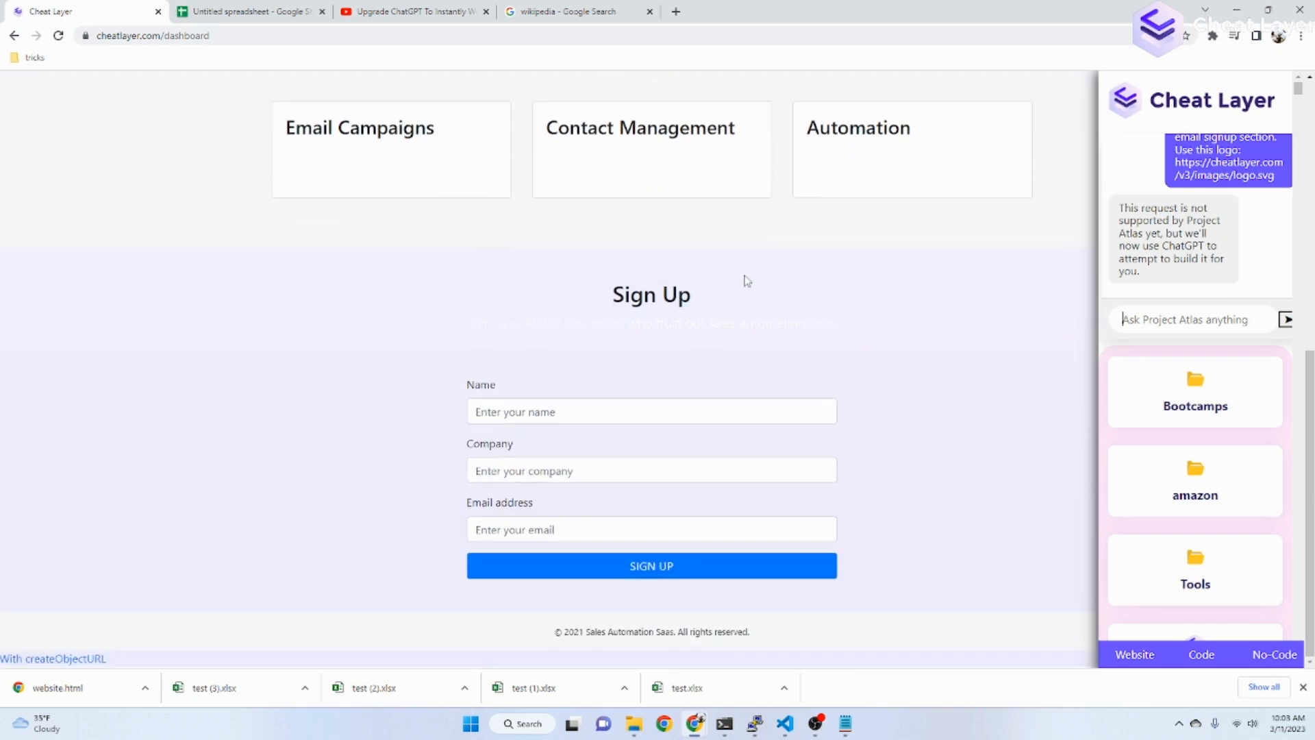
pyautogui.scroll(3)
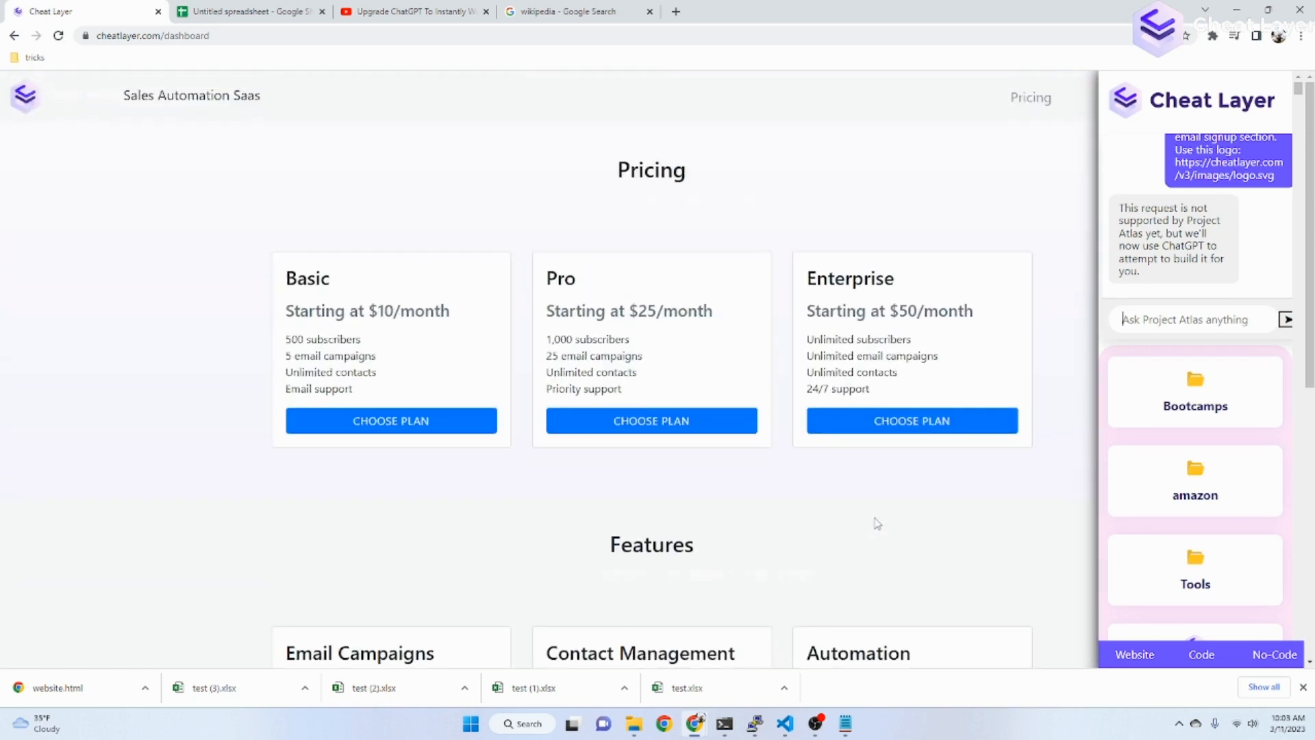
pyautogui.moveTo(946, 358)
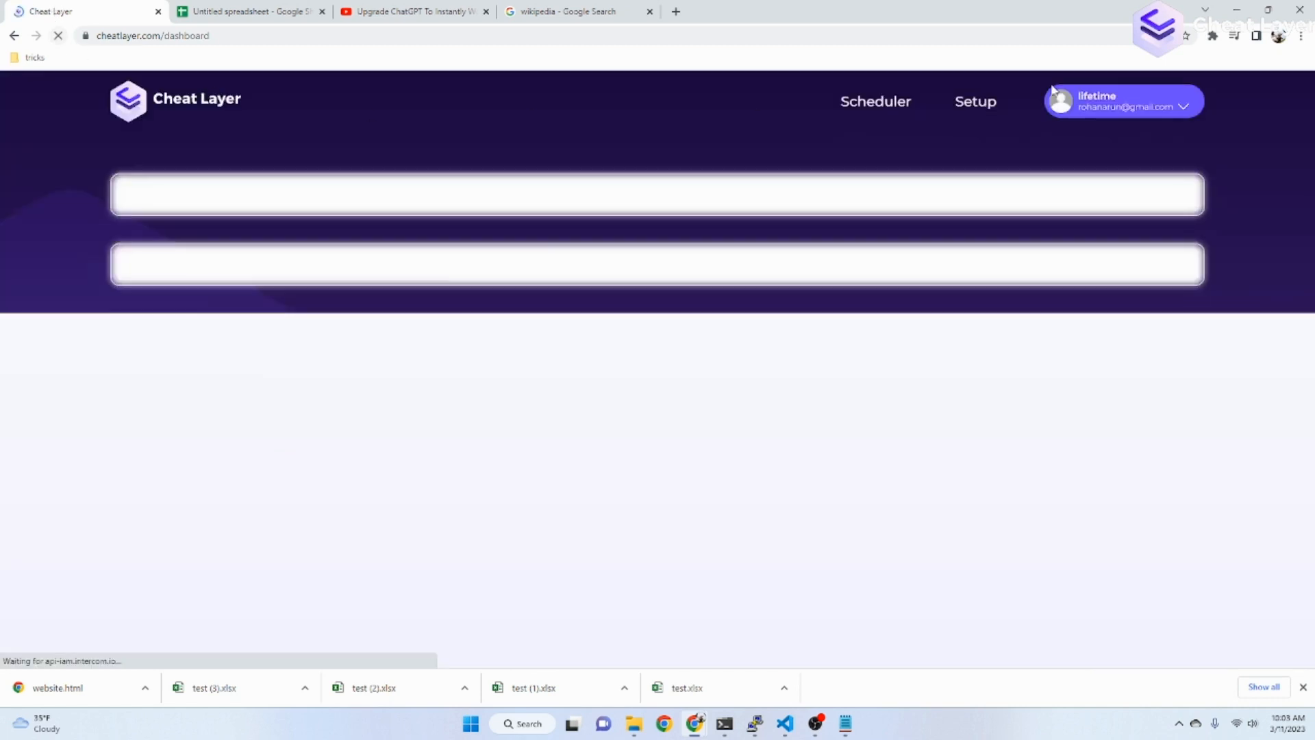
# Ask Project Atlas to 'generate an asteroids games' from the Cheat Layer extension.
pyautogui.click(1211, 36)
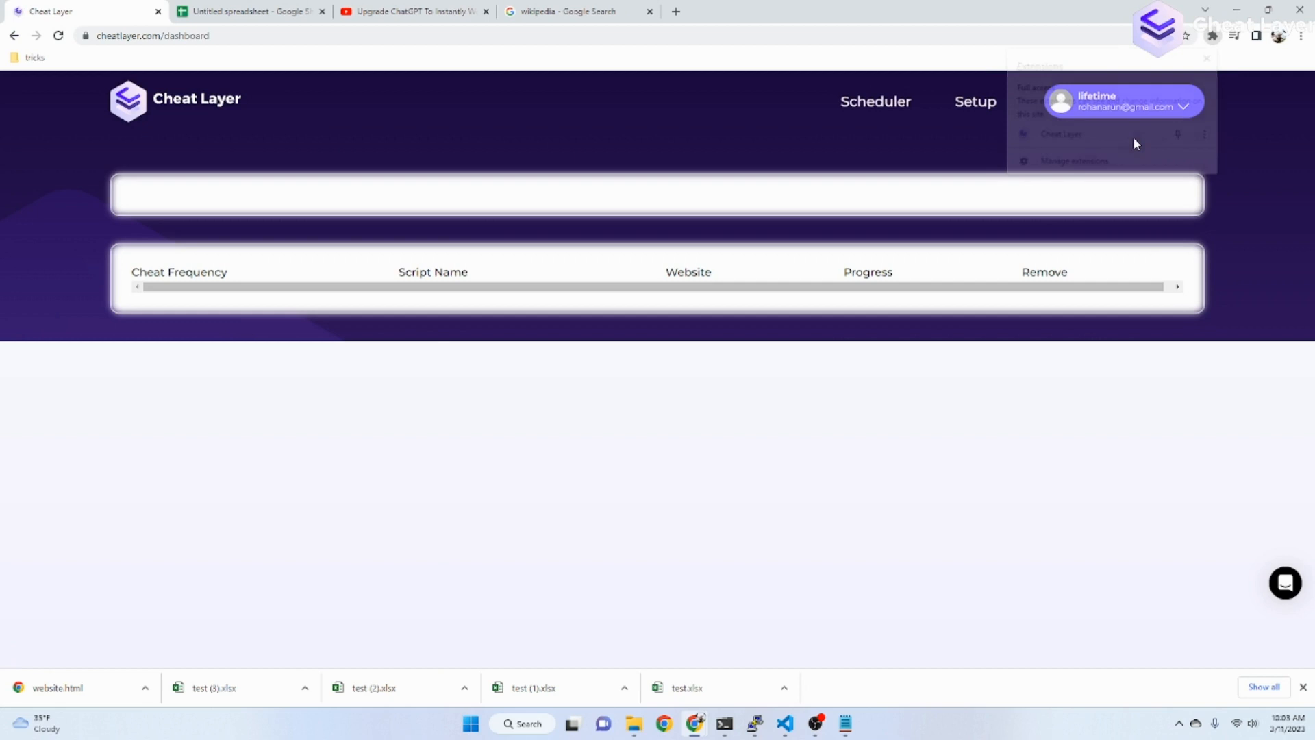
pyautogui.click(1060, 133)
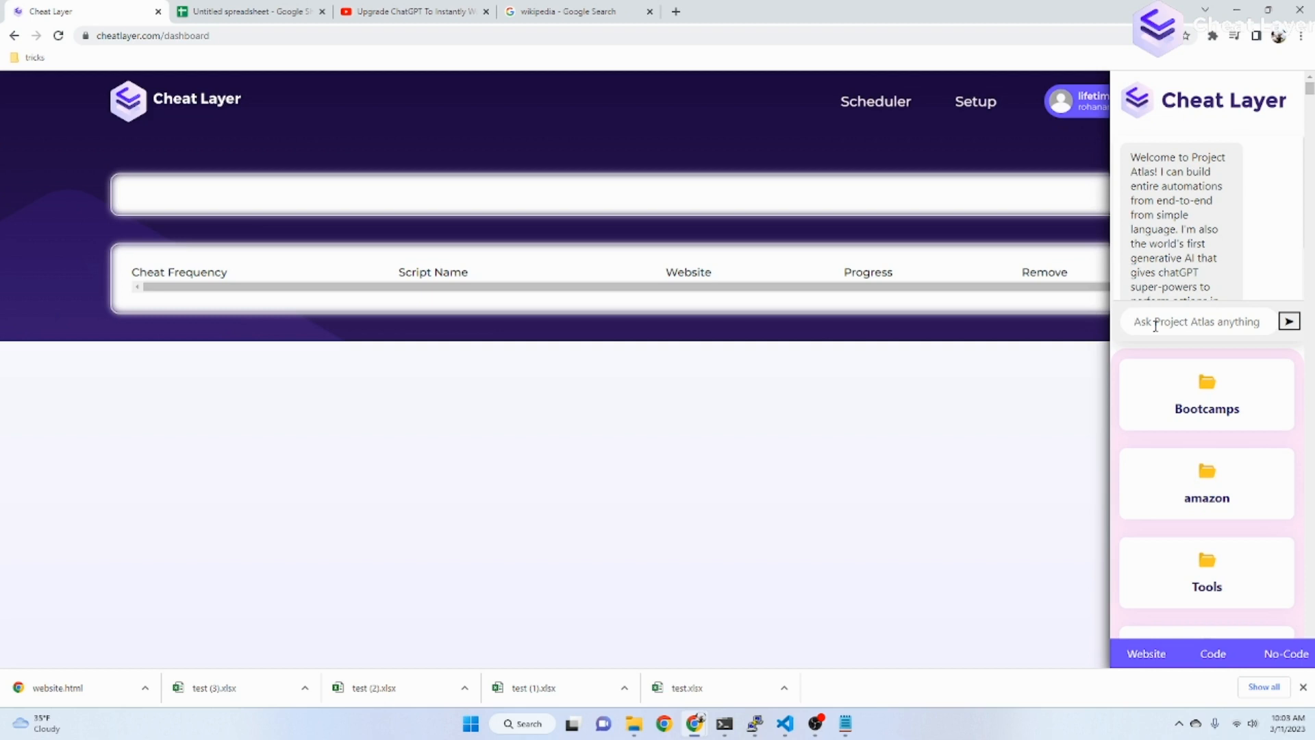
pyautogui.write('generate an a')
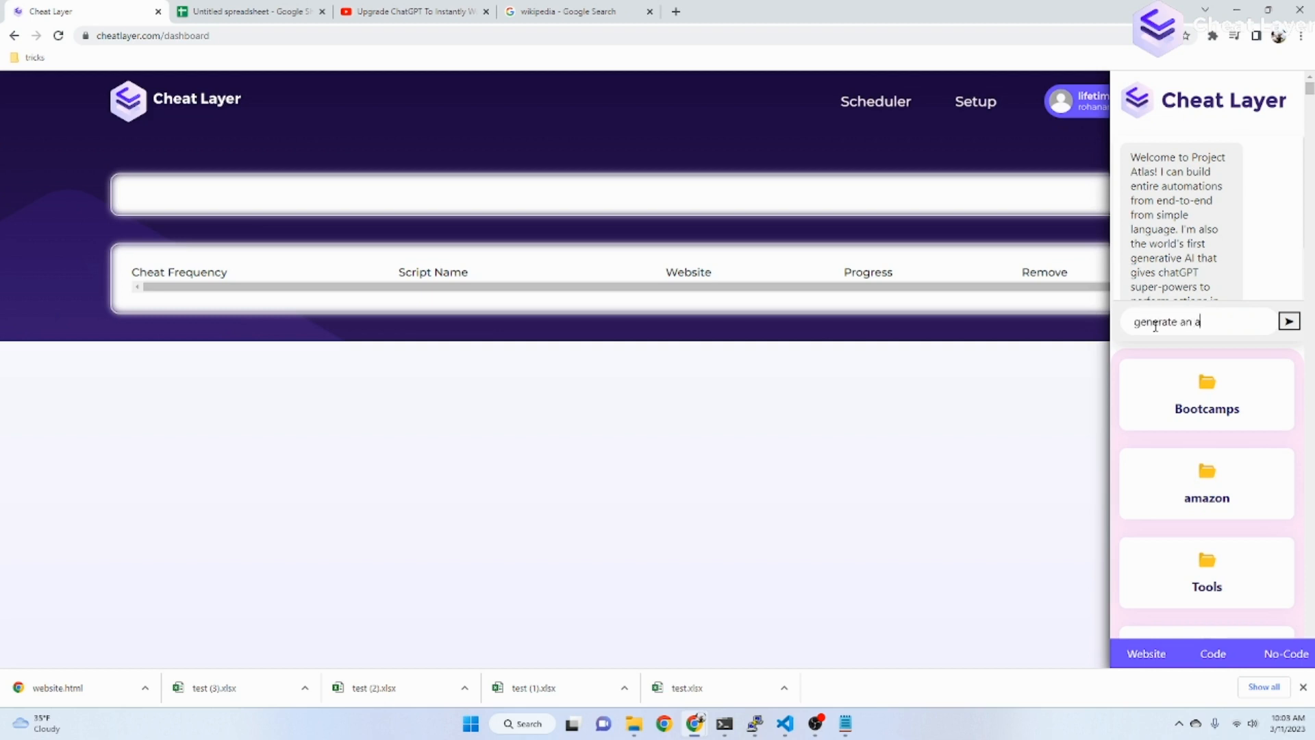
pyautogui.write('steroids games')
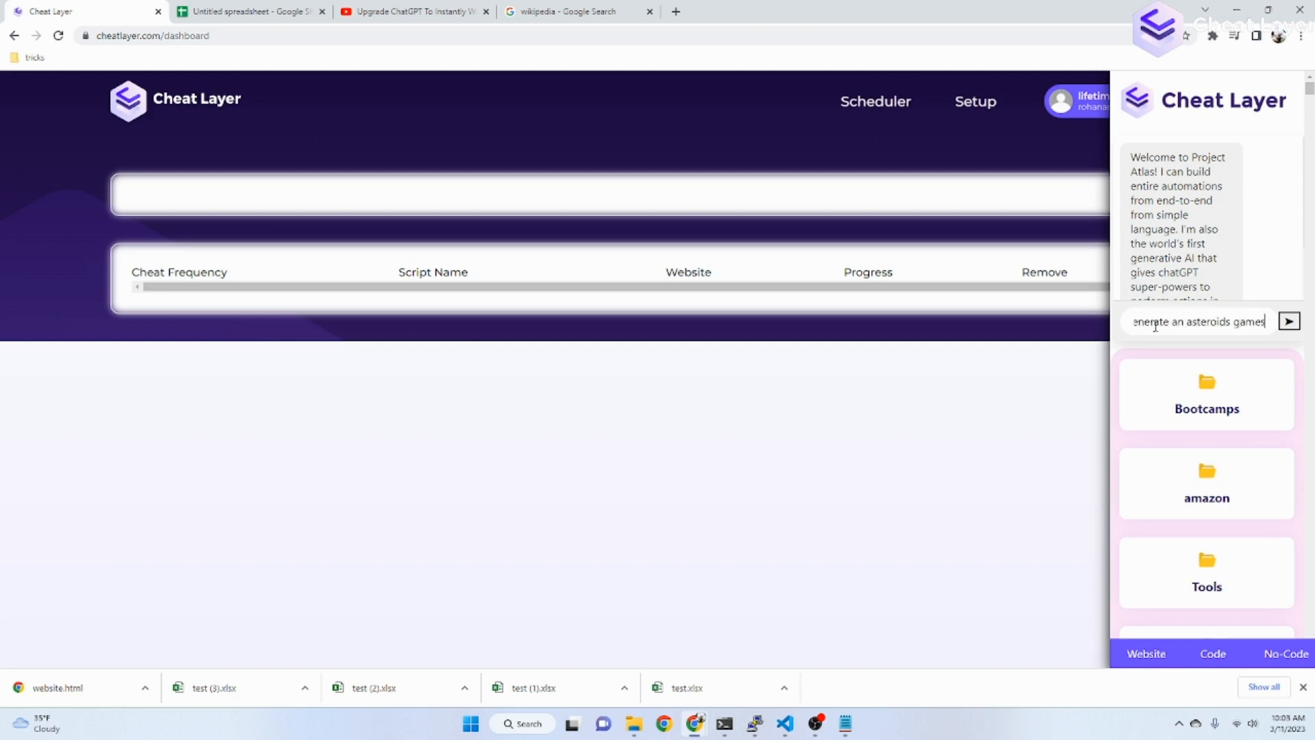
pyautogui.click(1289, 321)
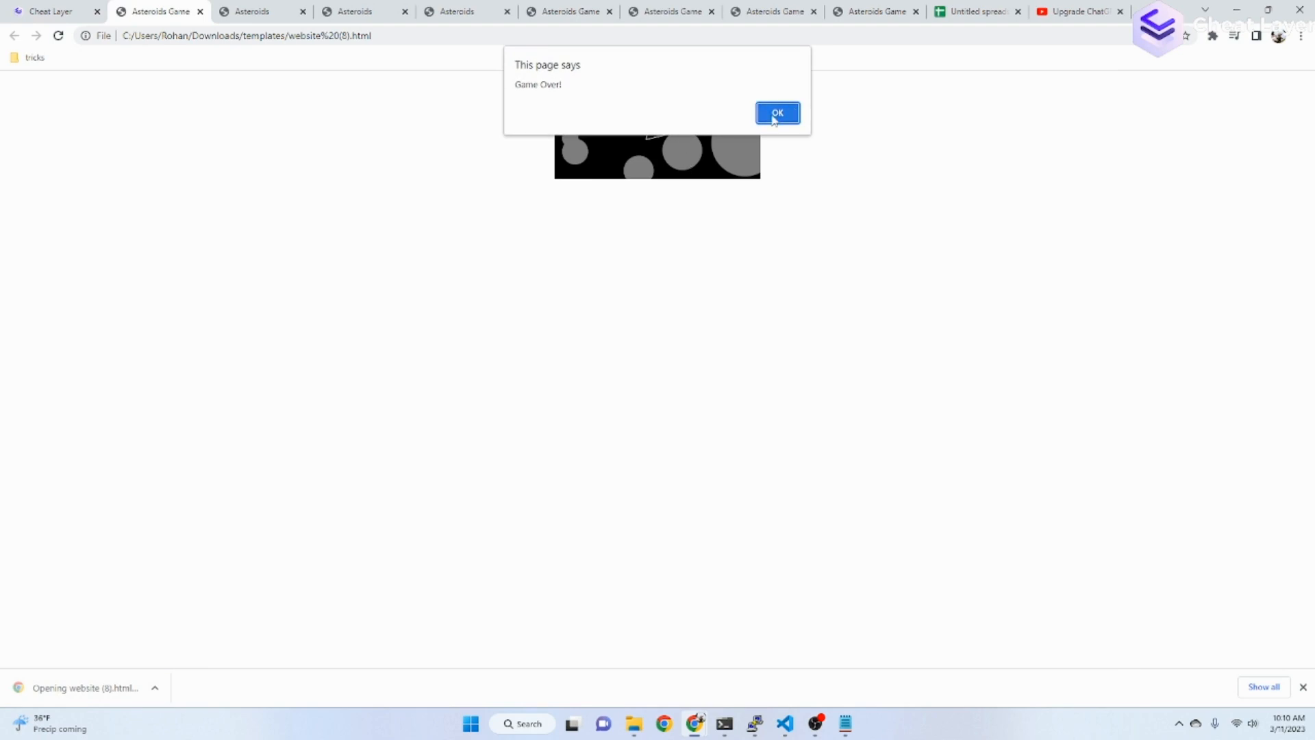
# Dismiss the Game Over alert and reload the asteroids game to play again.
pyautogui.click(775, 114)
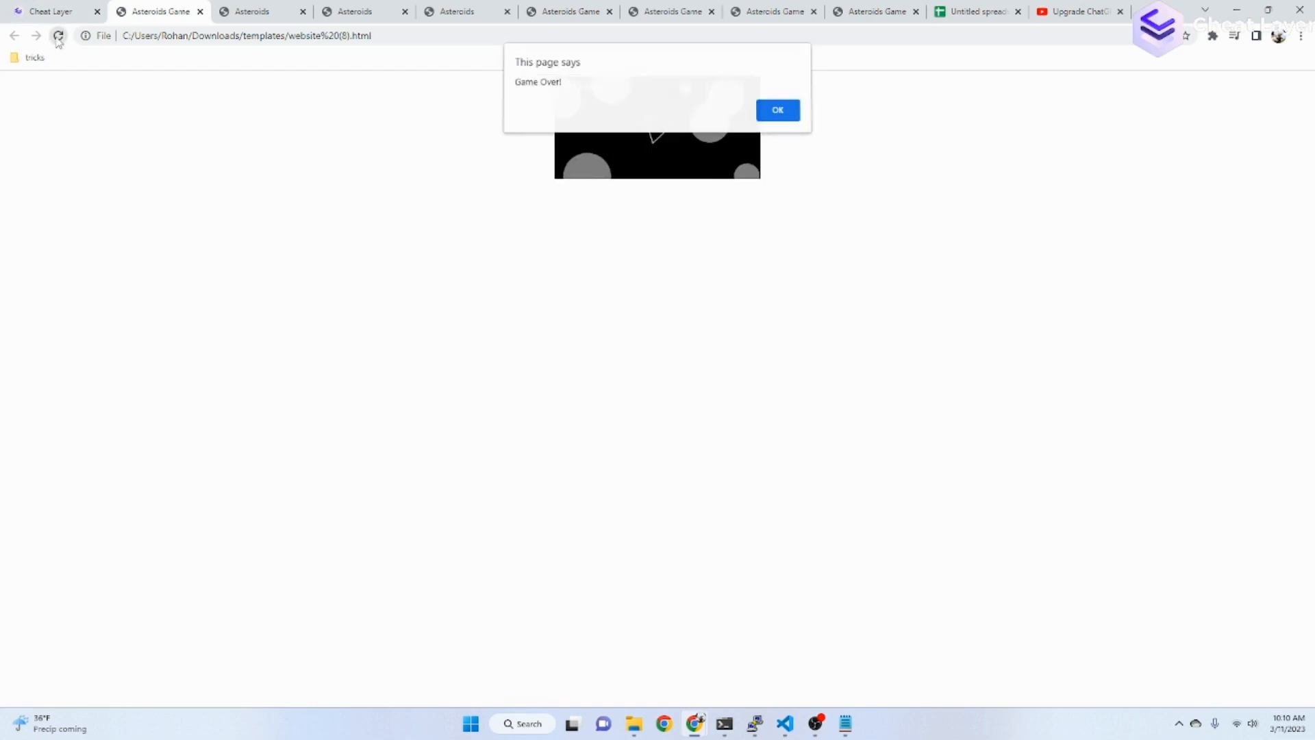
pyautogui.click(776, 110)
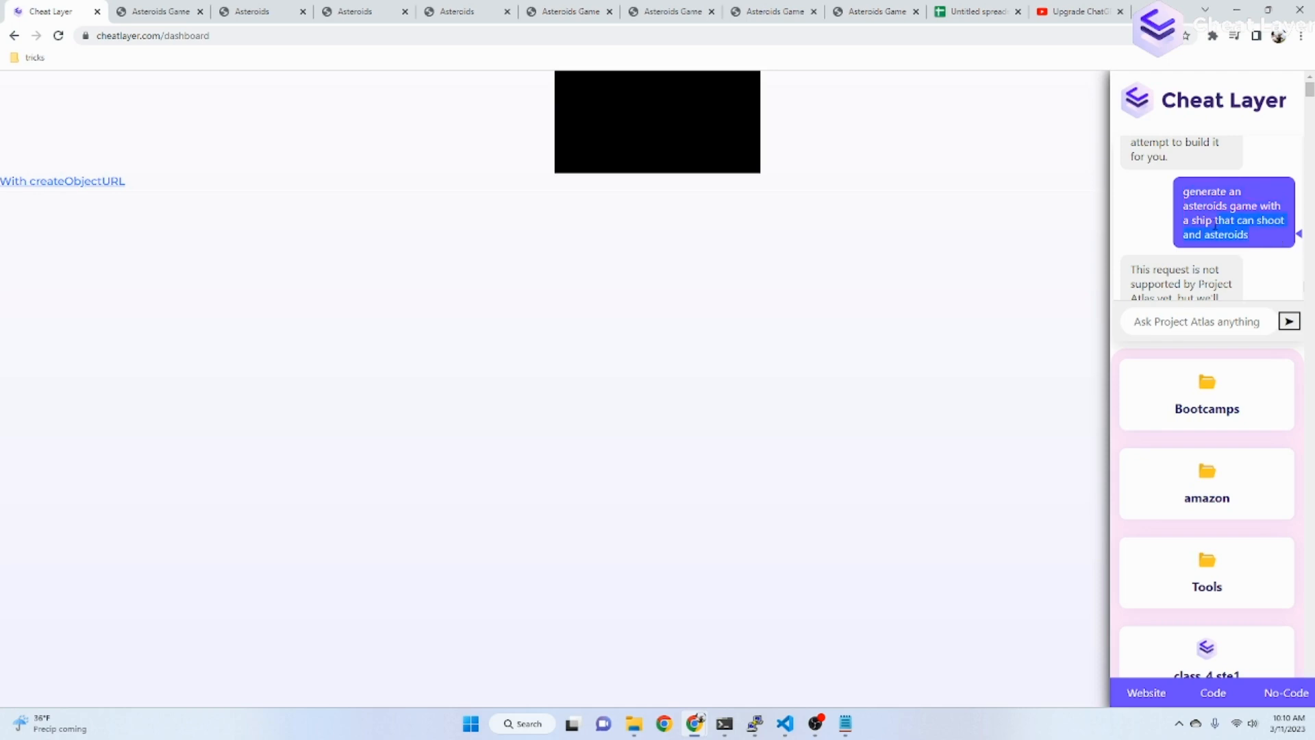
pyautogui.moveTo(321, 181)
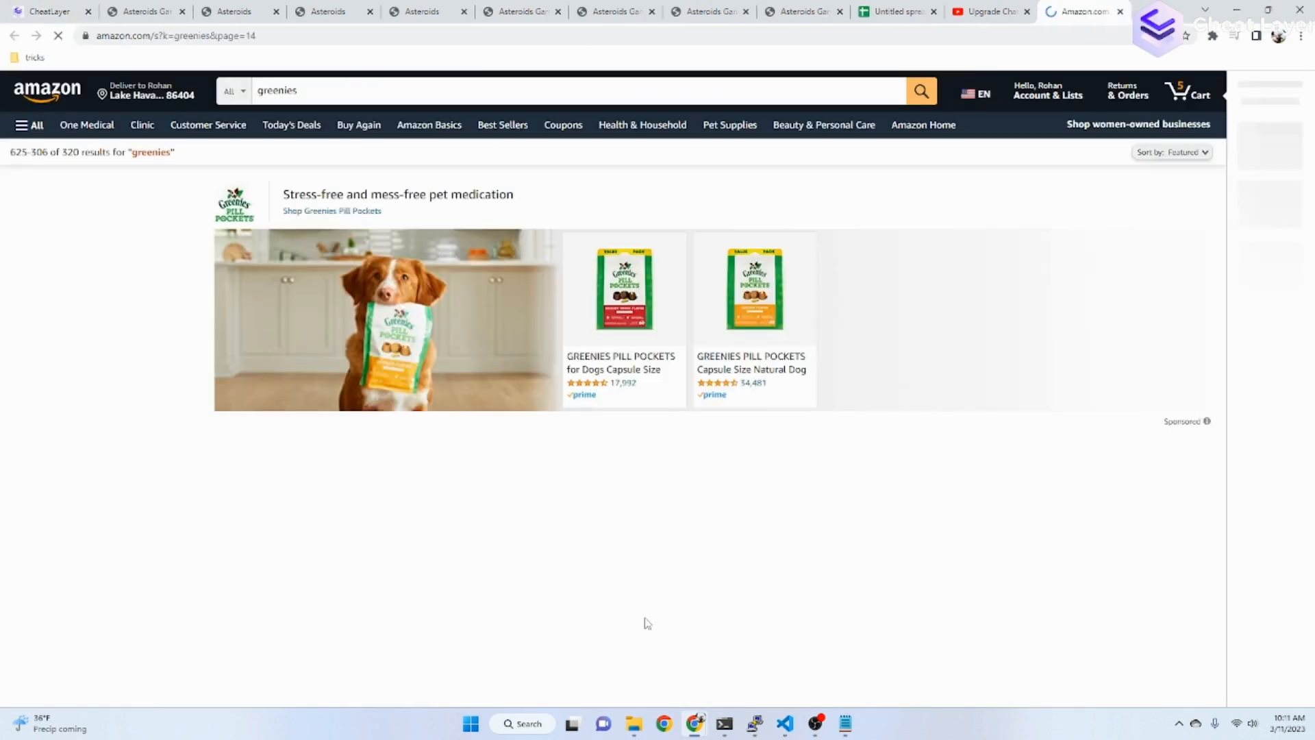
# Return to the Cheat Layer site, expand the full Cheat Codes list and clear an 'a' typed in its search.
pyautogui.click(47, 11)
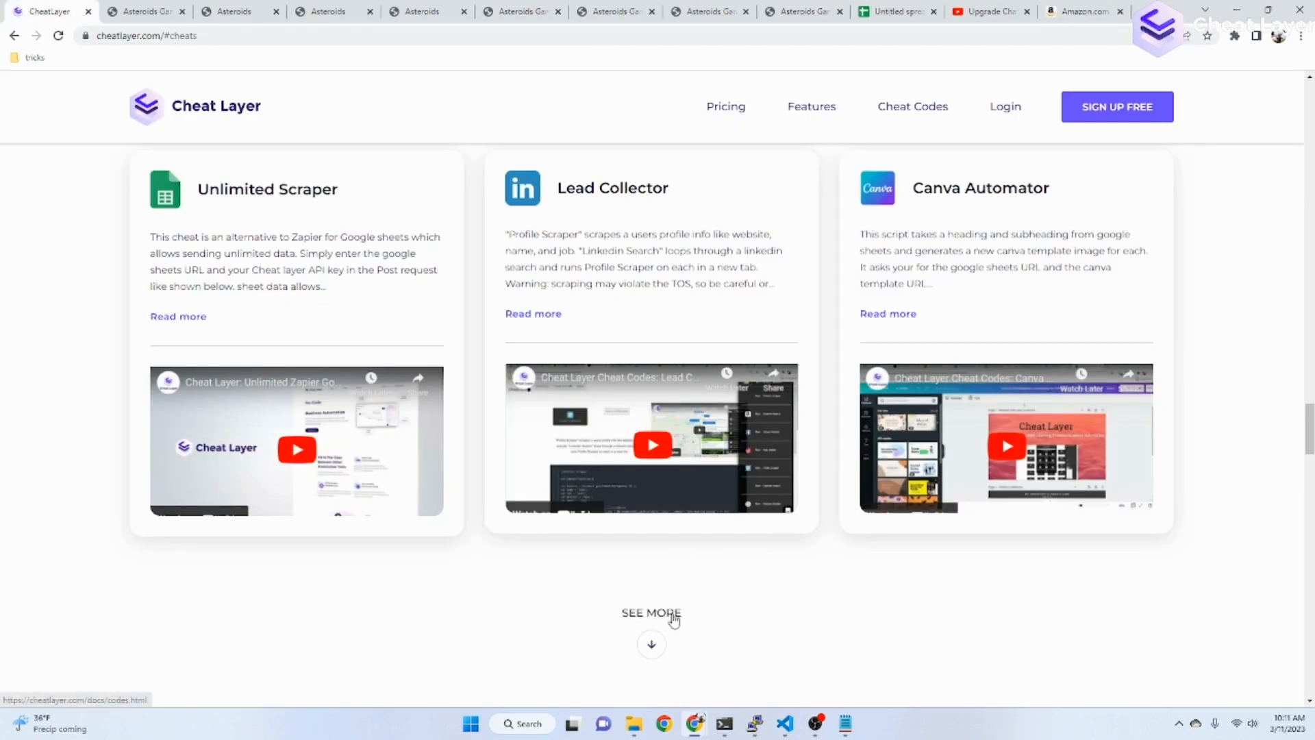
pyautogui.click(652, 613)
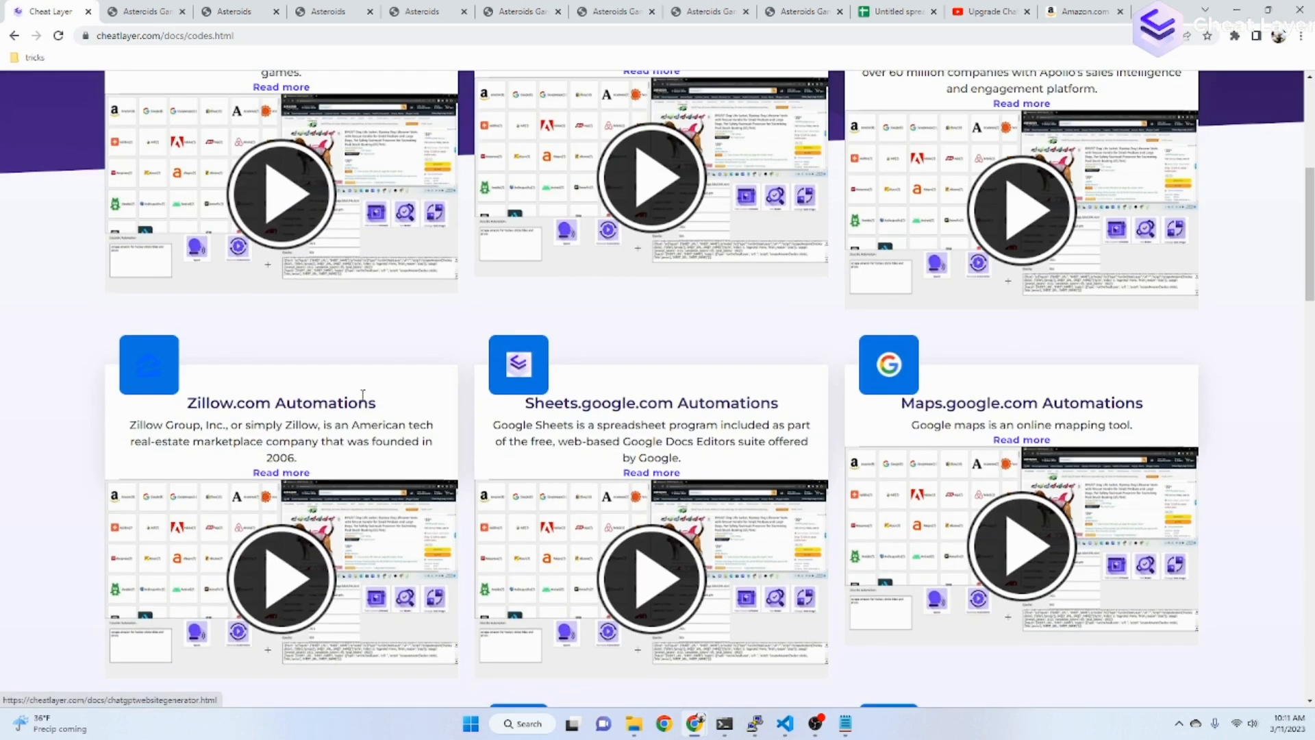
pyautogui.scroll(3)
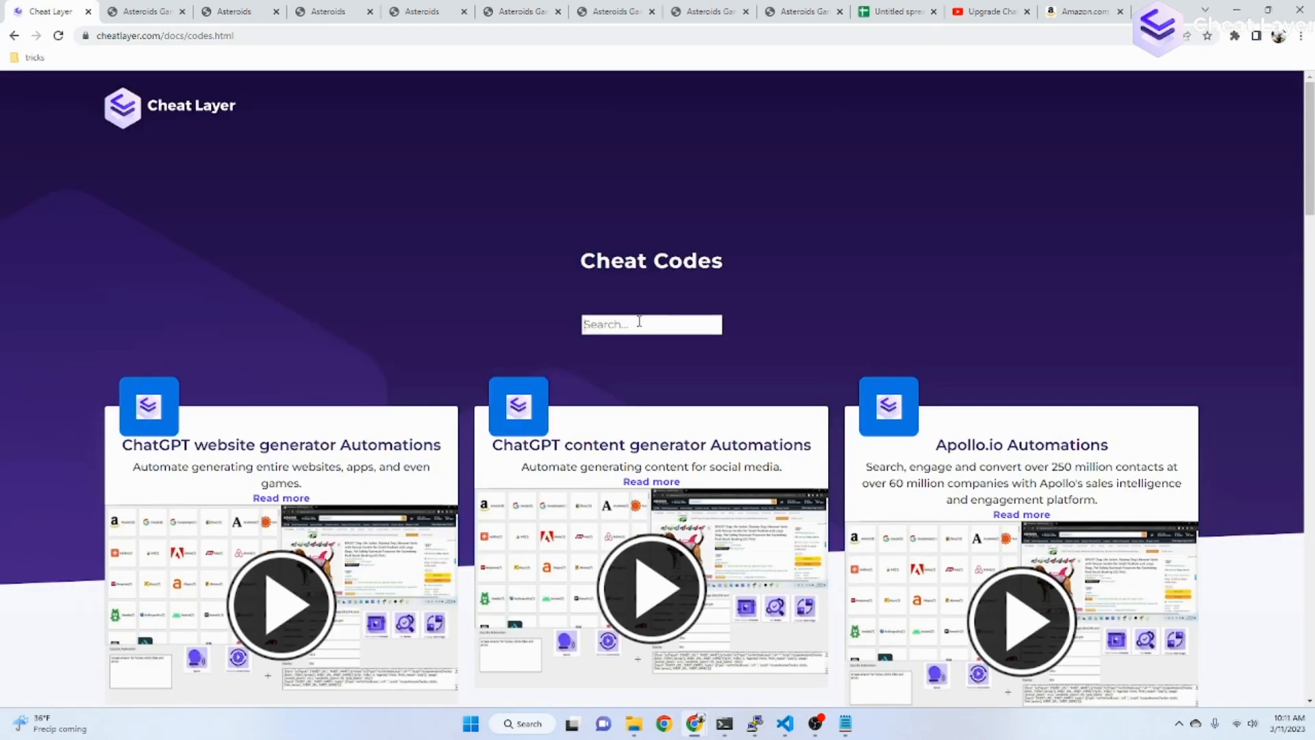
pyautogui.write('a')
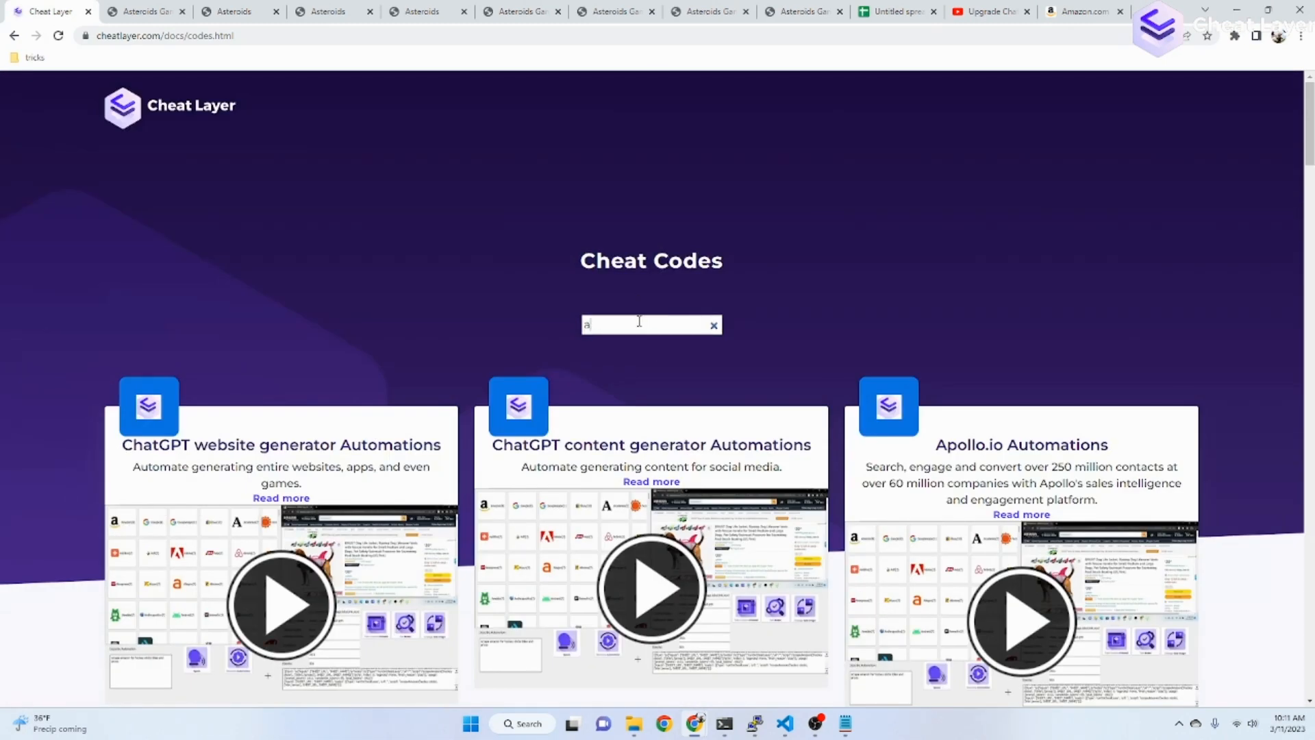
pyautogui.click(713, 325)
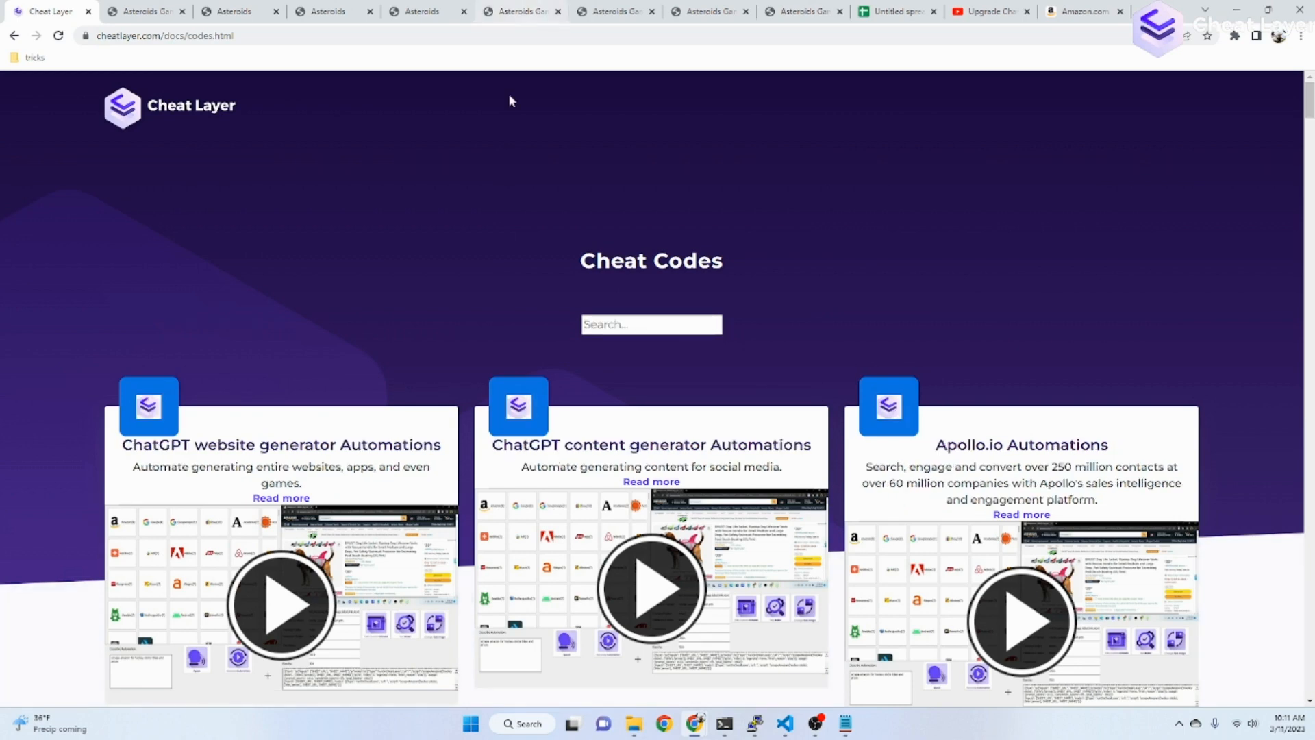
# Browse the cheat codes up and down, ending with the browser extensions list showing.
pyautogui.scroll(-3)
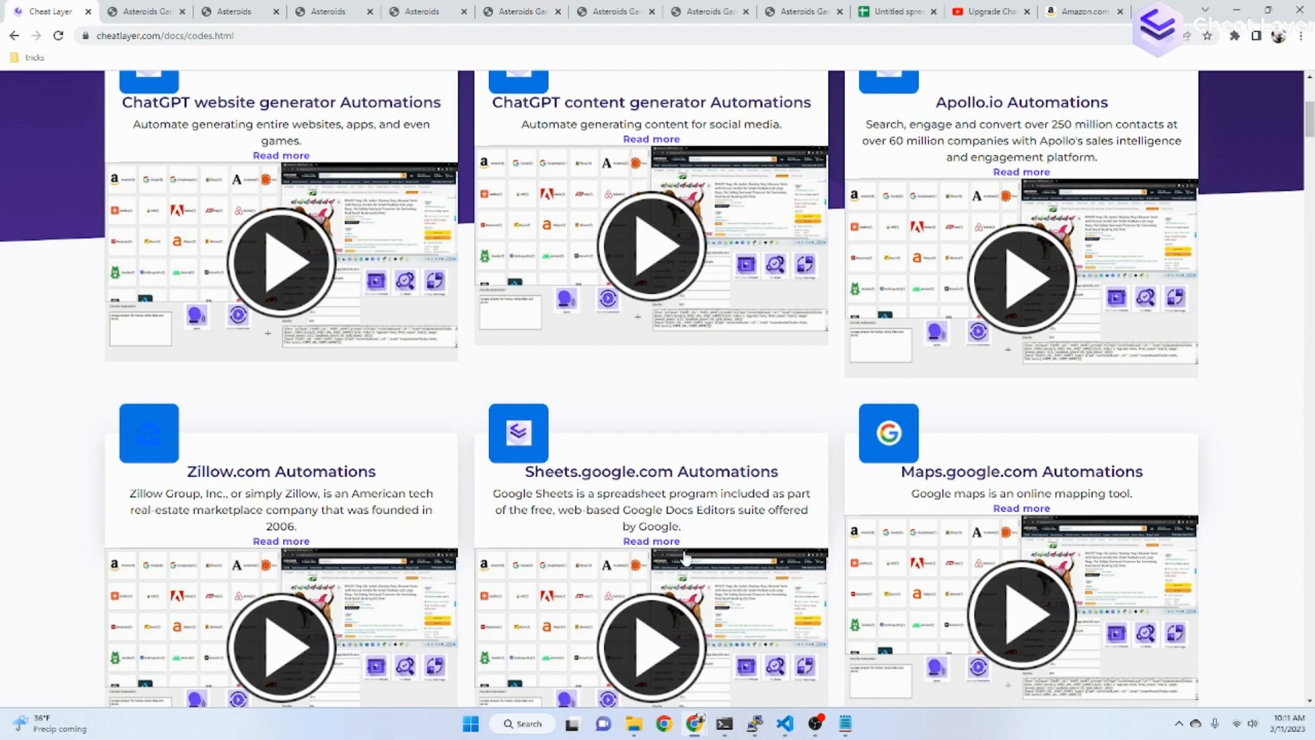
pyautogui.scroll(3)
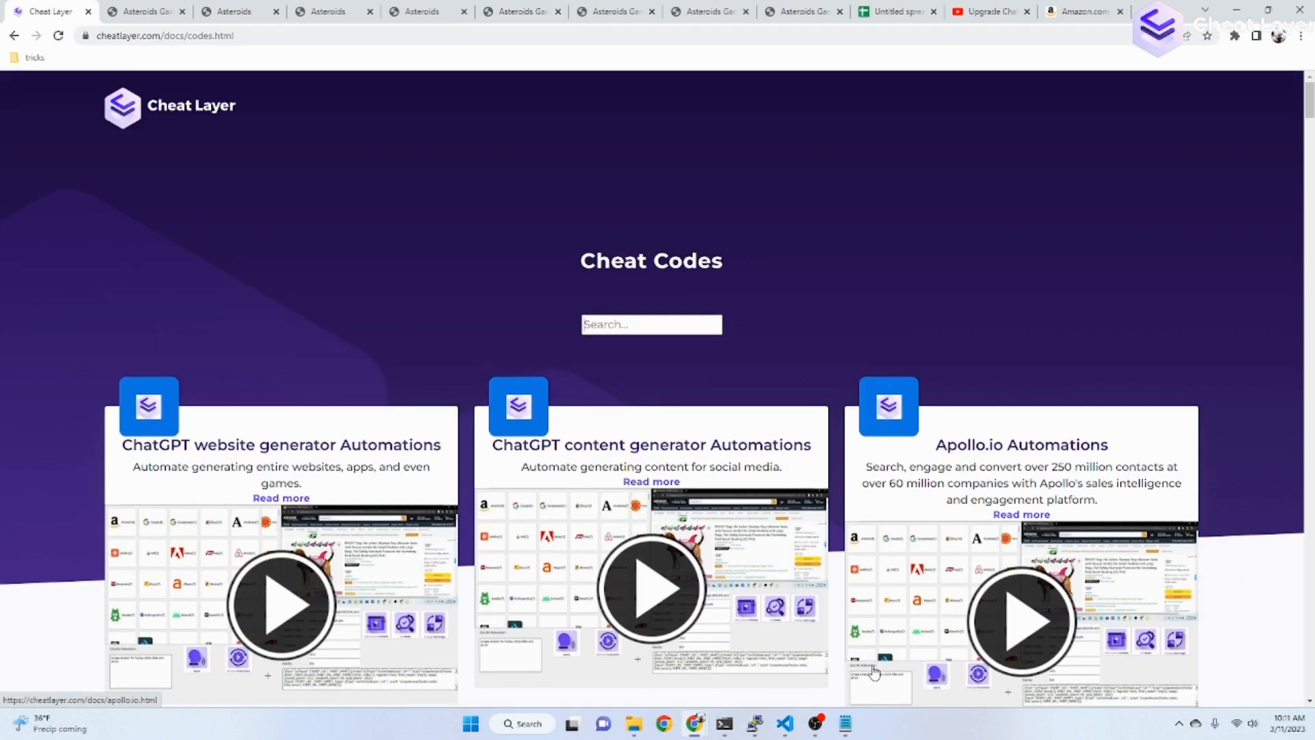
pyautogui.moveTo(717, 492)
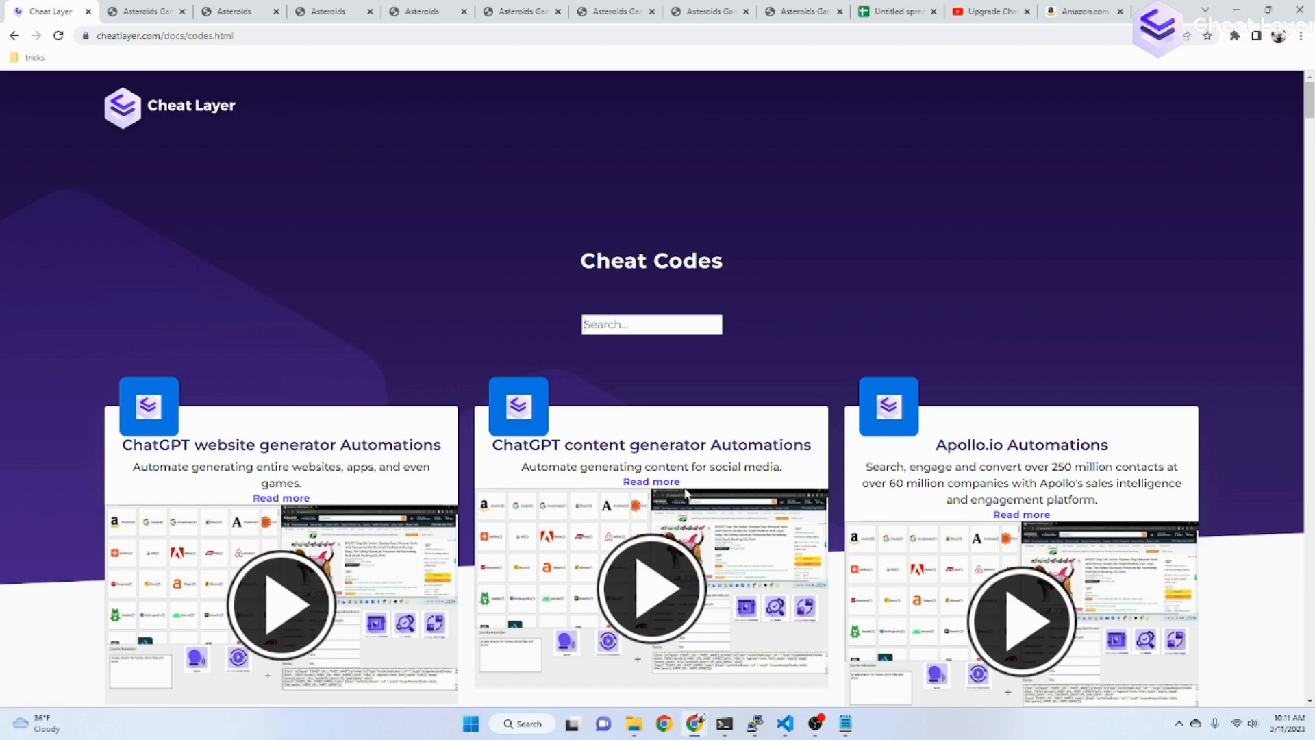
pyautogui.scroll(-3)
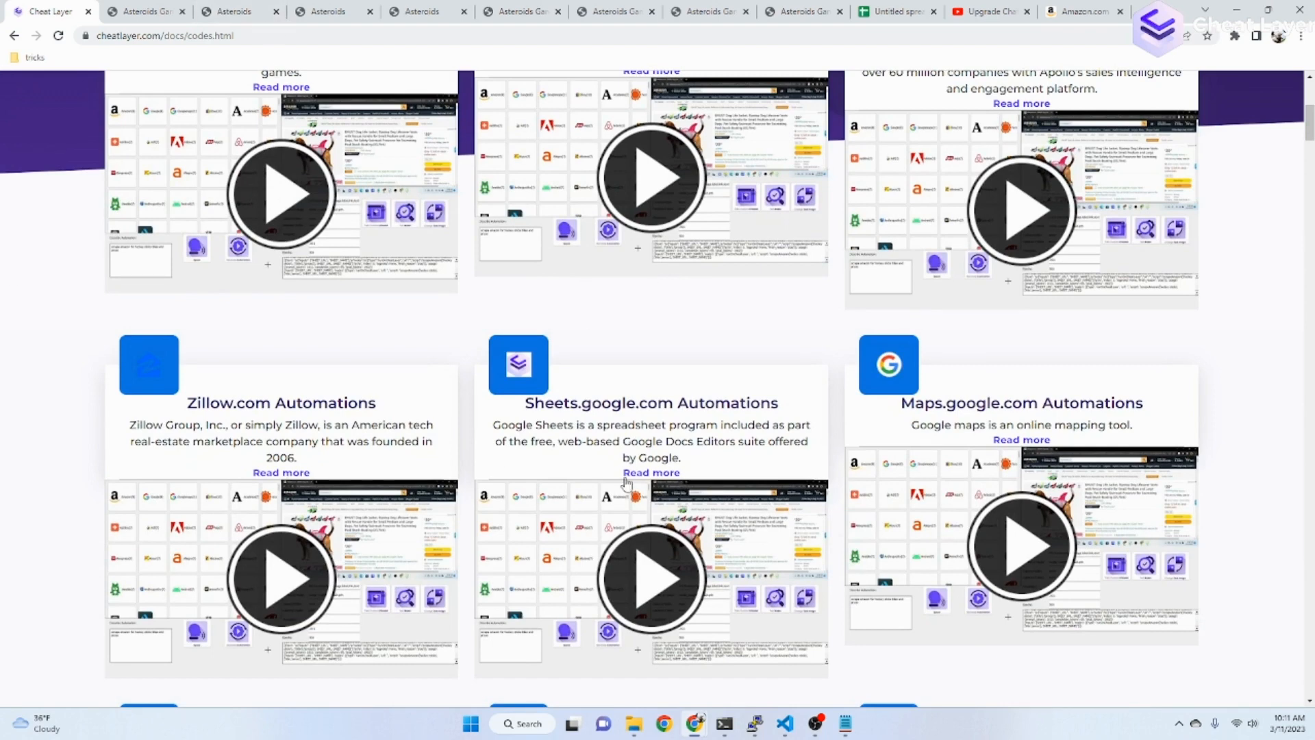
pyautogui.click(1233, 36)
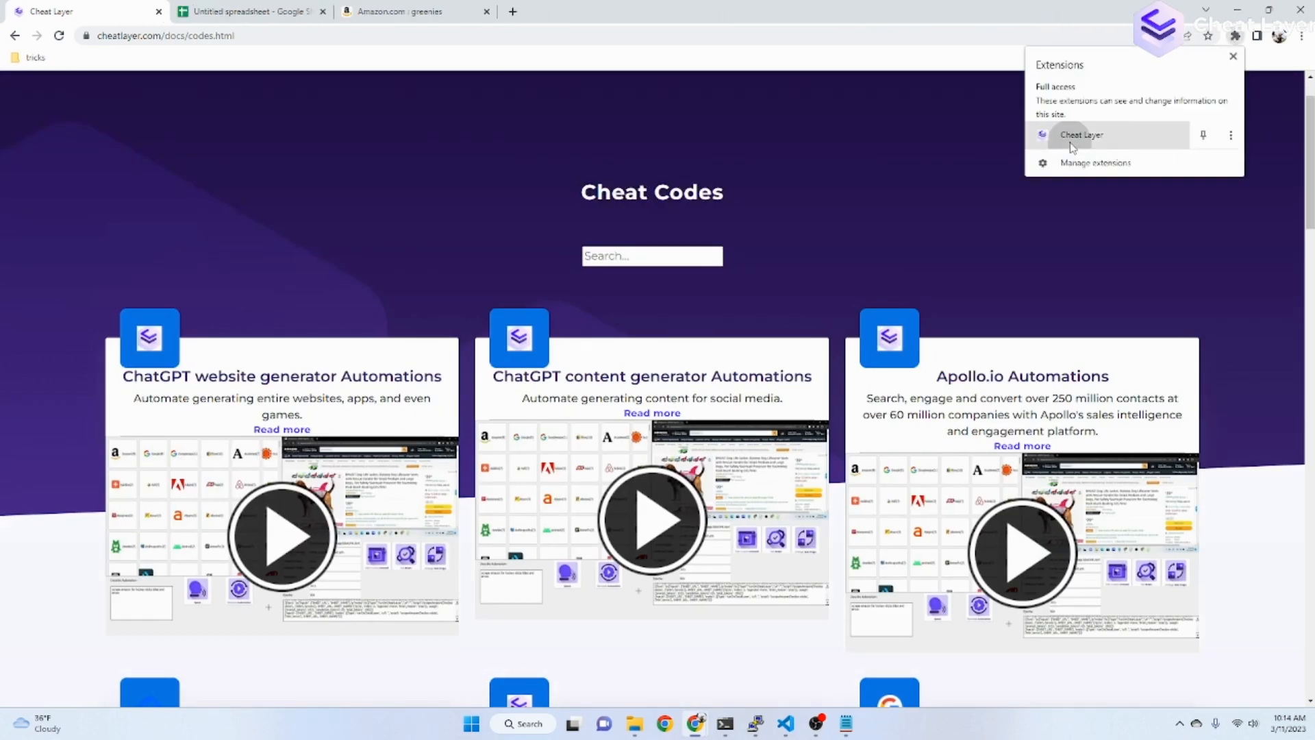
# Ask Project Atlas to 'post motivational quotes to twitter everyday' and send the request.
pyautogui.click(1082, 134)
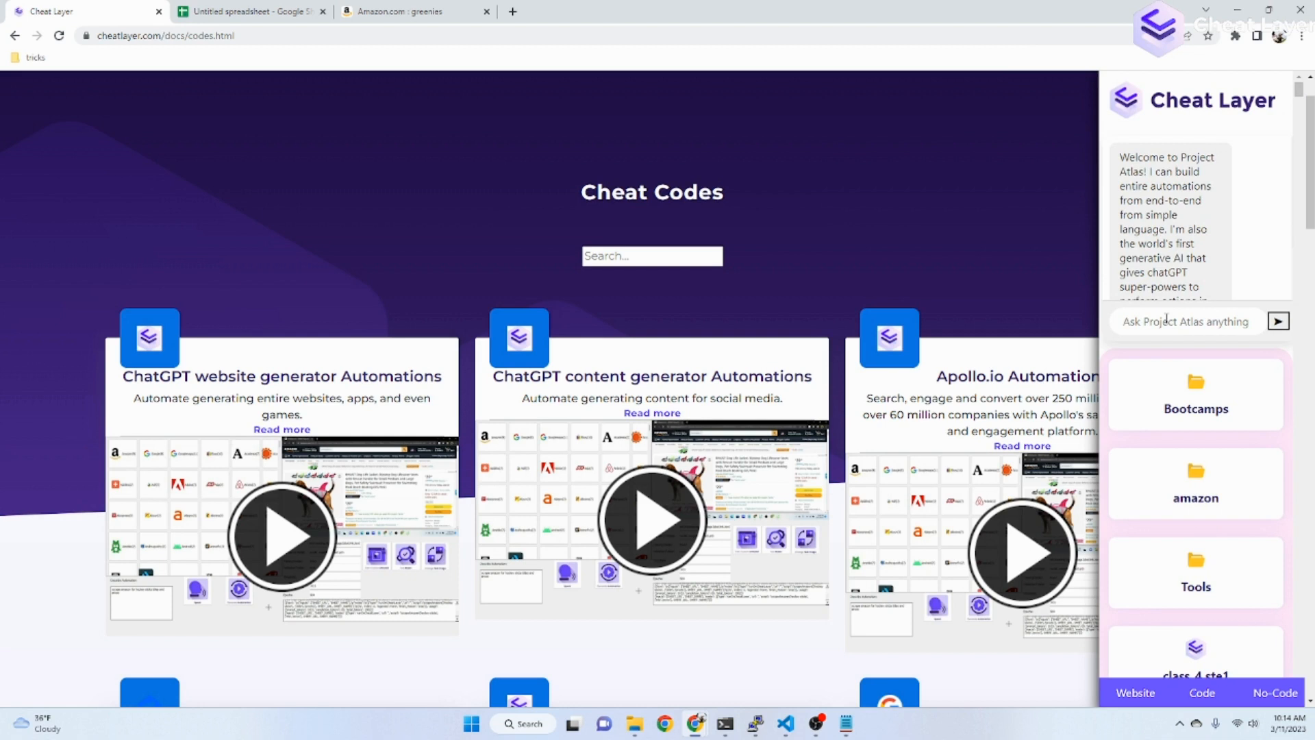
pyautogui.write('post')
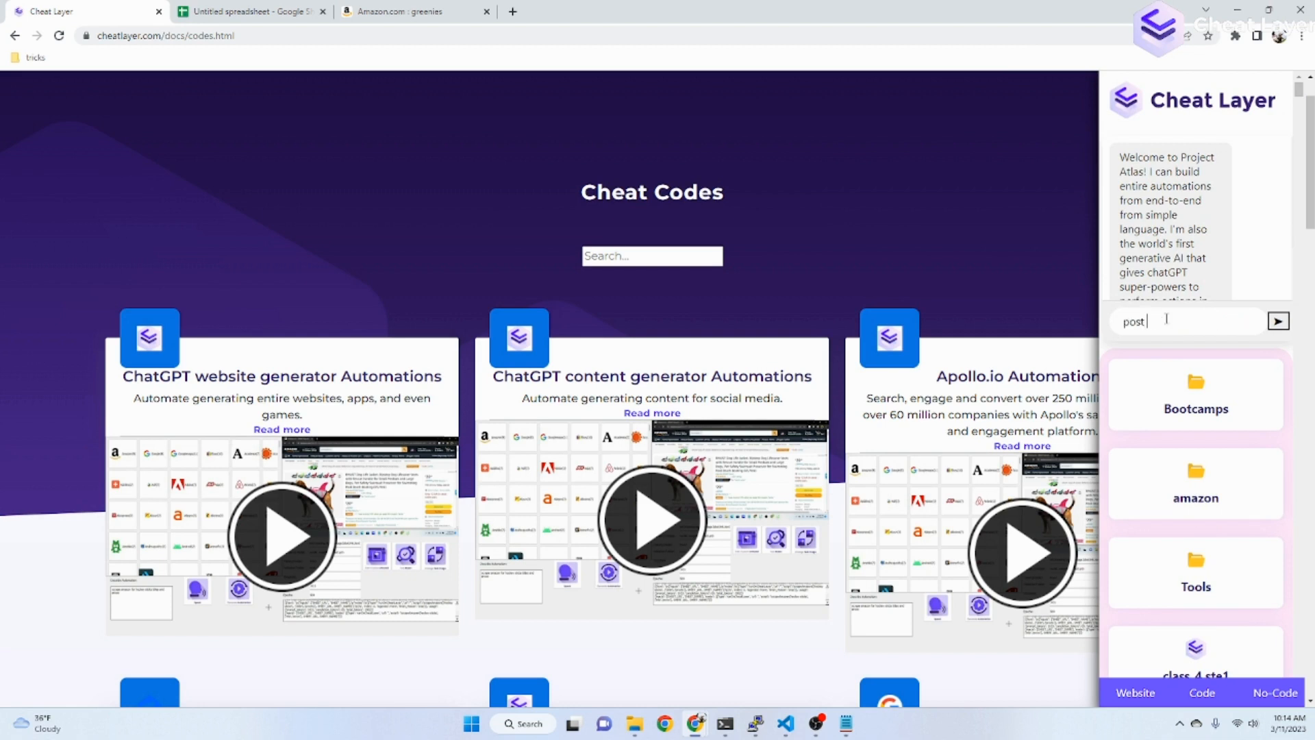
pyautogui.write('motivational')
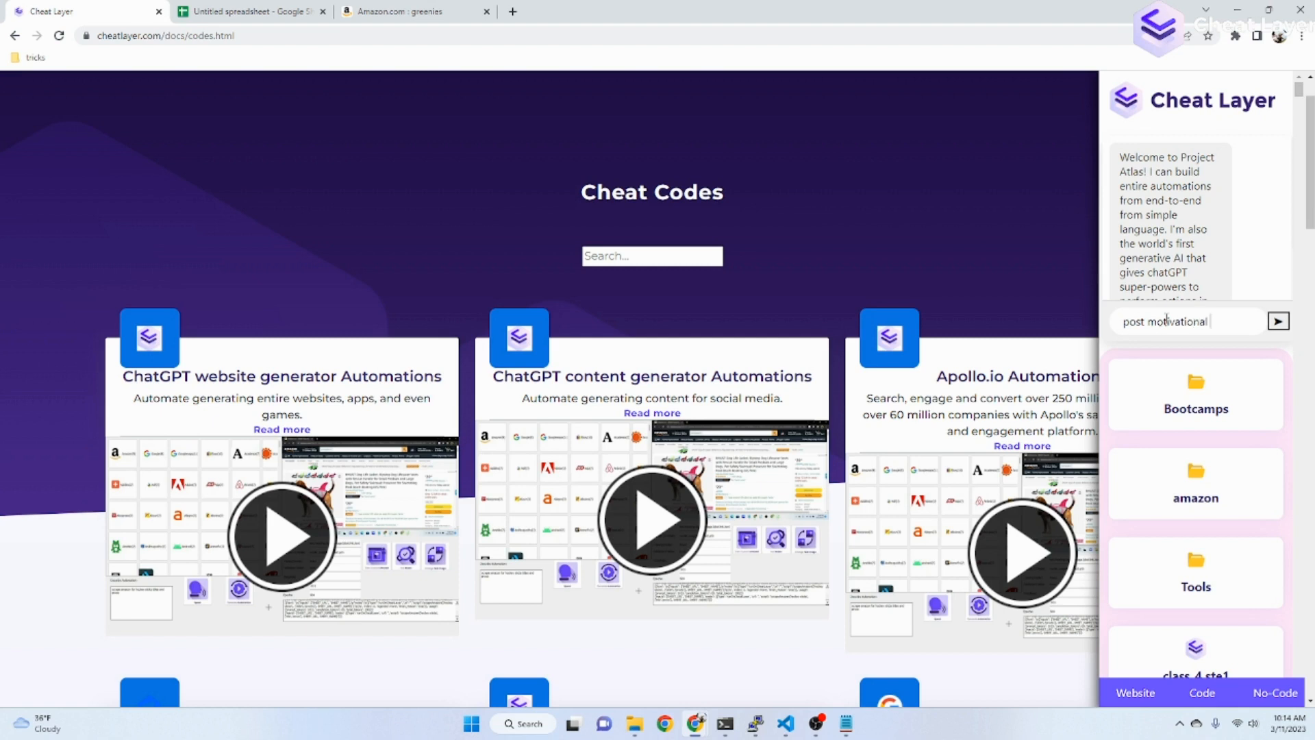
pyautogui.write('quotes to twitter everyday')
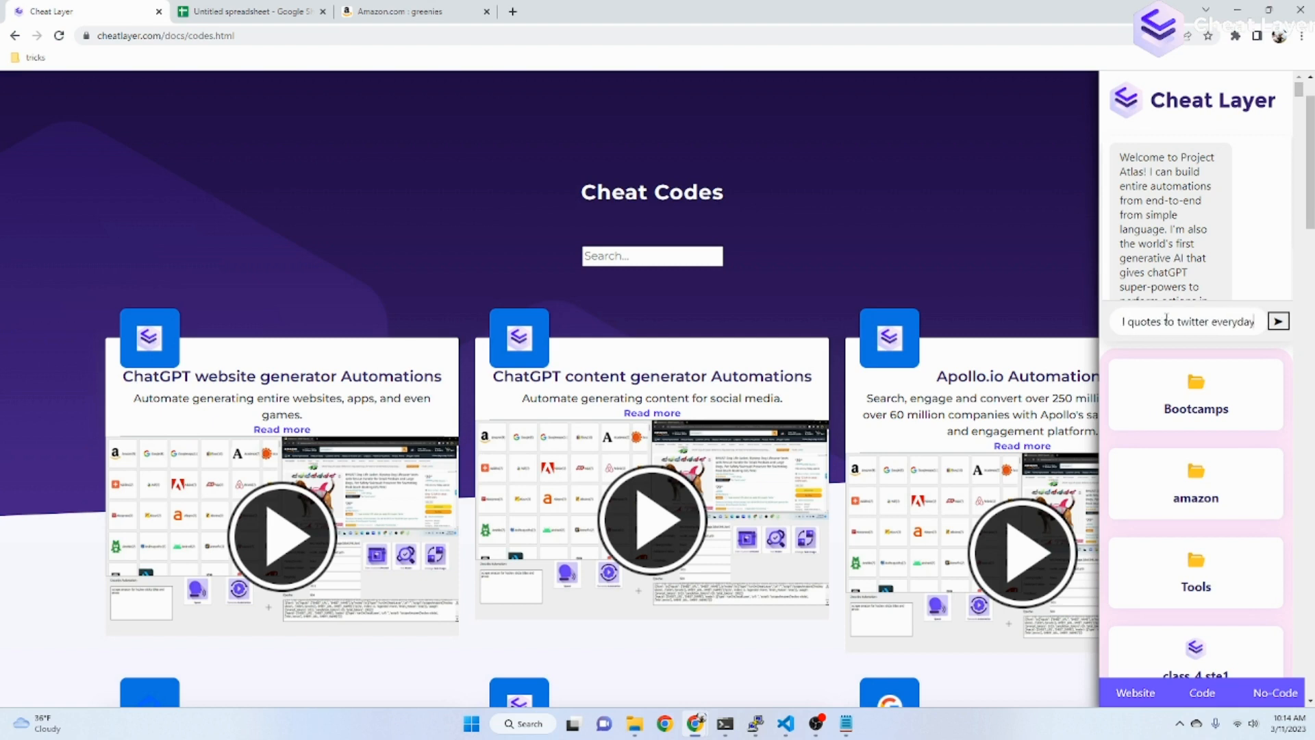
pyautogui.click(1278, 321)
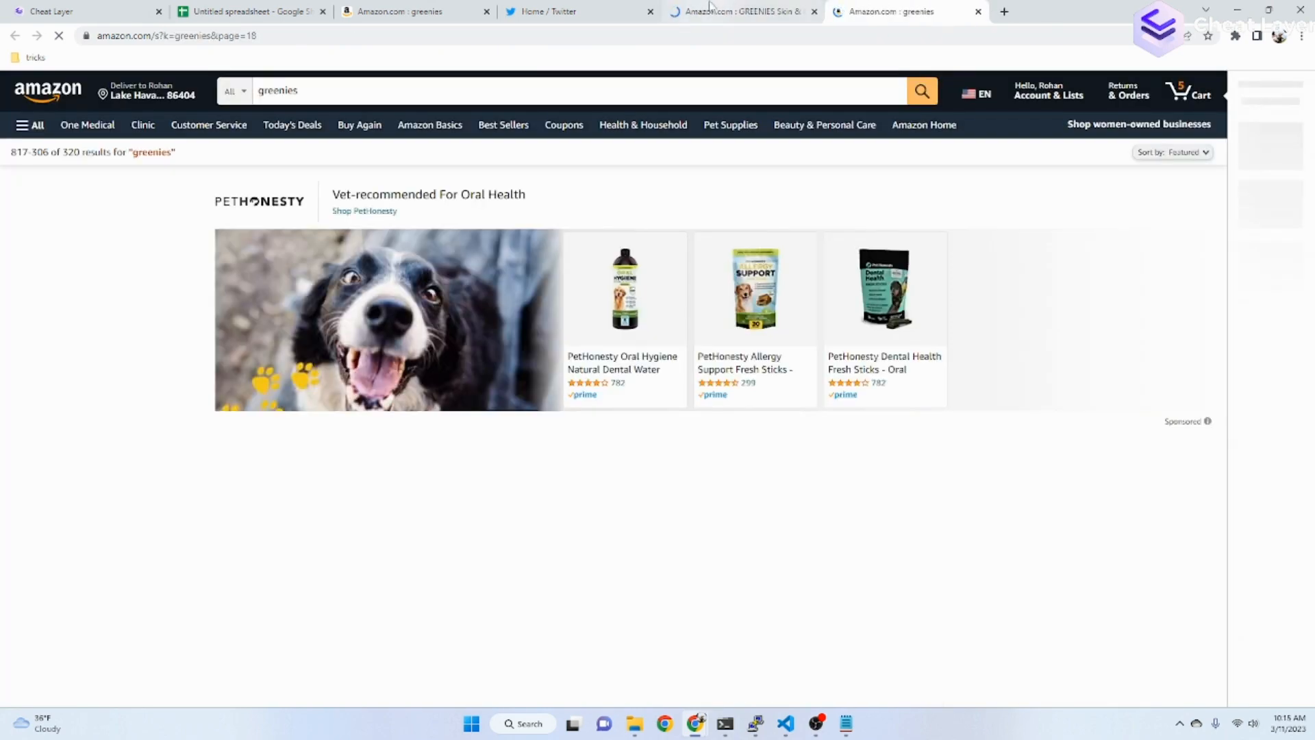
# Check the Twitter home feed for the notice confirming the automated tweet was sent.
pyautogui.click(558, 11)
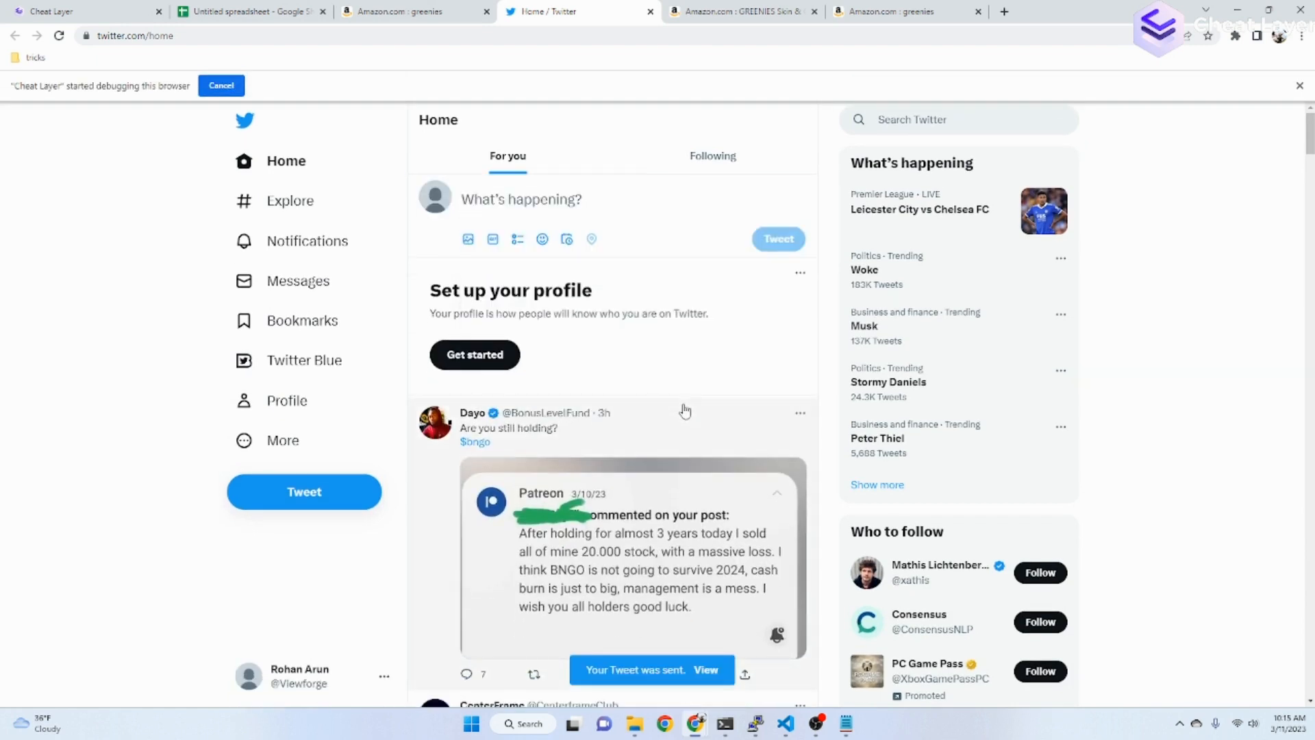
pyautogui.moveTo(667, 412)
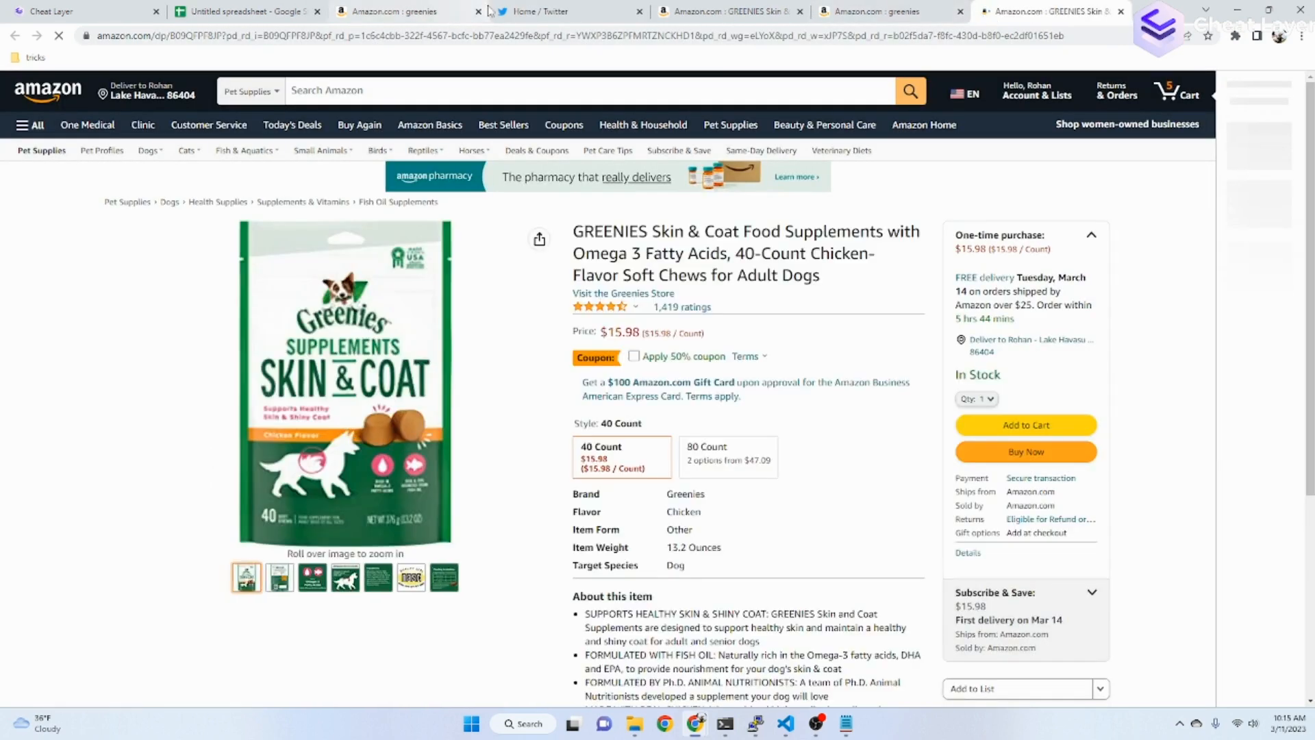
pyautogui.click(541, 11)
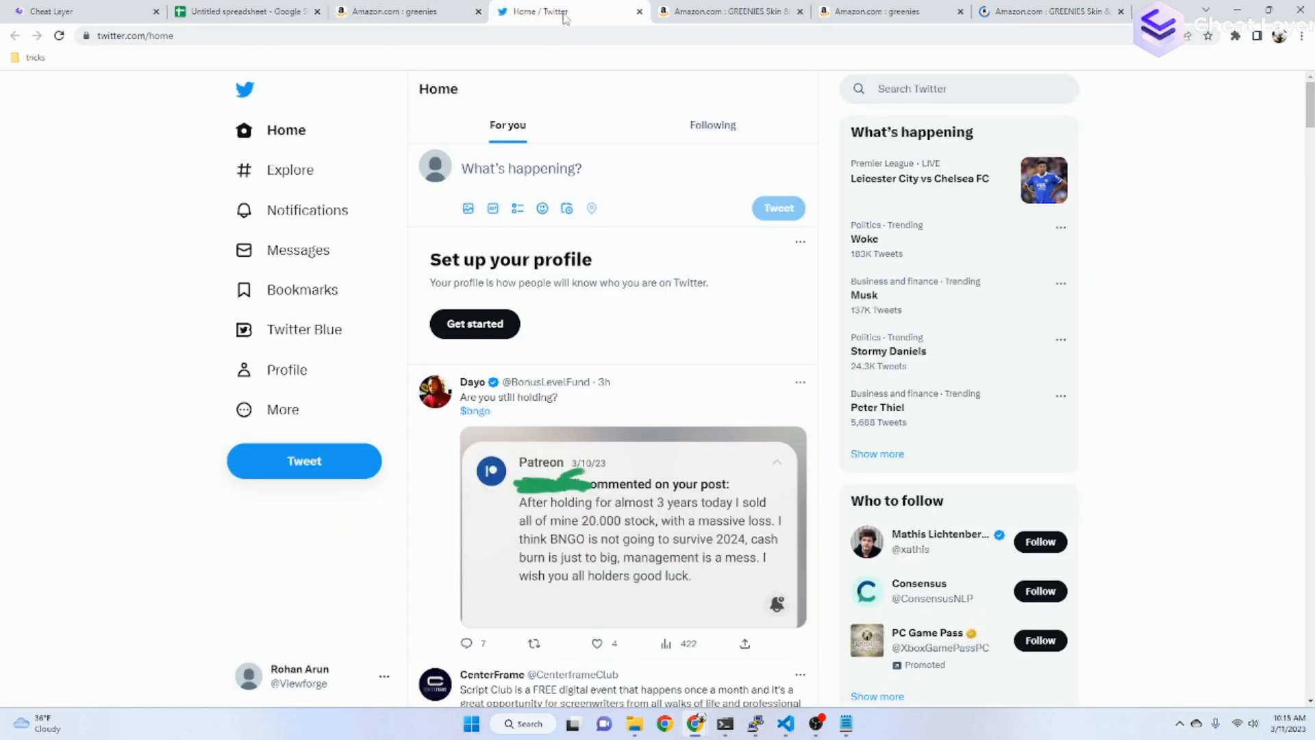
pyautogui.scroll(-3)
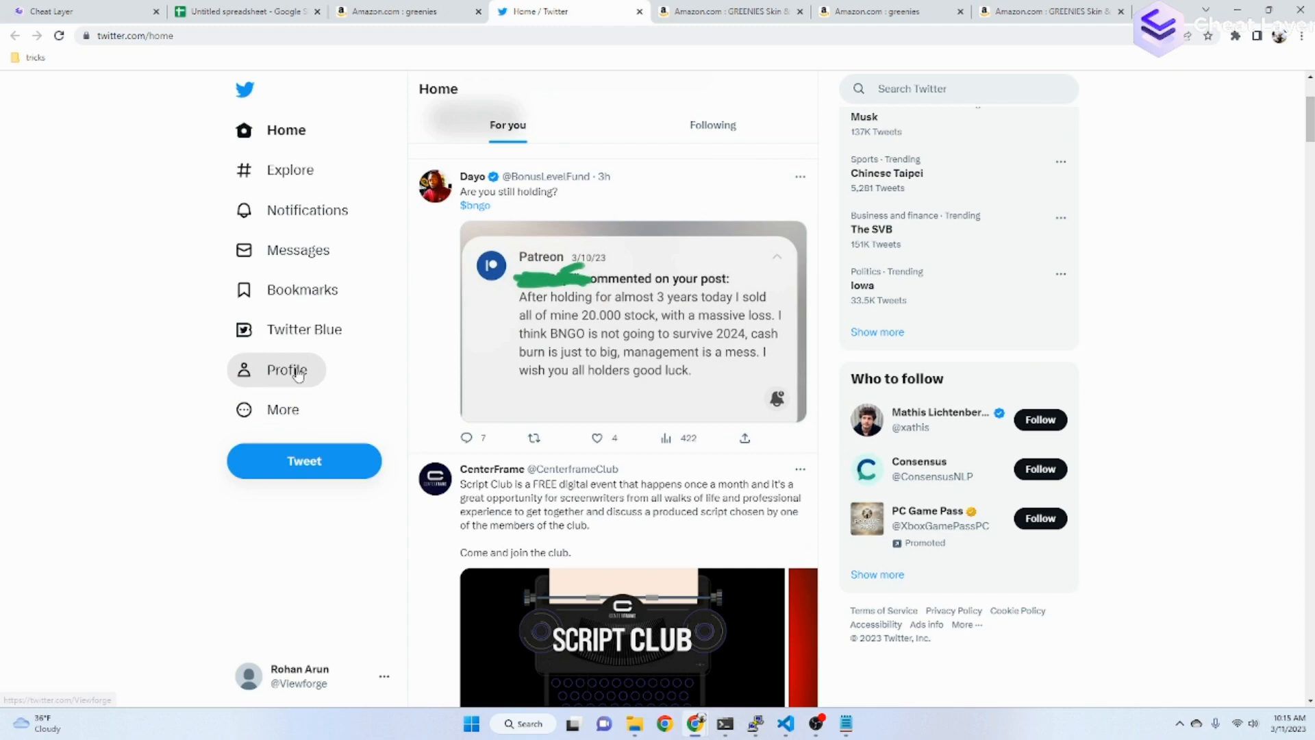